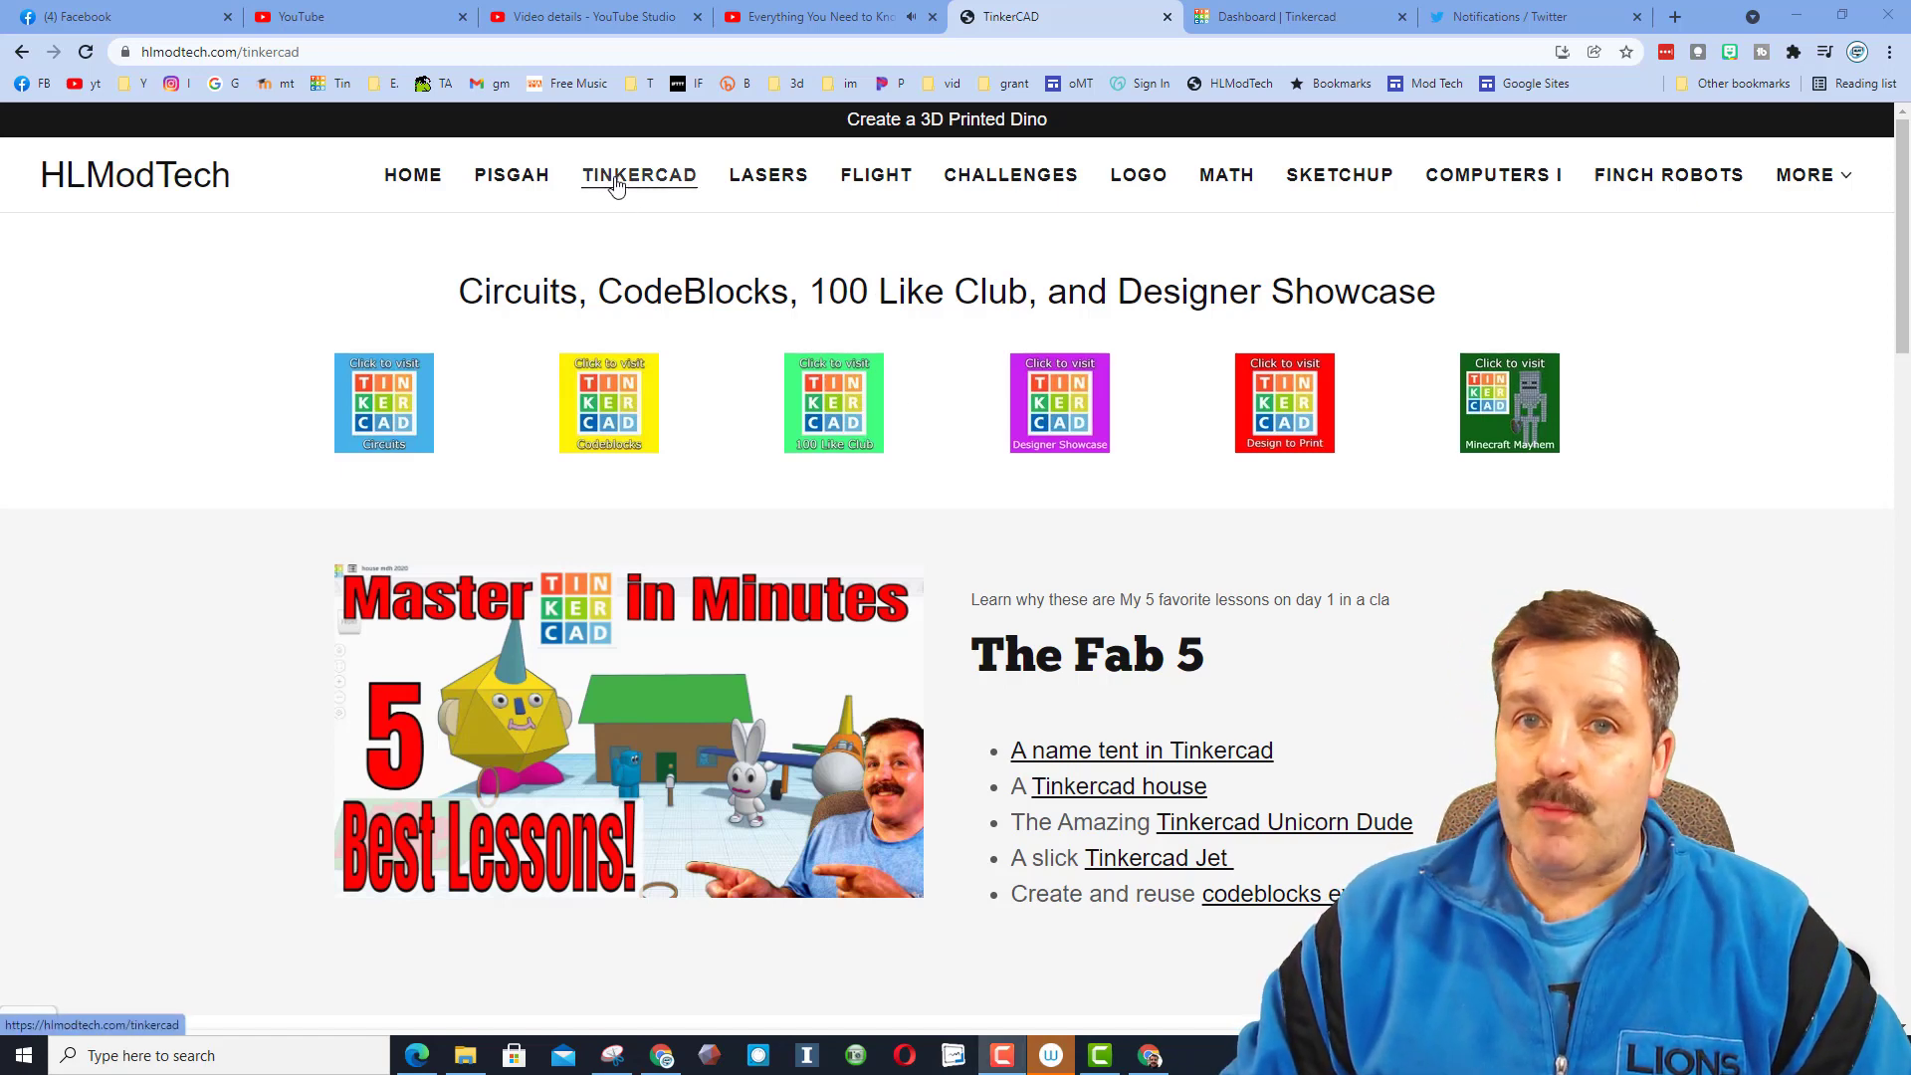
pyautogui.moveTo(701, 443)
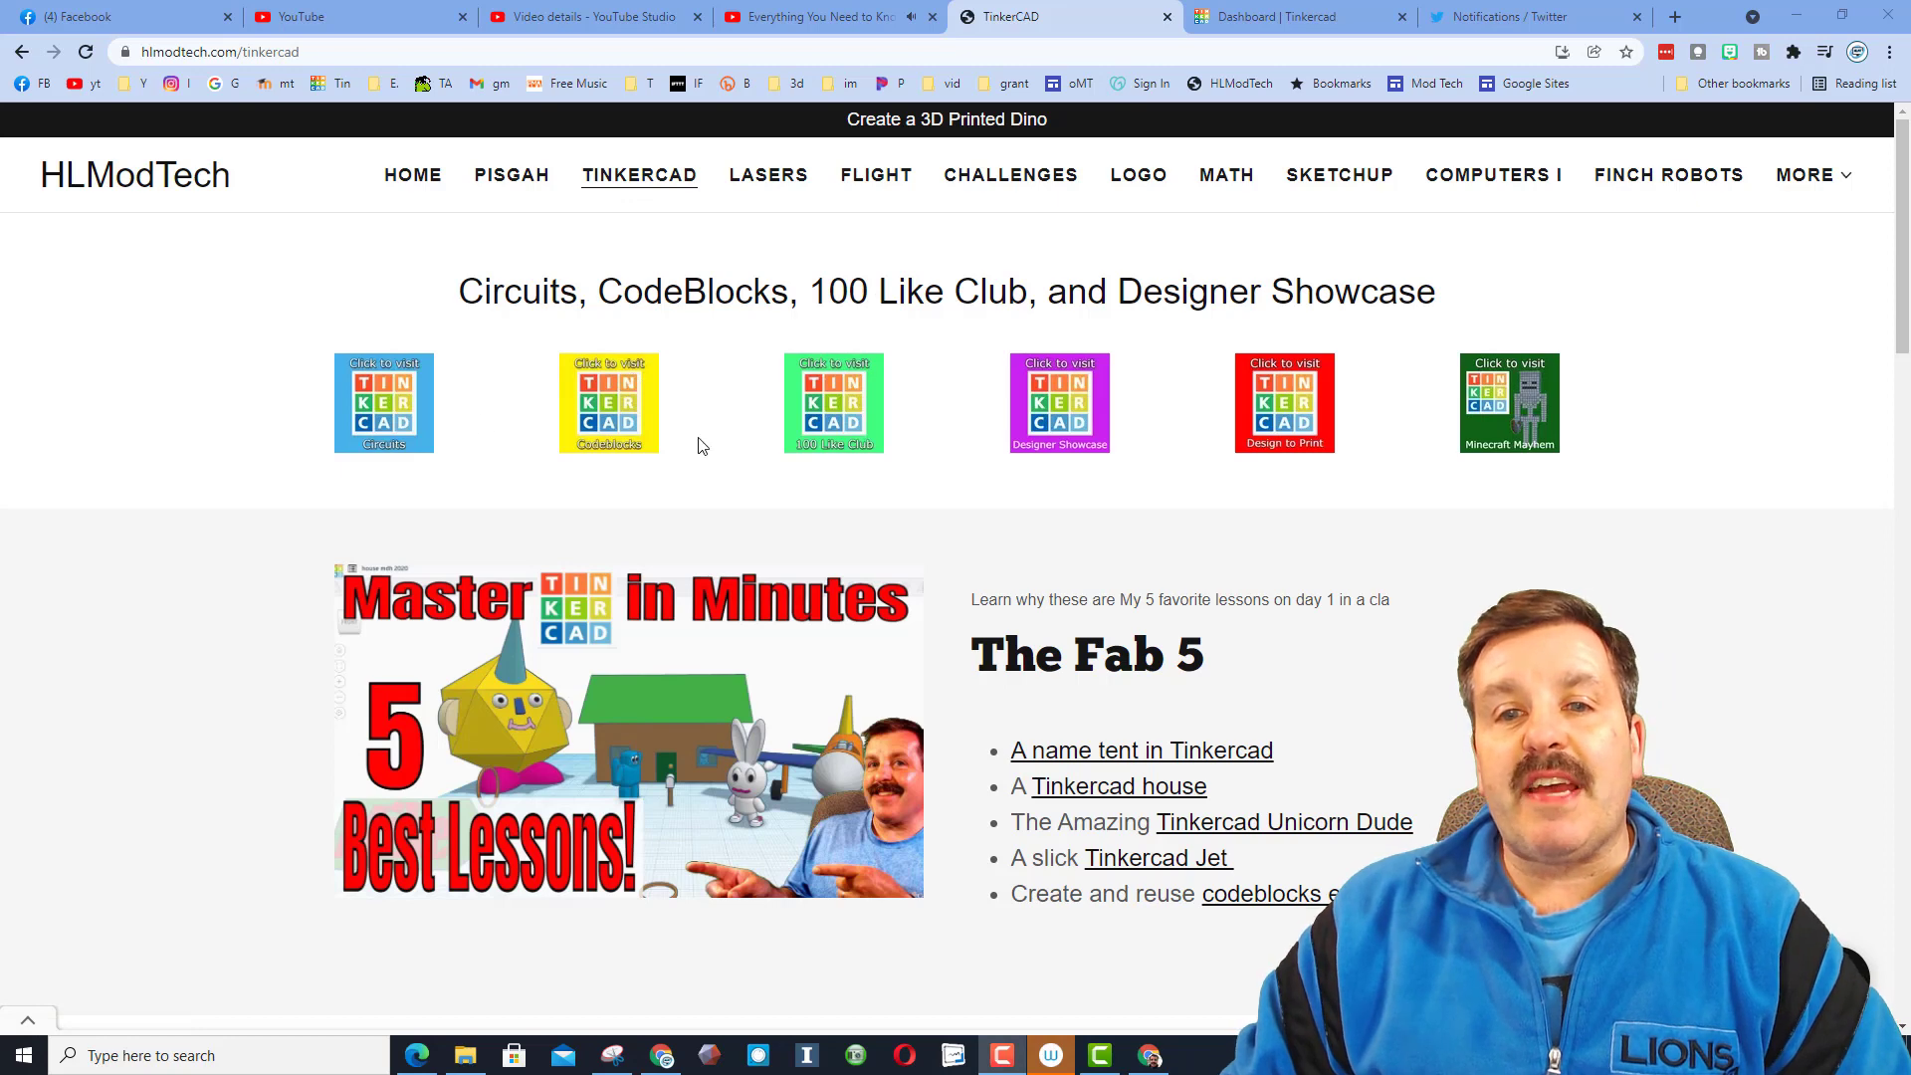
pyautogui.moveTo(1059, 414)
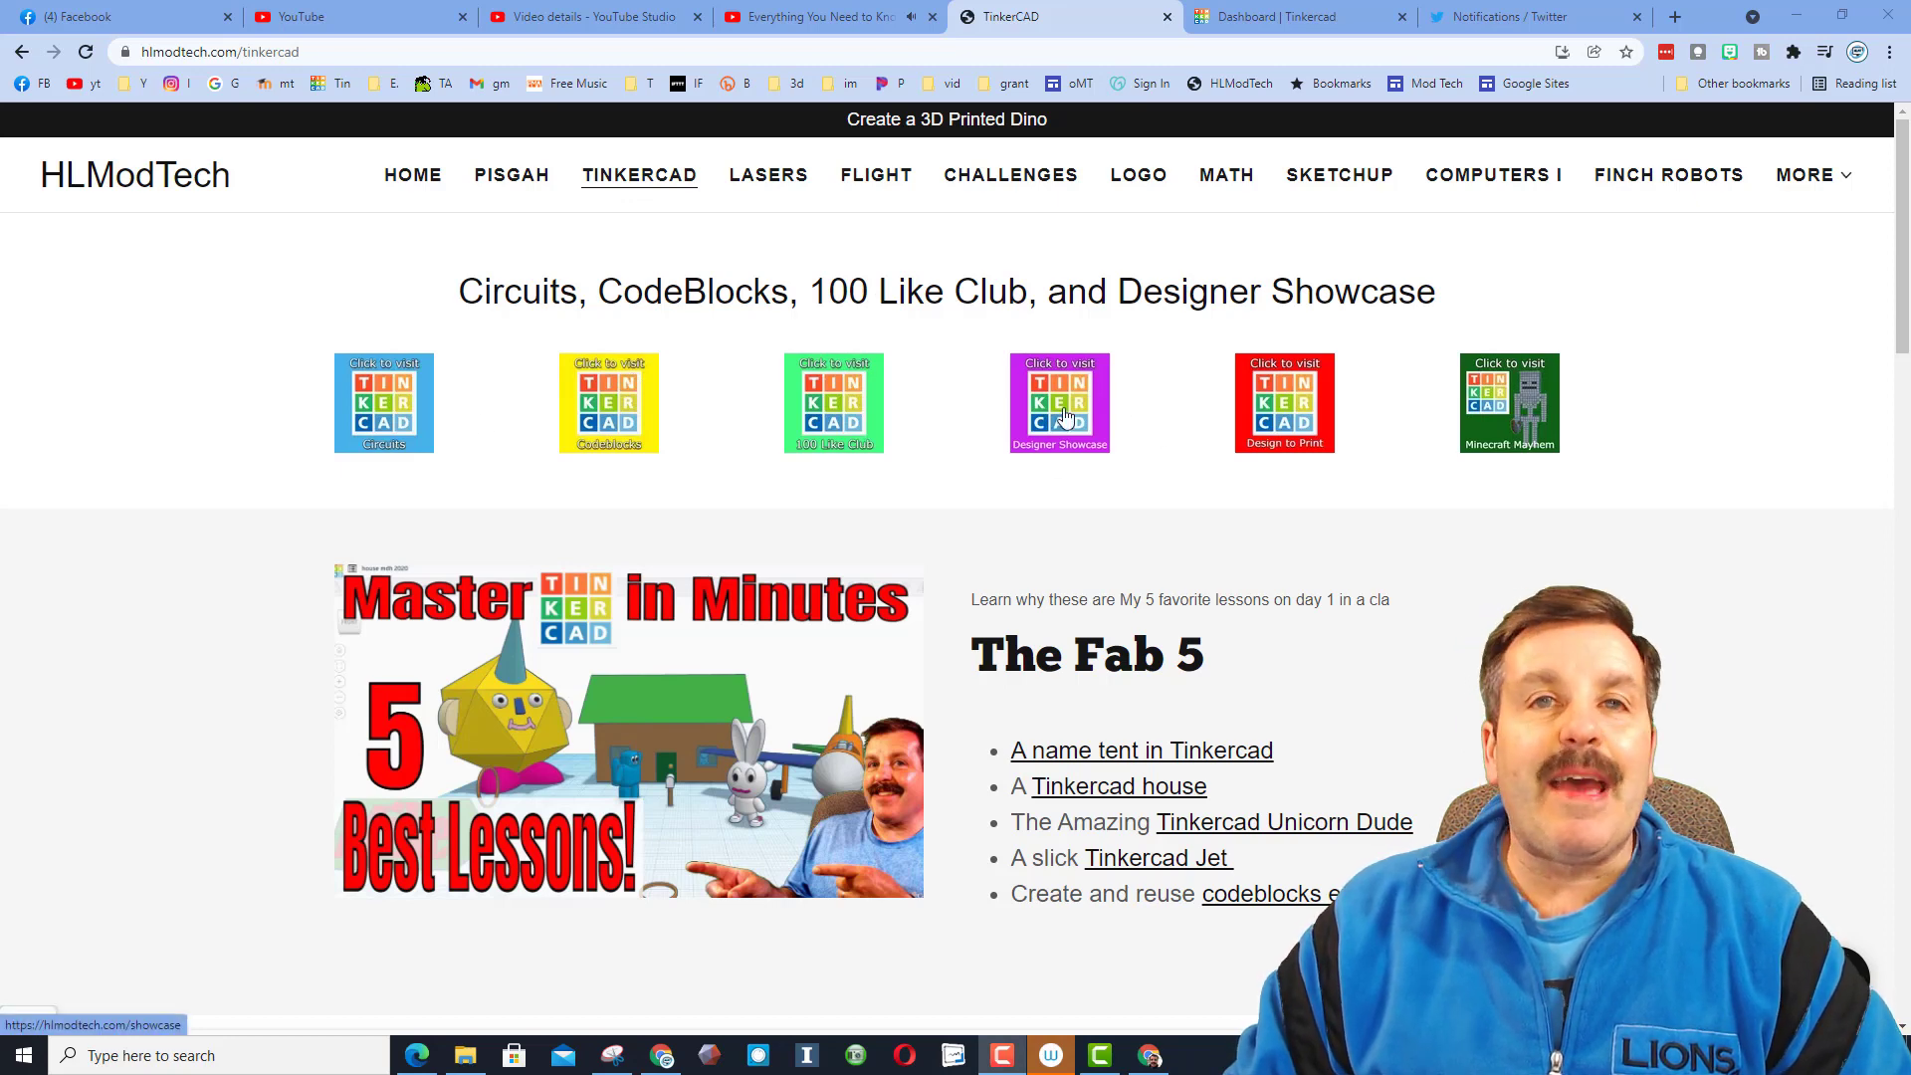
# Open HLModTech's Designer Showcase page and browse down through the latest episode thumbnails.
pyautogui.click(1057, 402)
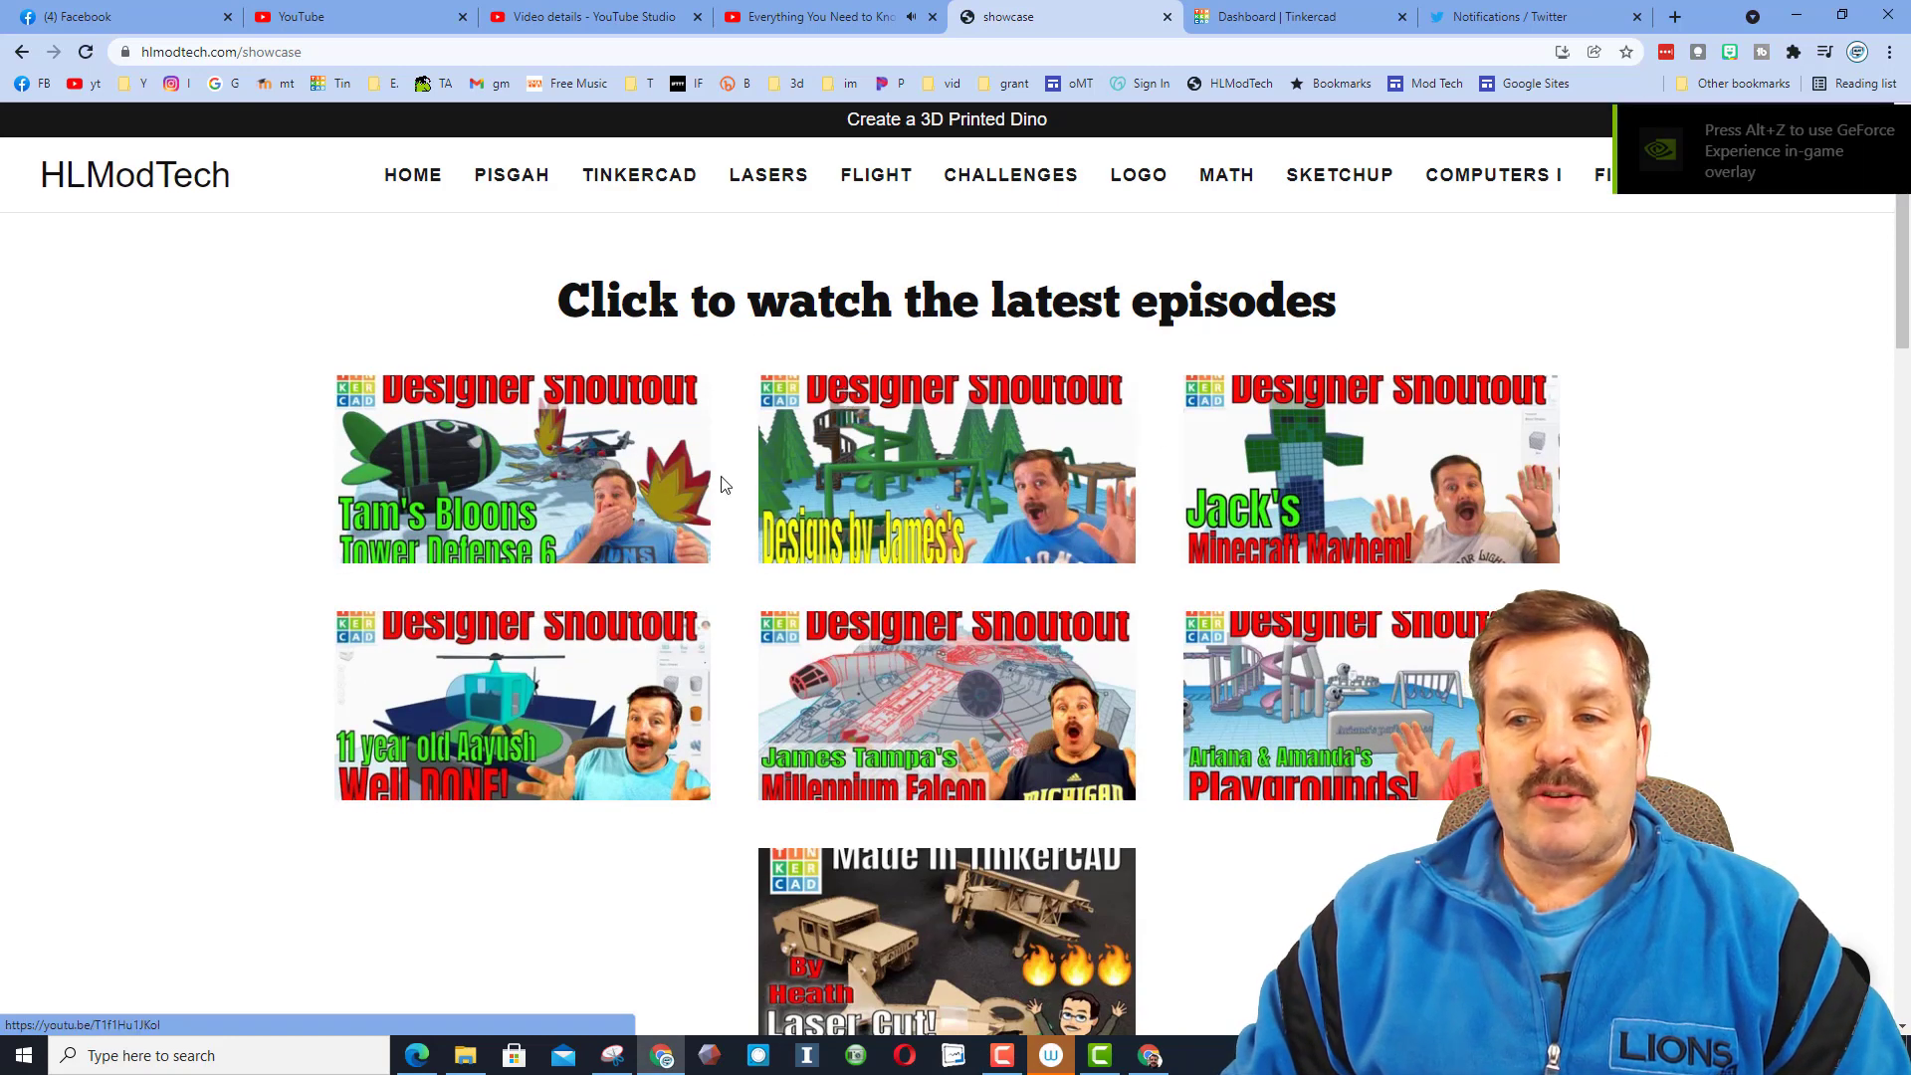
pyautogui.scroll(-3)
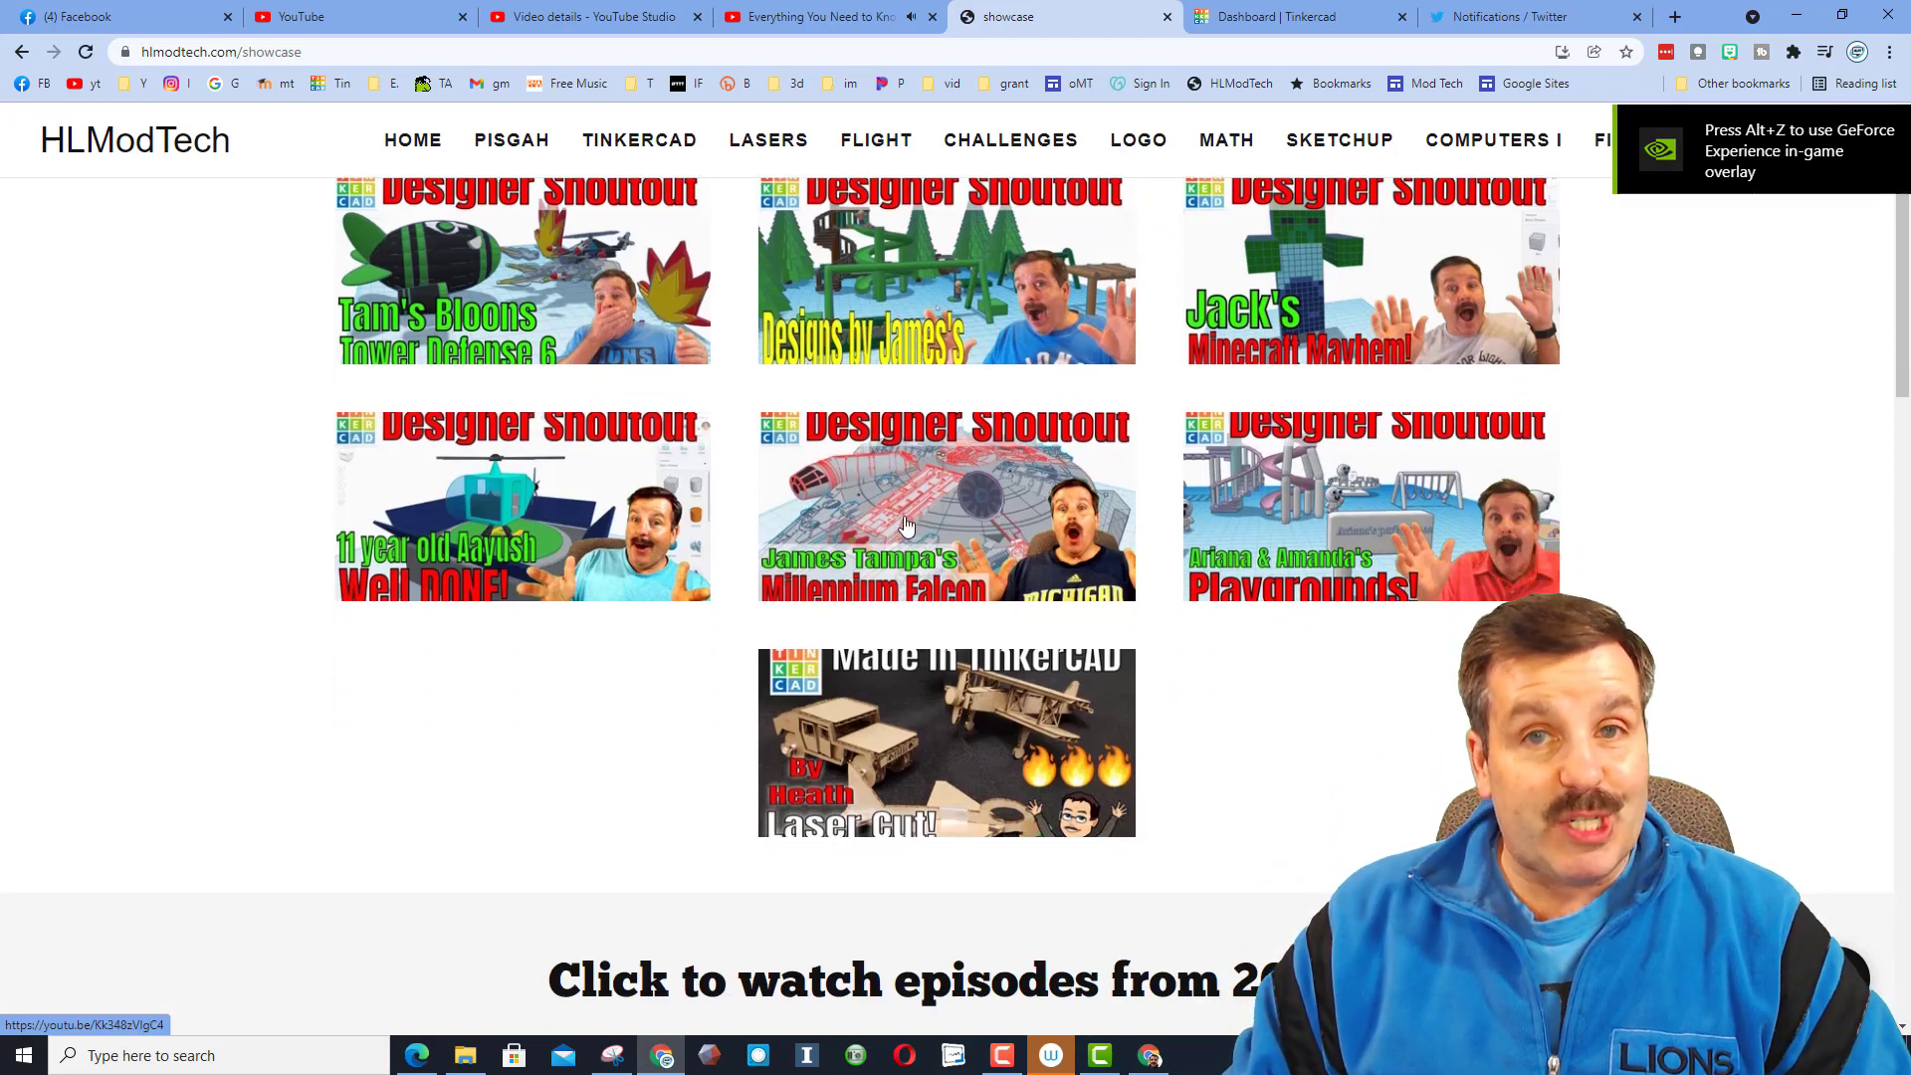
pyautogui.scroll(-3)
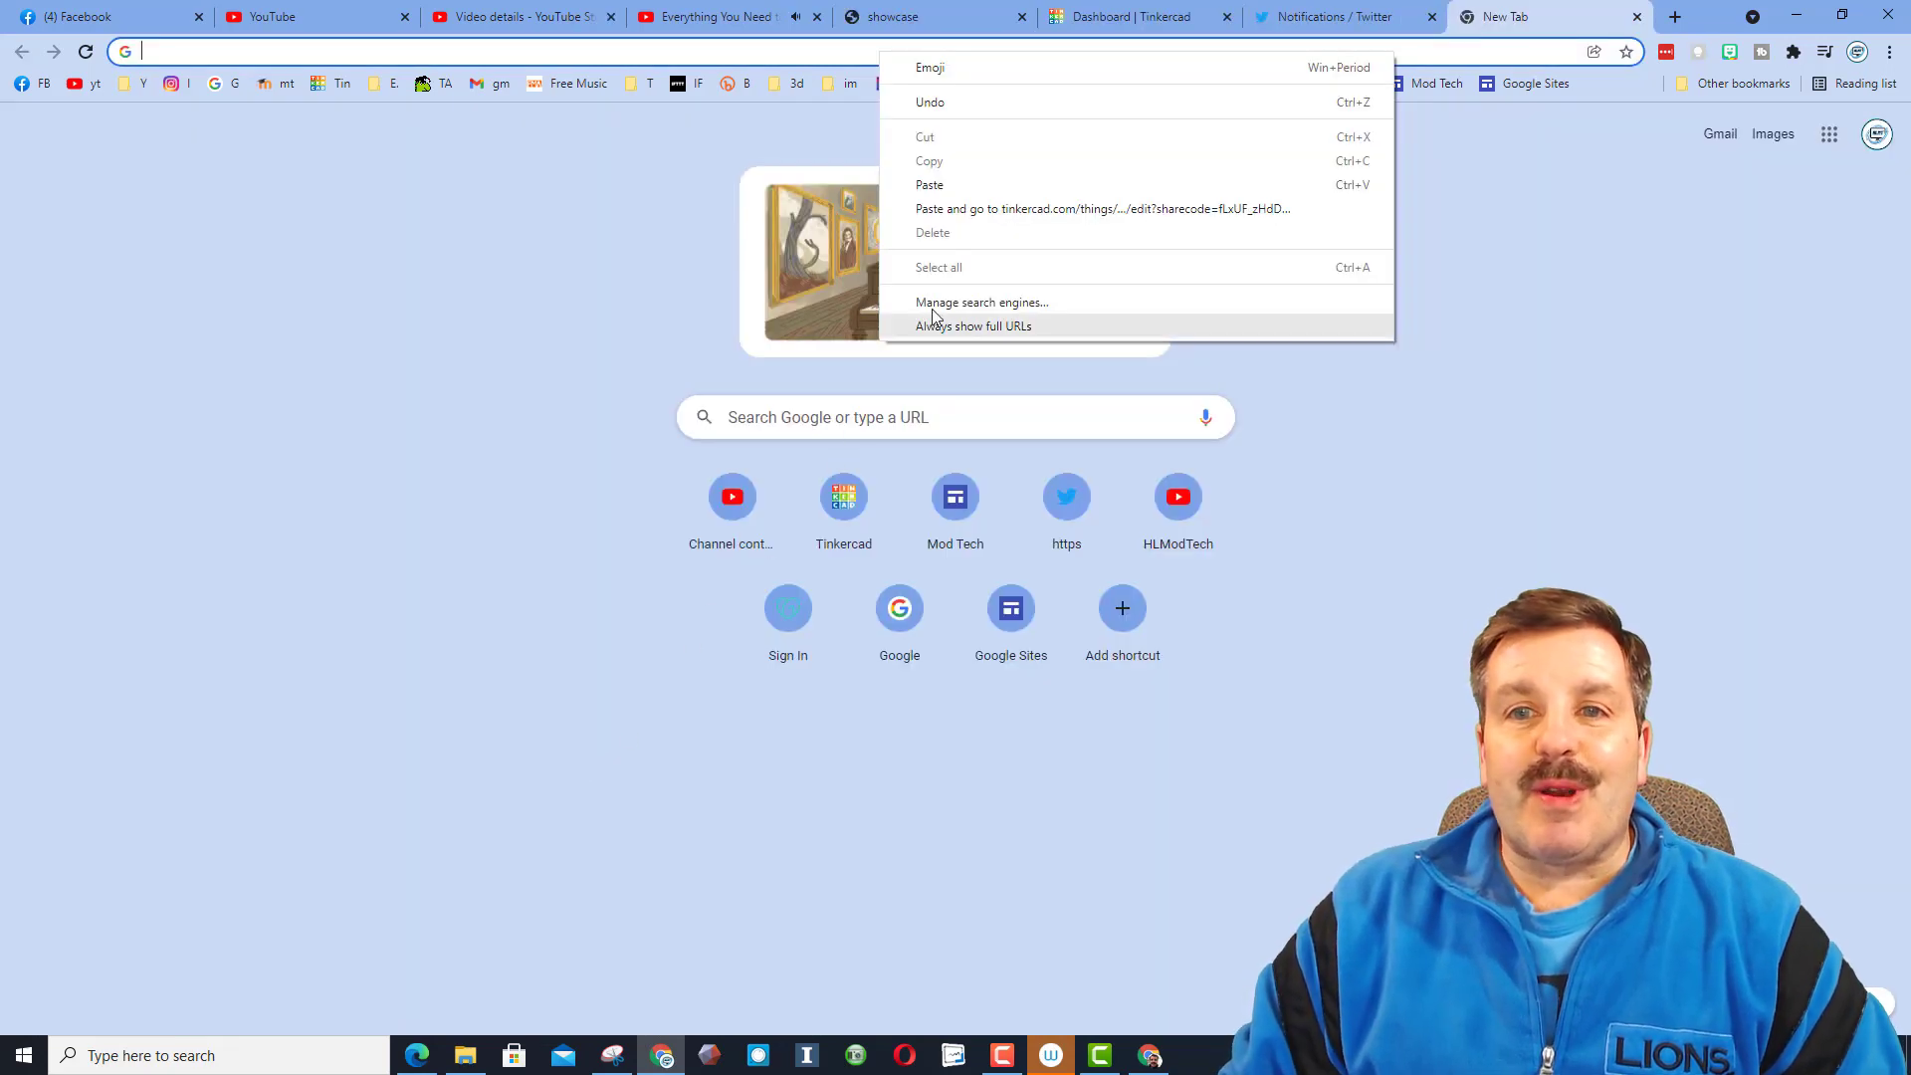
# Paste-and-go the copied tinkercad.com/things share link to load the Star Wars AT-AT design.
pyautogui.click(1101, 209)
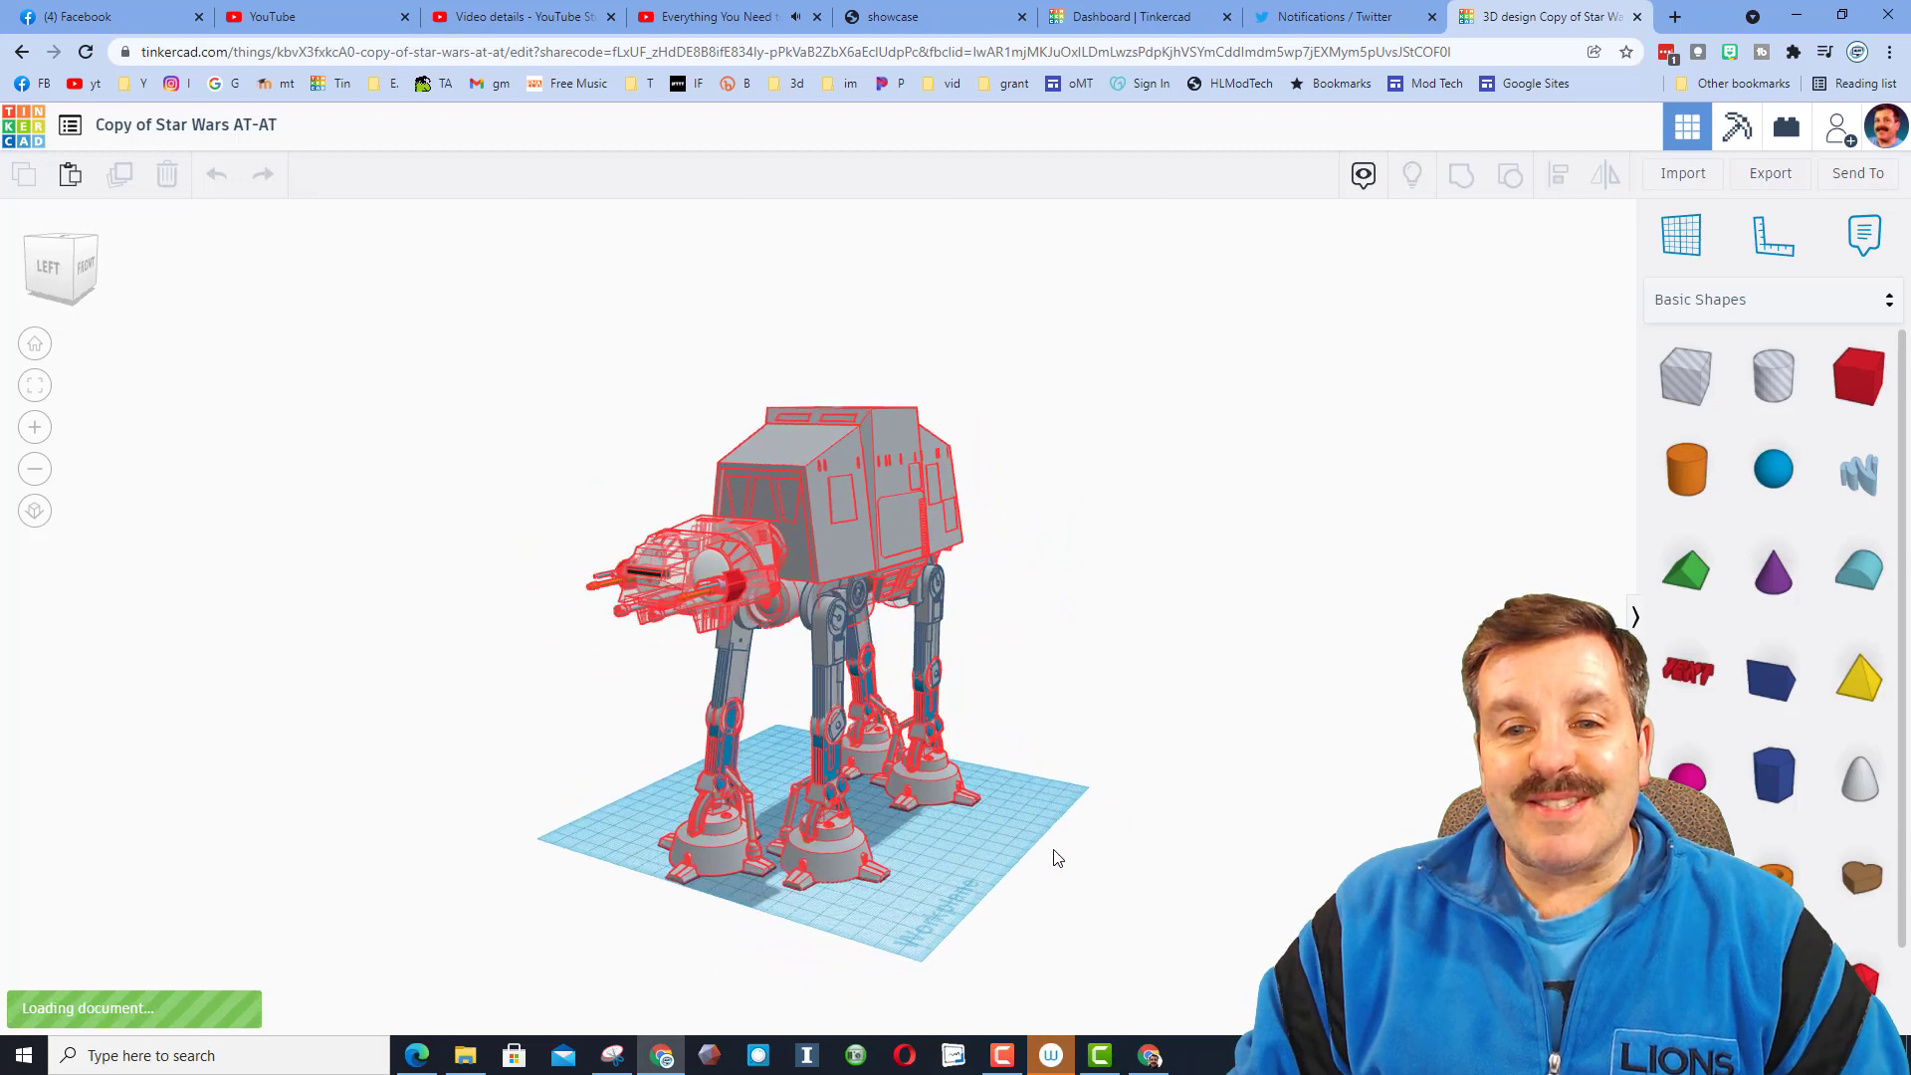
# Orbit the loaded AT-AT copy and select its body to examine it up close.
pyautogui.moveTo(854, 609); pyautogui.dragTo(756, 683)
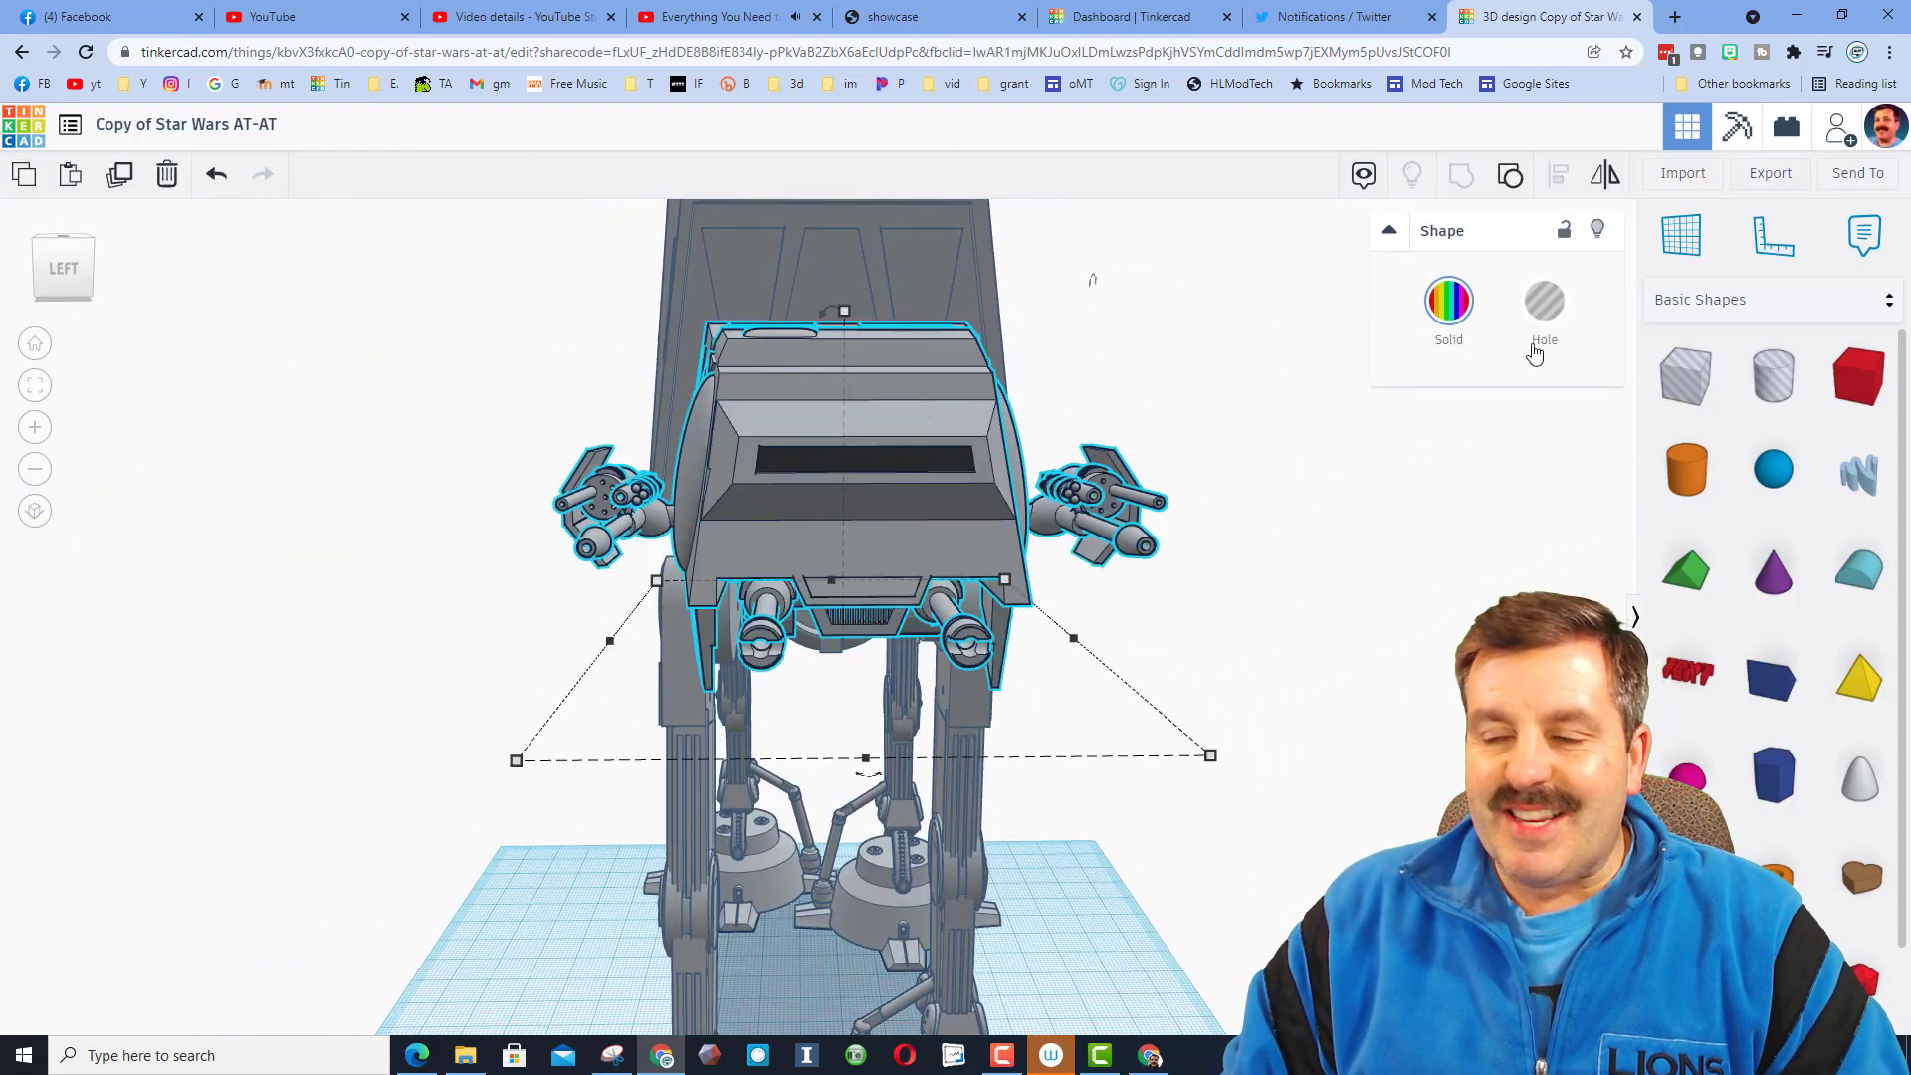
pyautogui.click(1447, 300)
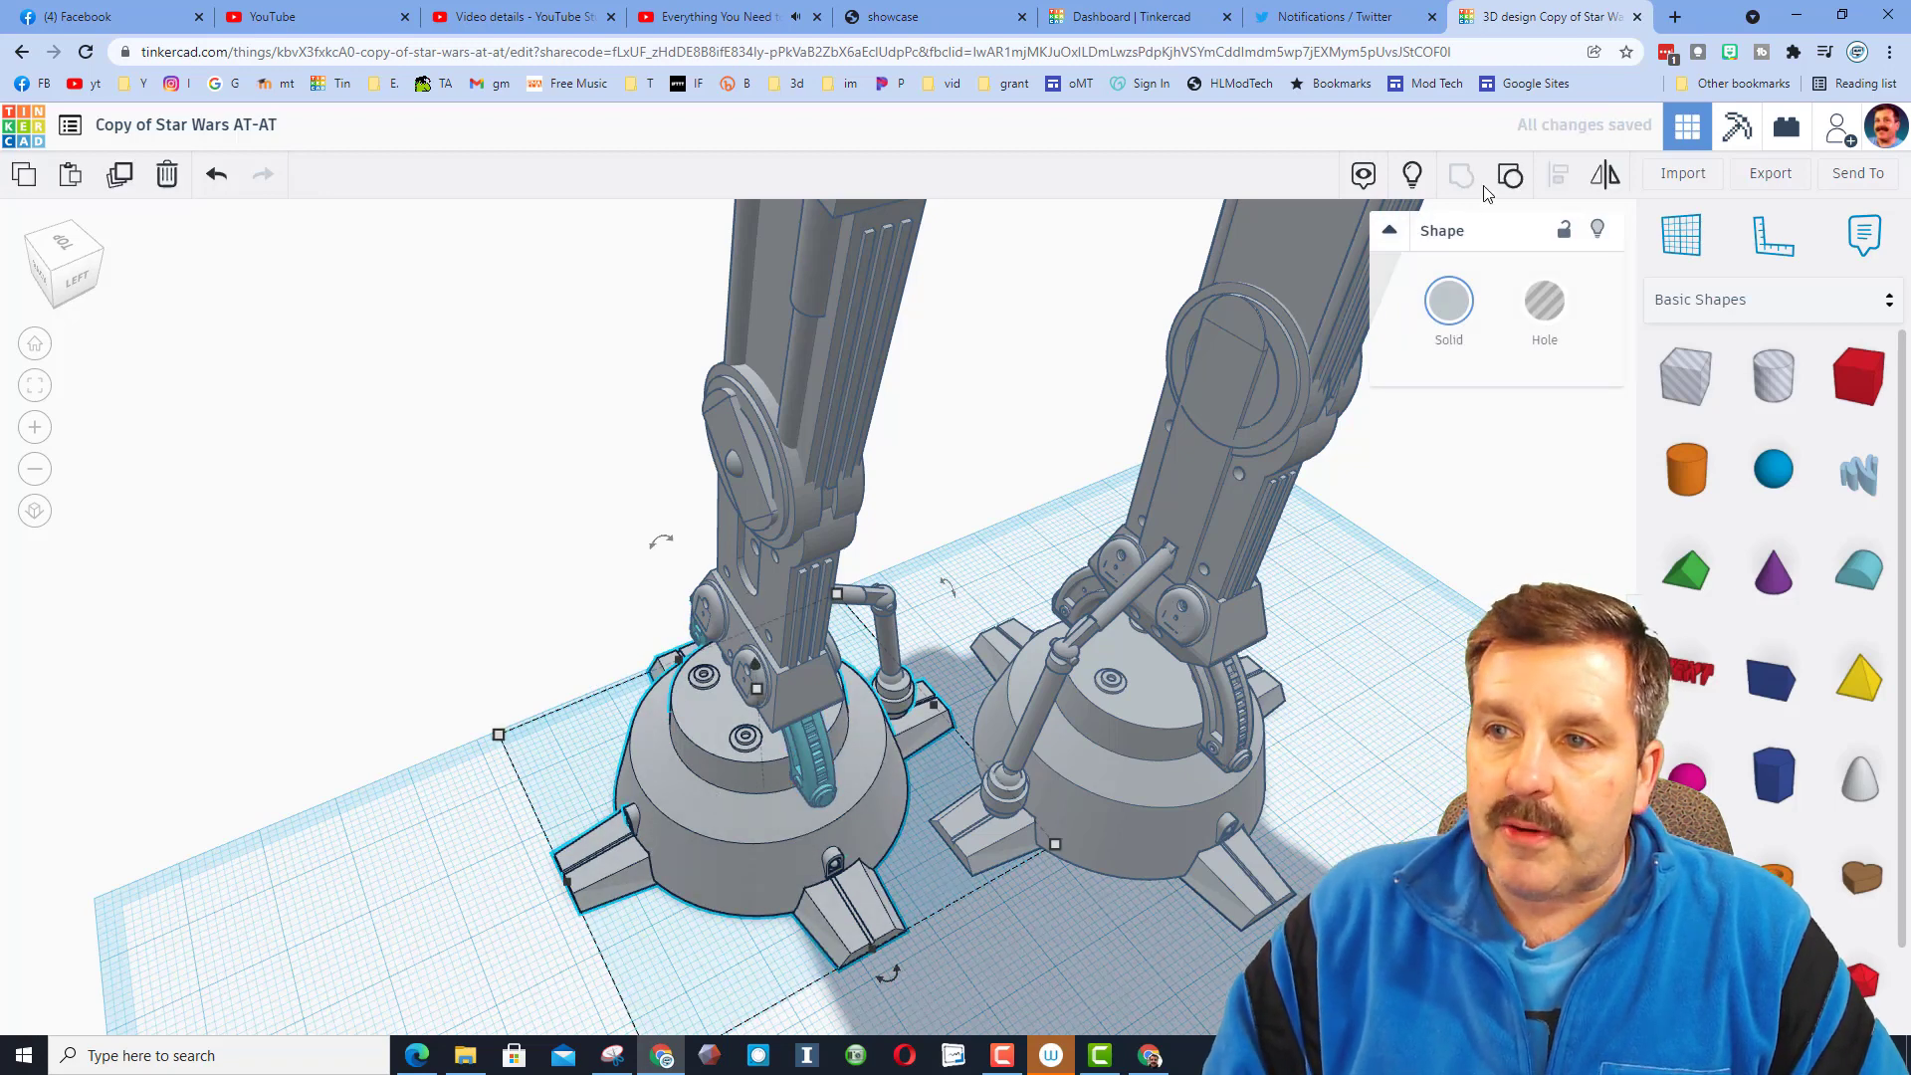
# Ungroup the selected AT-AT foot and pick out its individual coloured pieces, including the base.
pyautogui.click(683, 865)
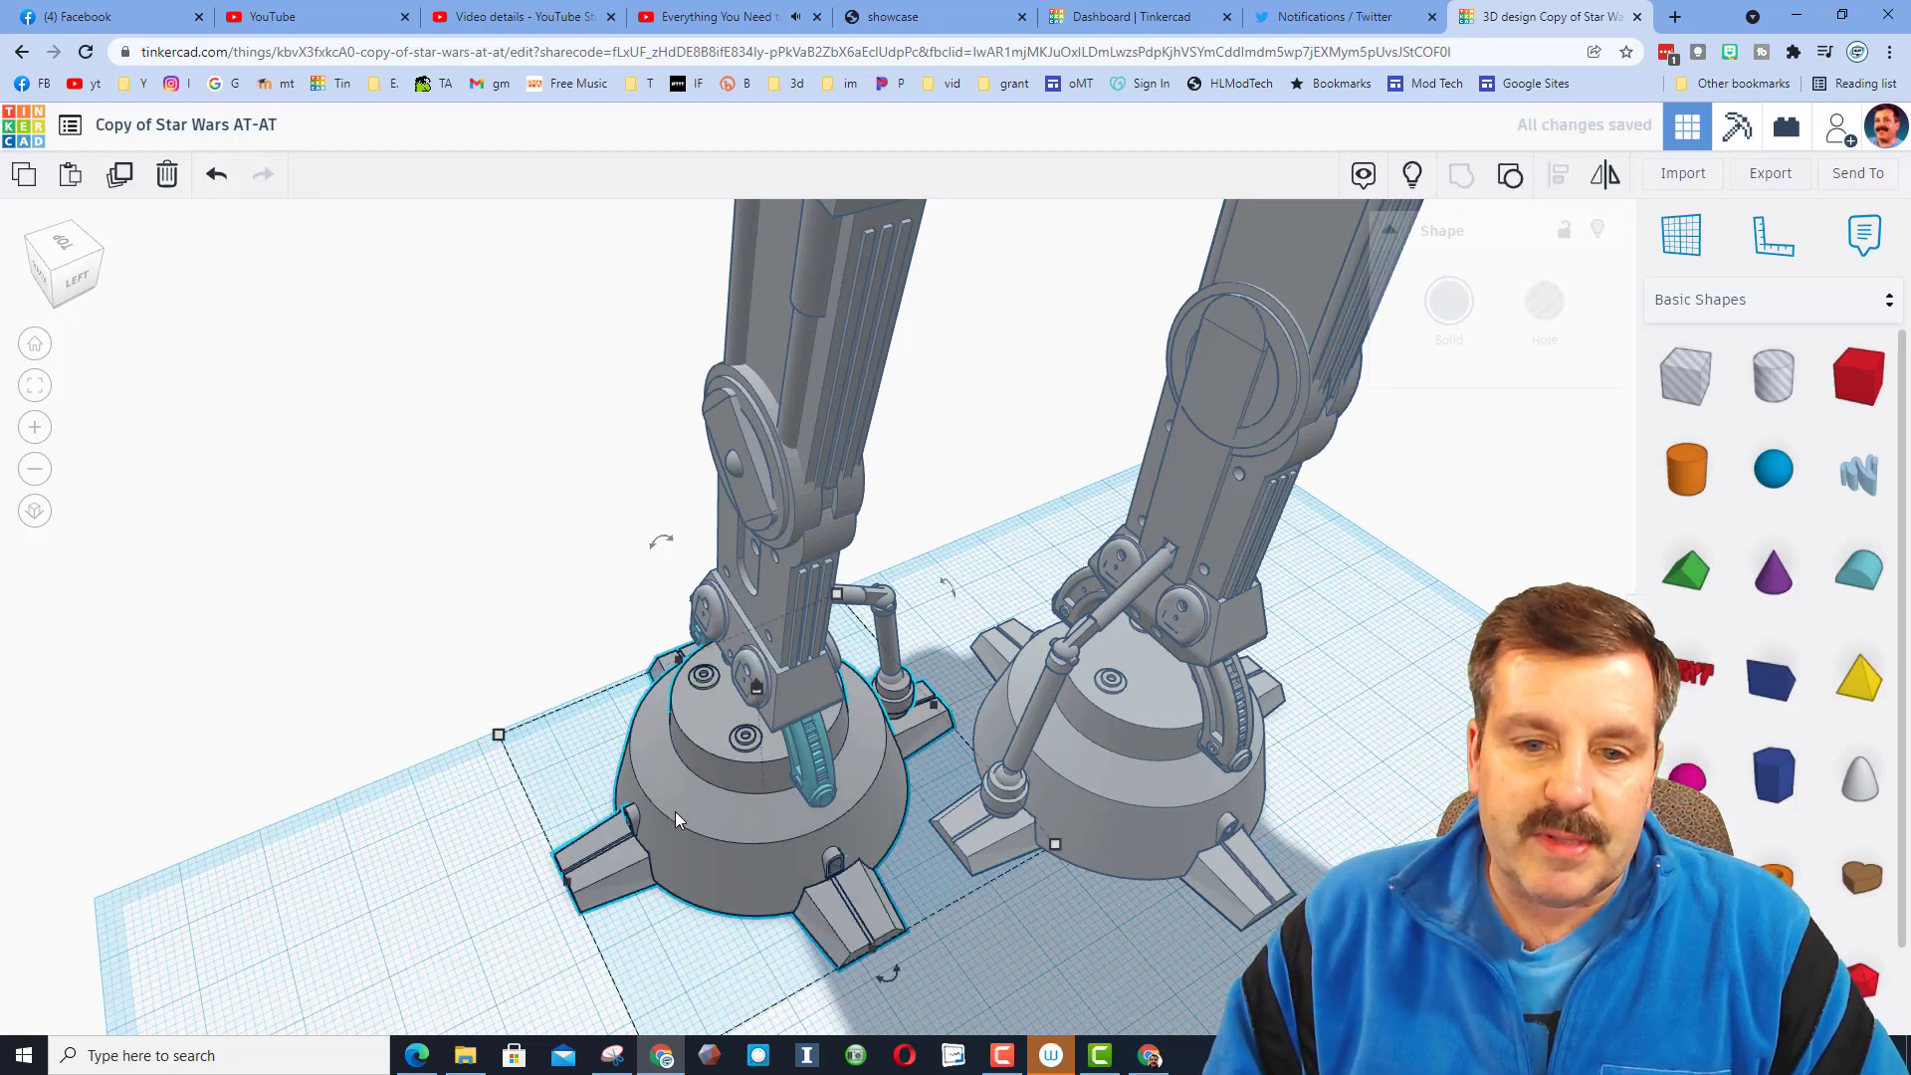
pyautogui.click(750, 736)
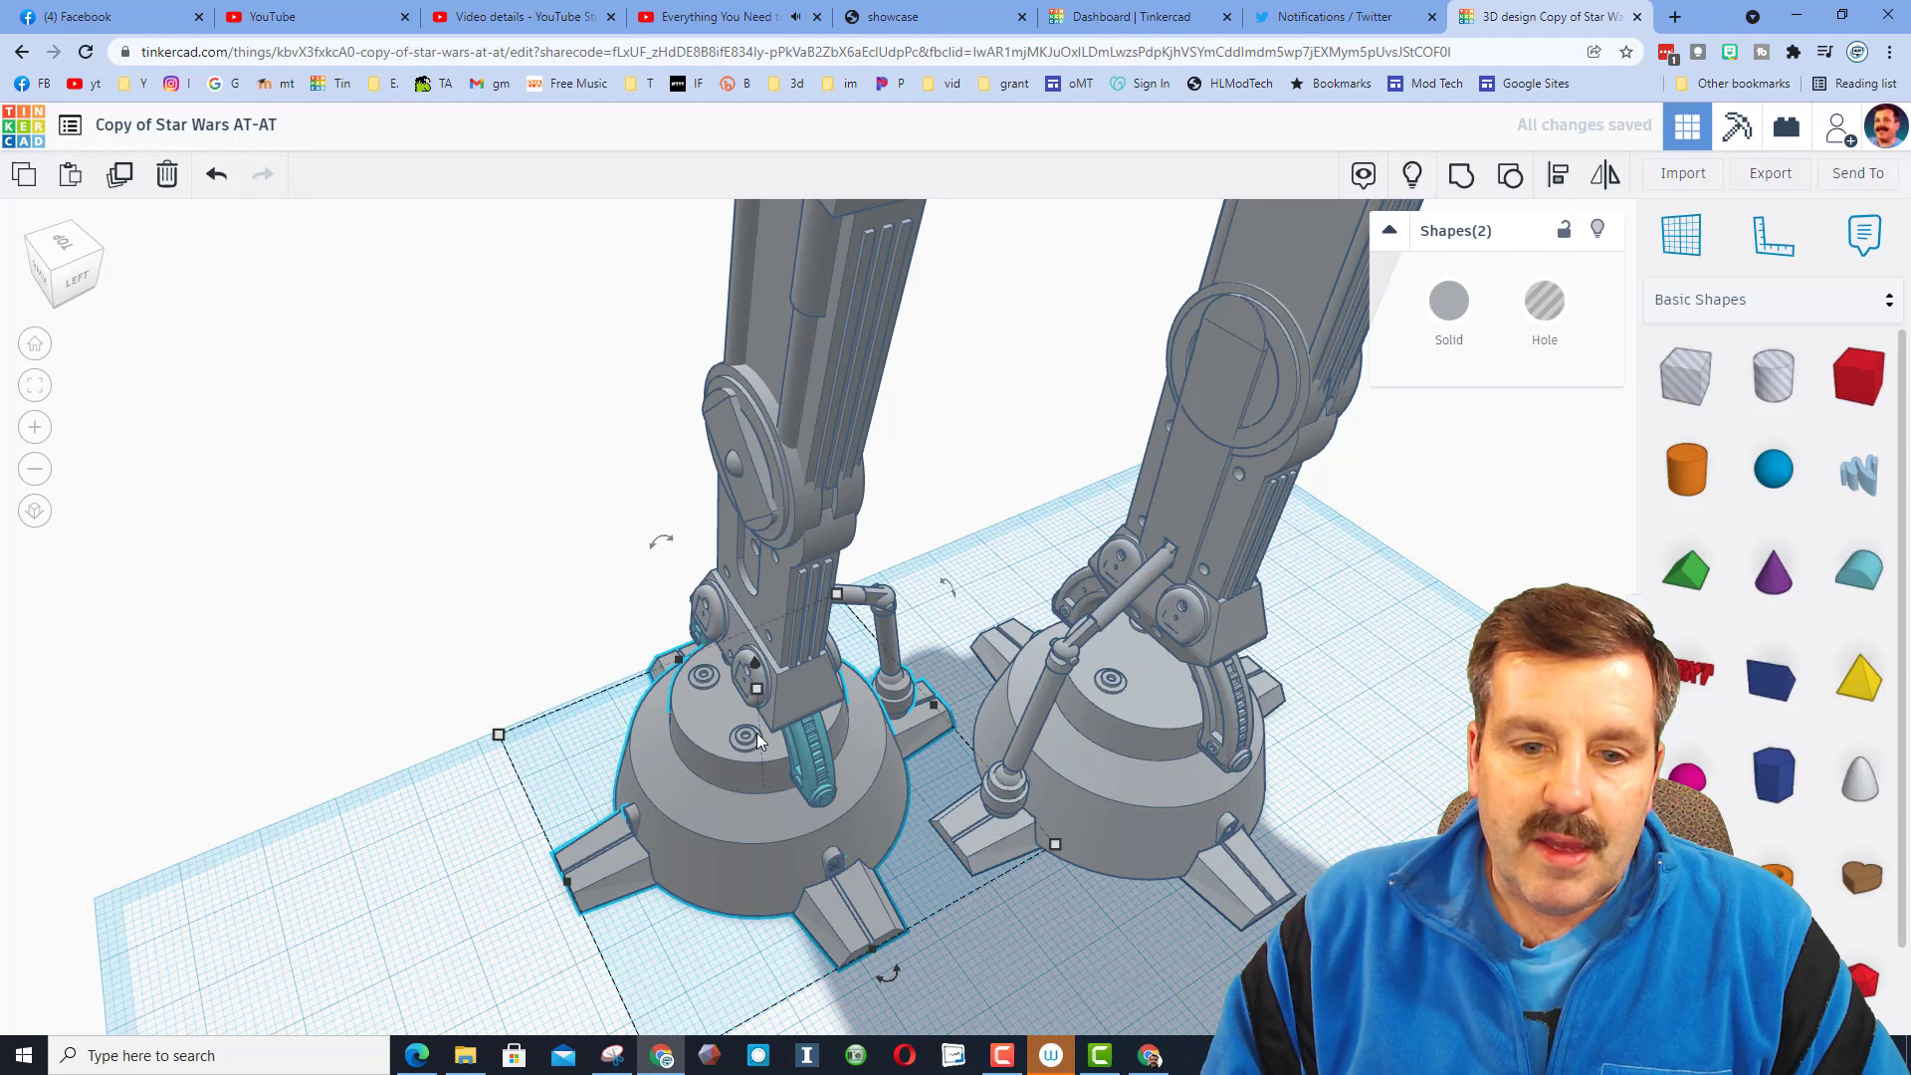
pyautogui.click(644, 887)
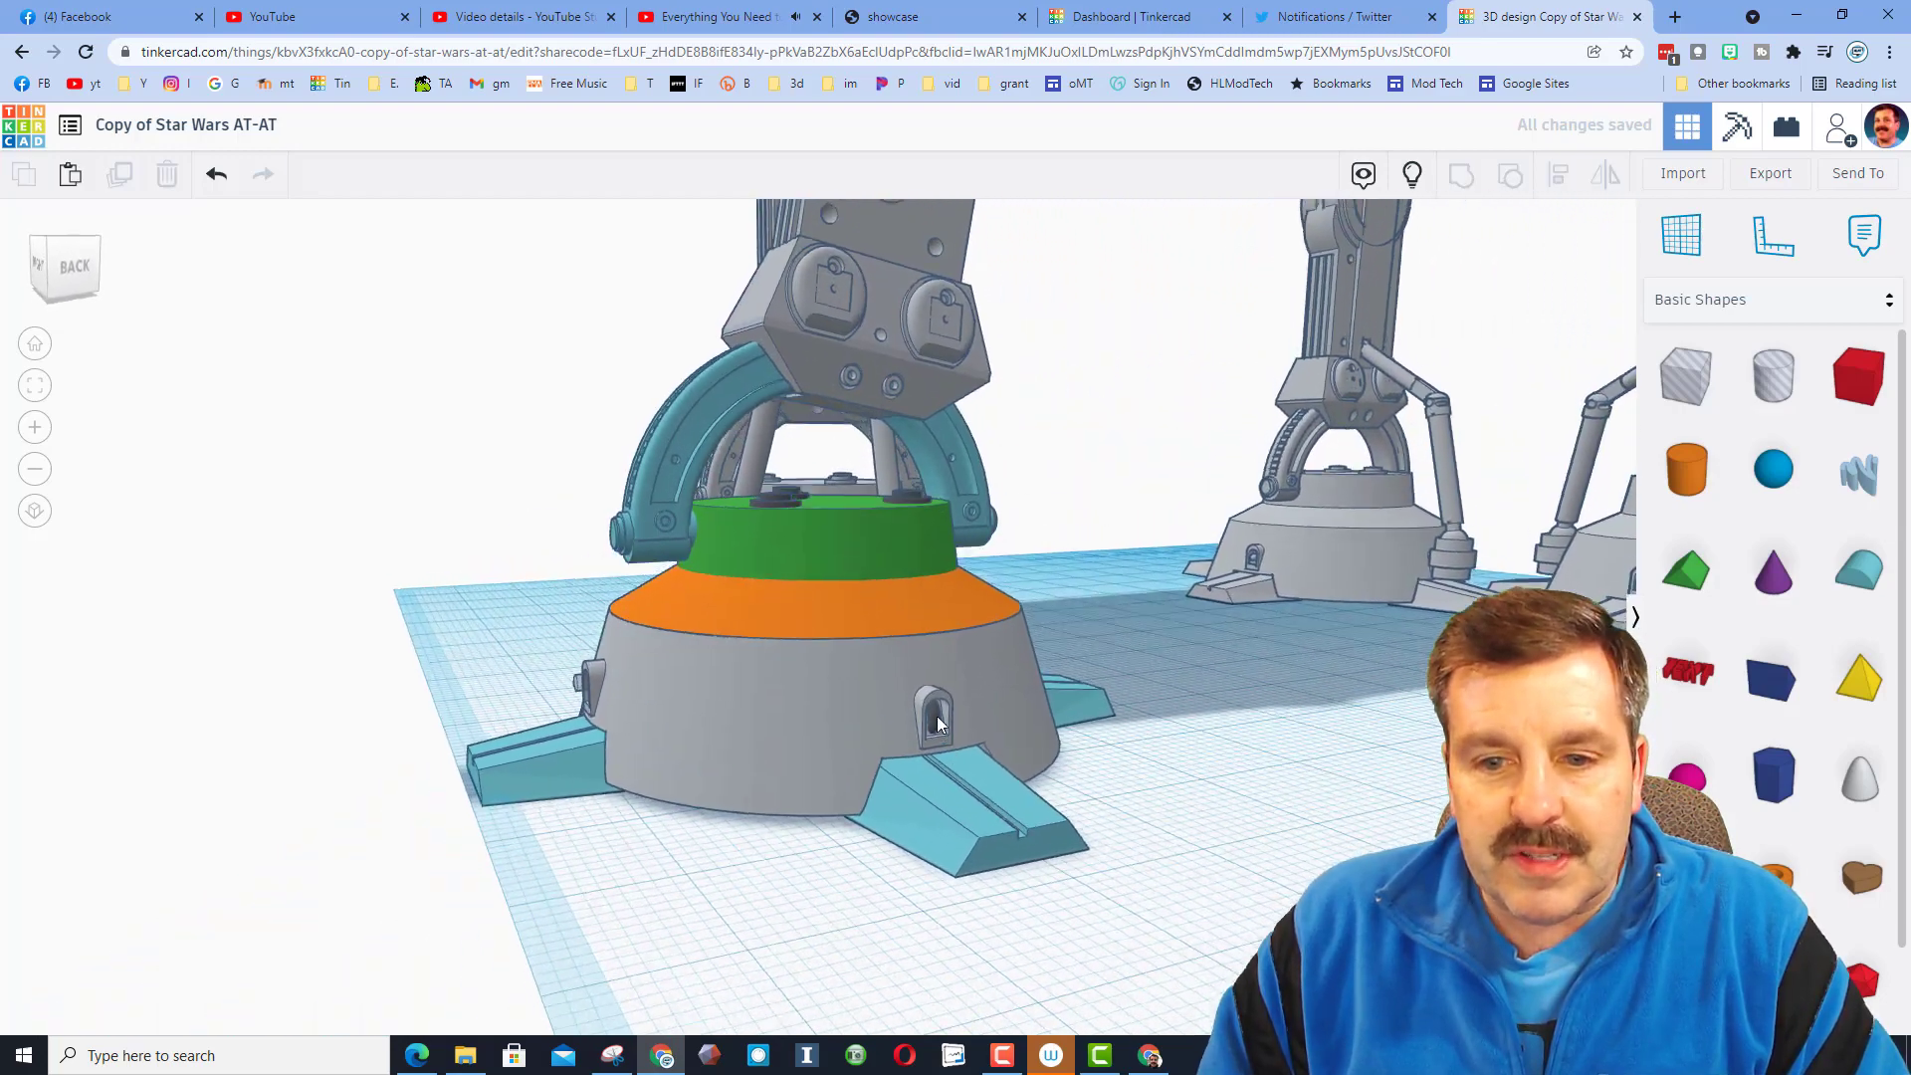
pyautogui.click(840, 621)
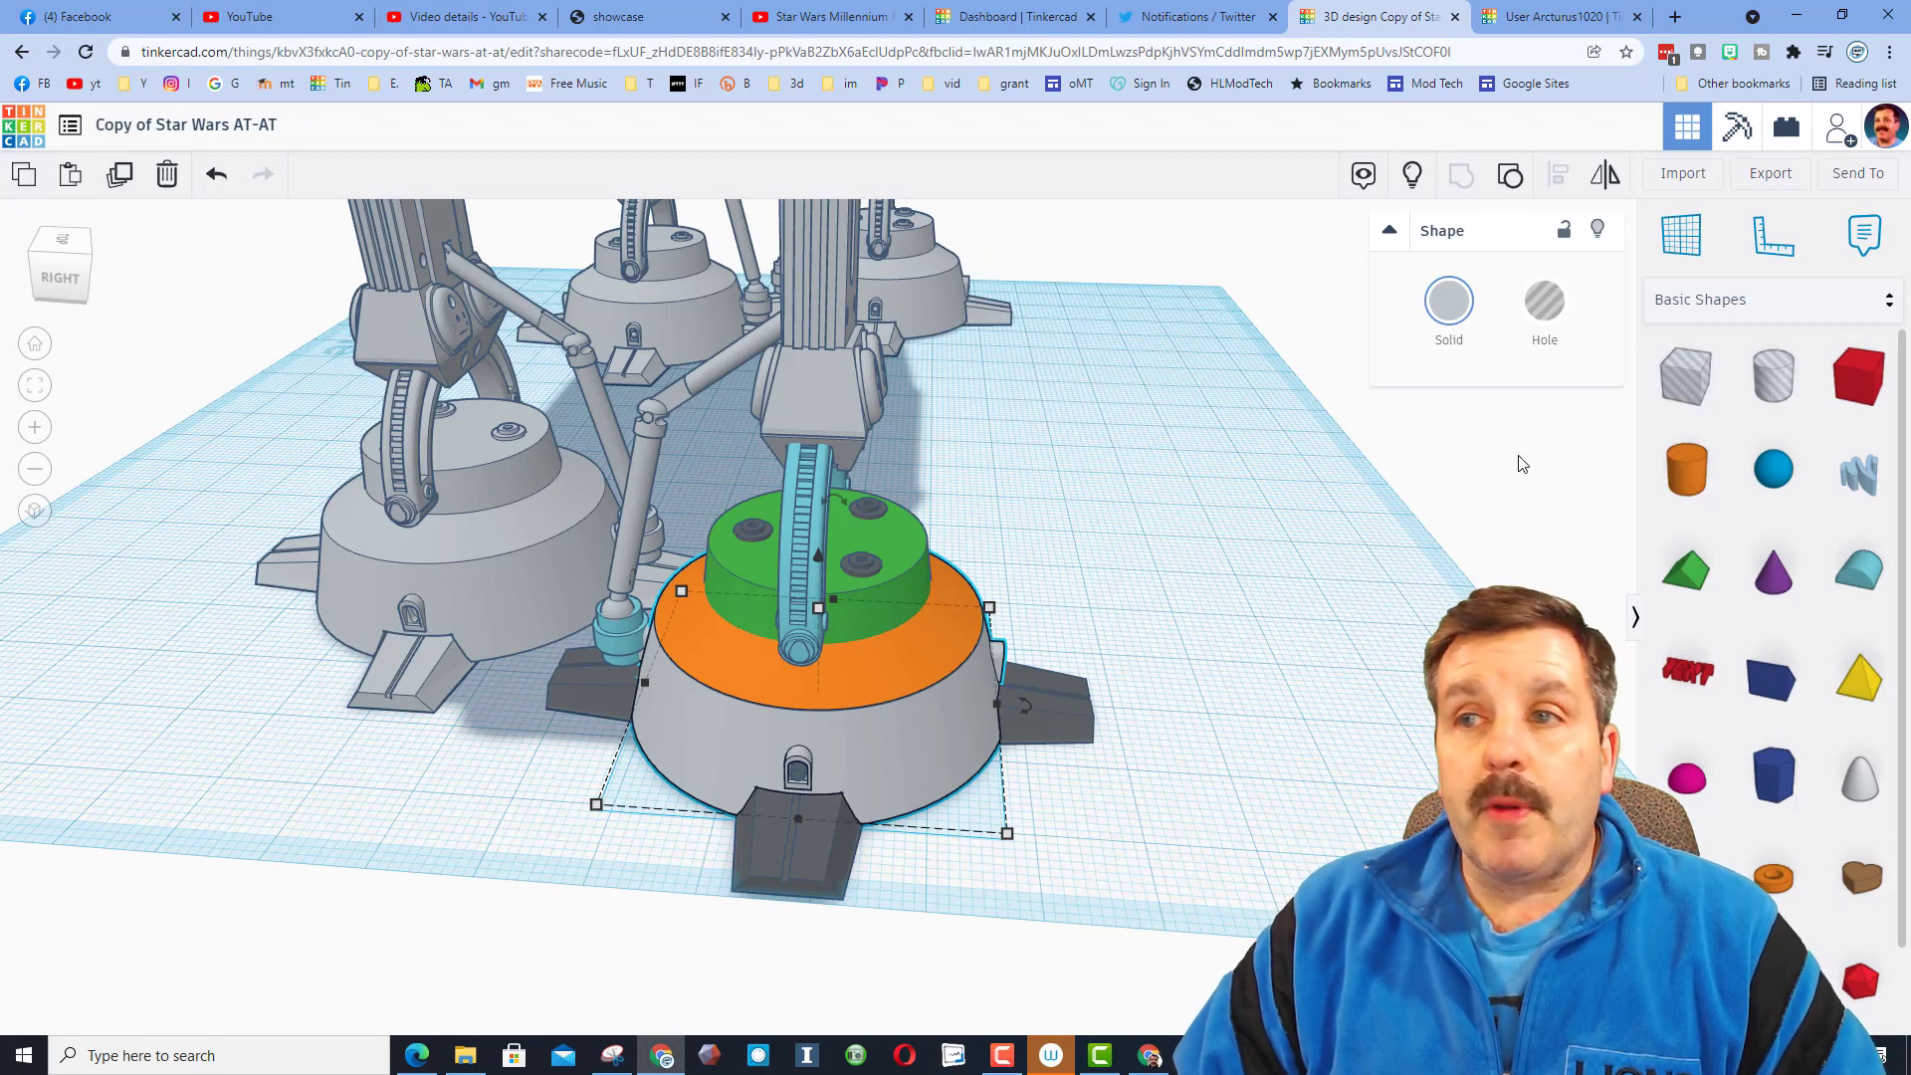
# On Arcturus1020's profile, view the original Star Wars AT-AT design and mark it as a favourite.
pyautogui.click(1560, 18)
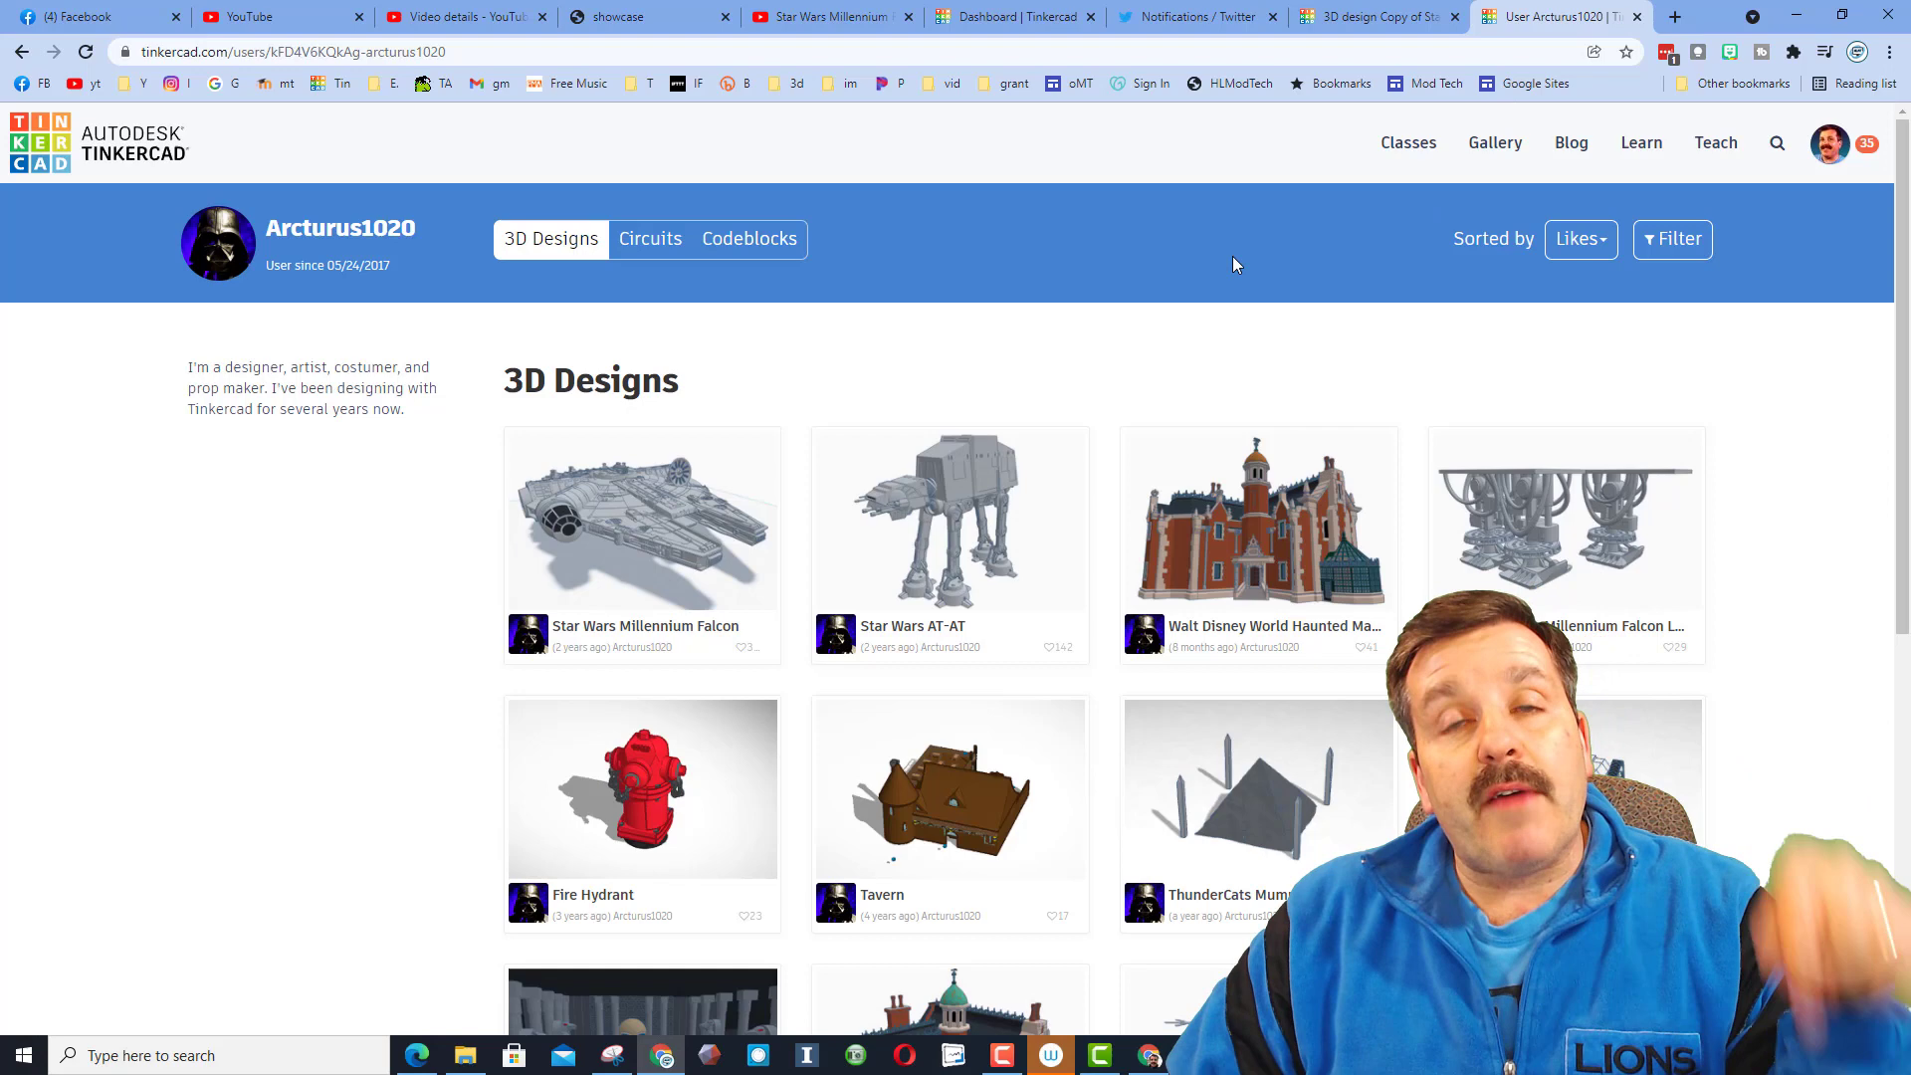
pyautogui.moveTo(780, 430)
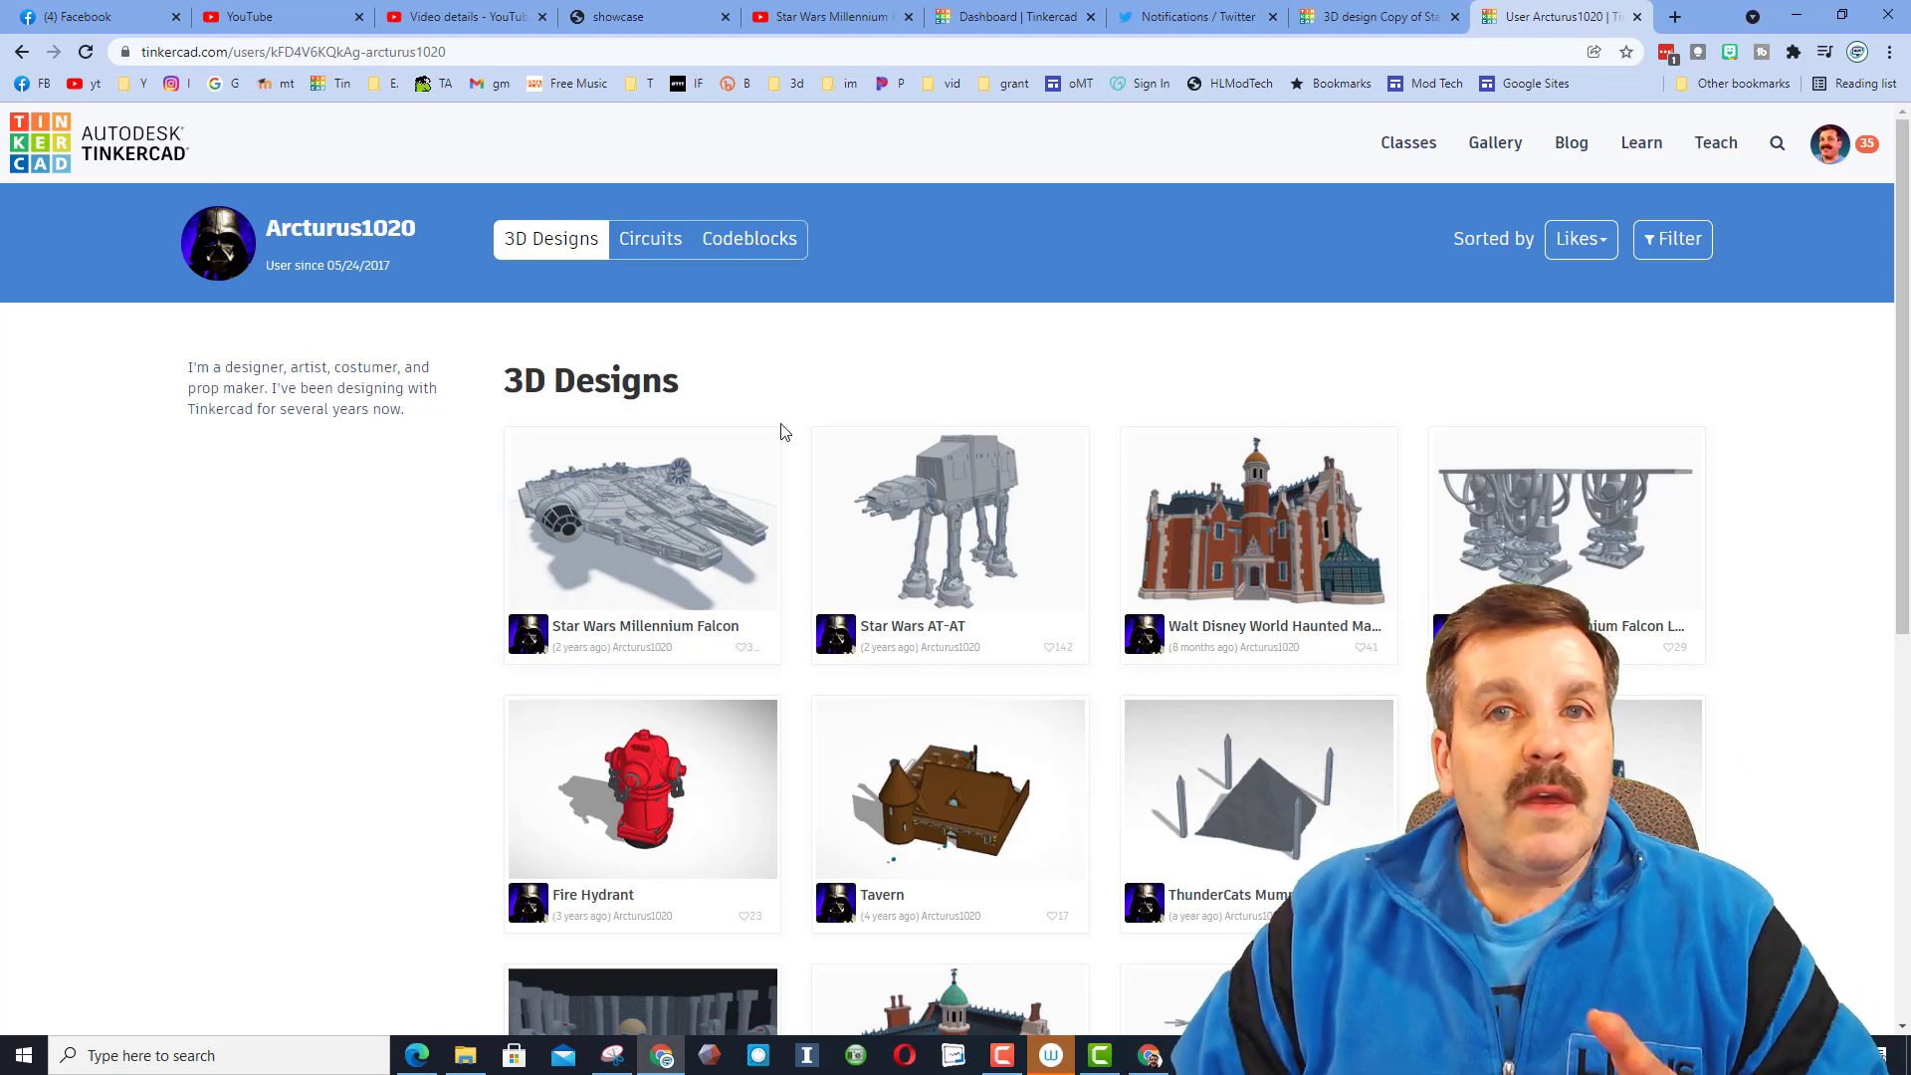
pyautogui.click(949, 517)
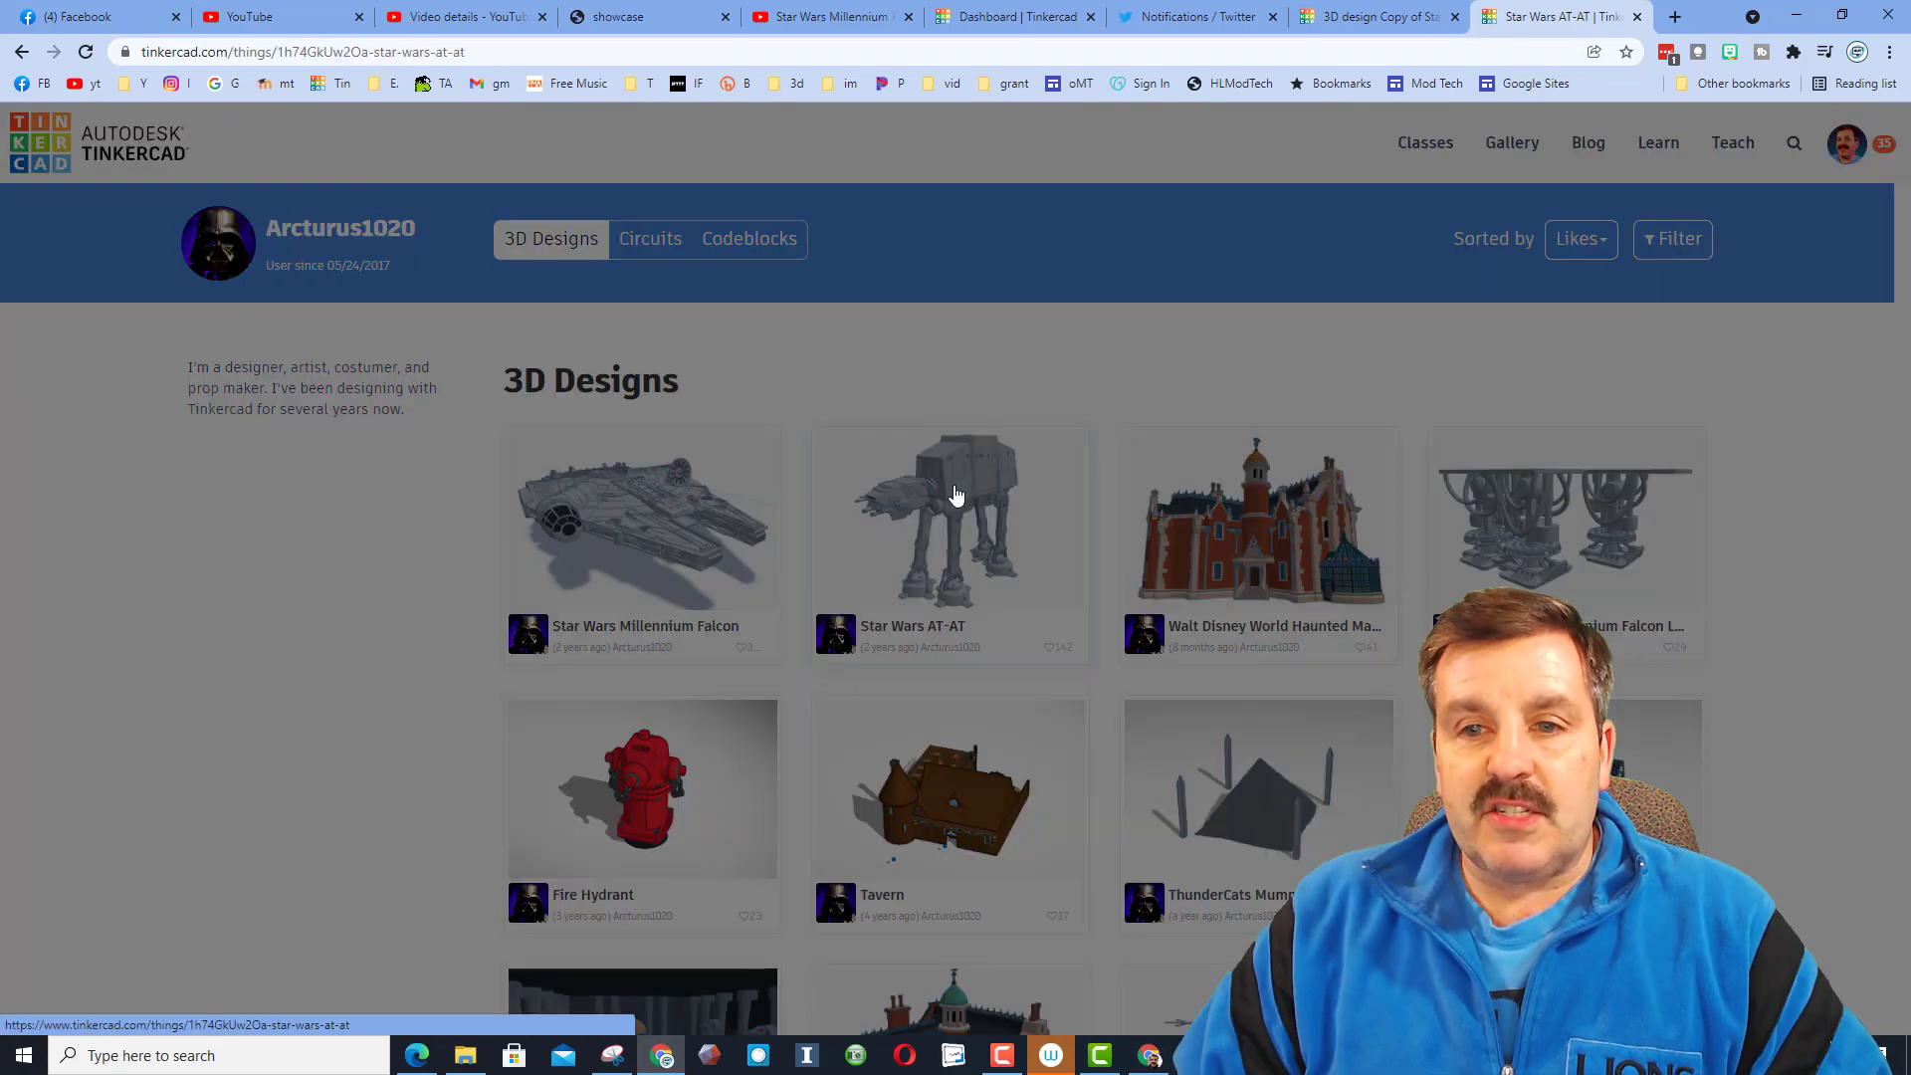
pyautogui.click(949, 517)
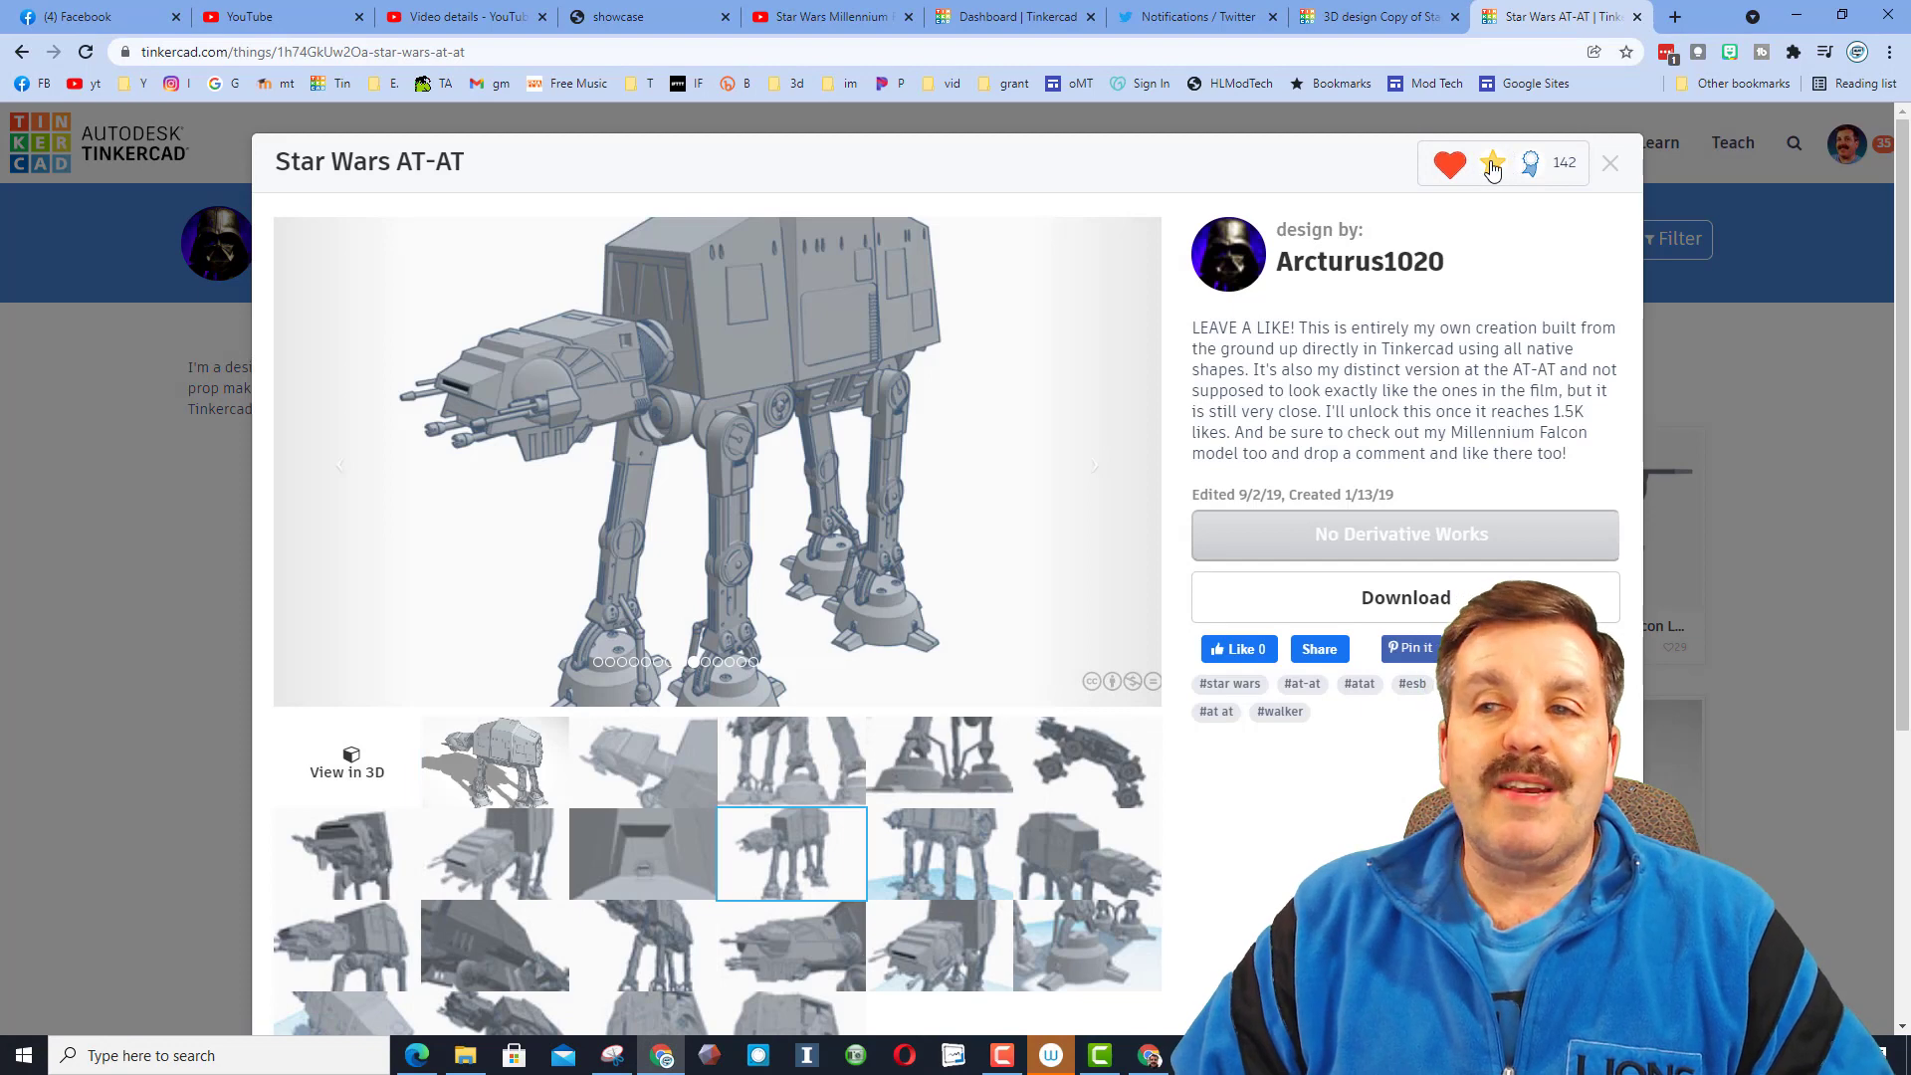
pyautogui.click(1449, 165)
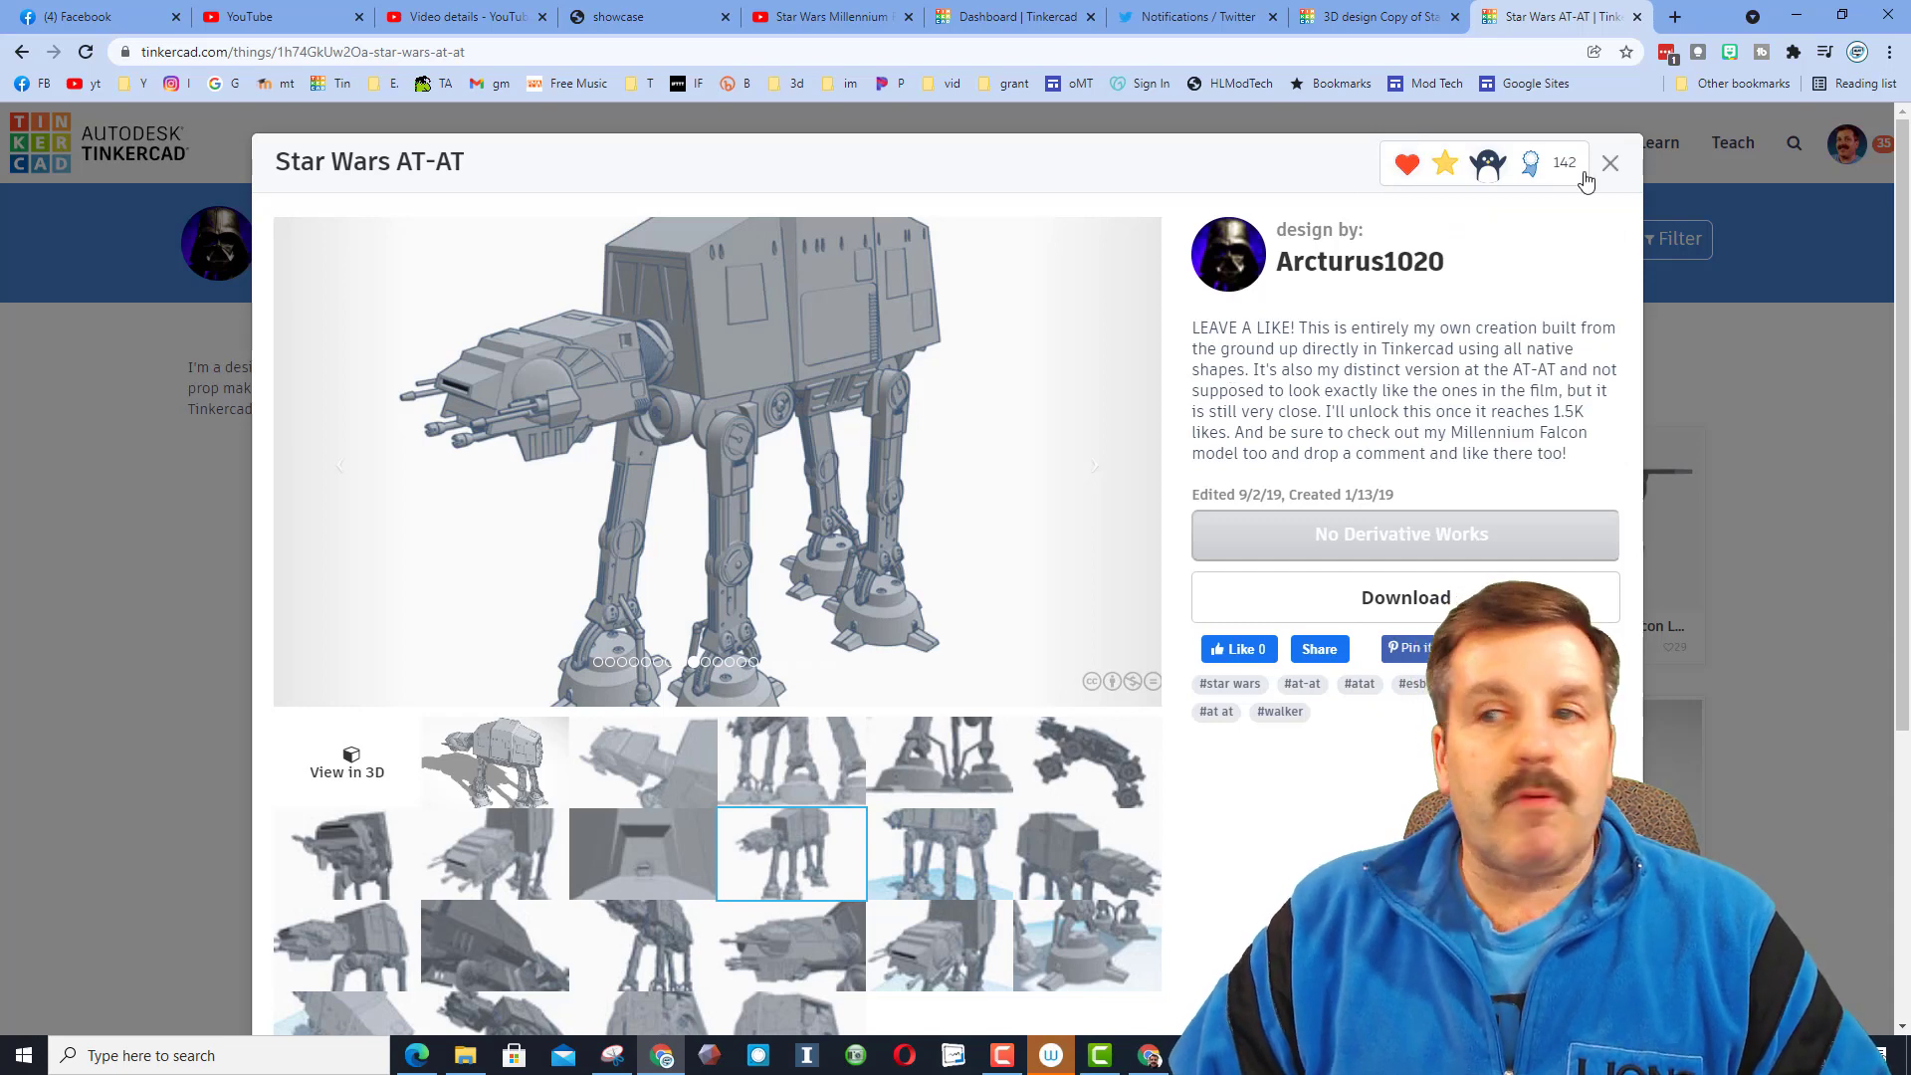
# Close the design details and move on to the Tinkering with Tinkercad Facebook group.
pyautogui.click(1608, 163)
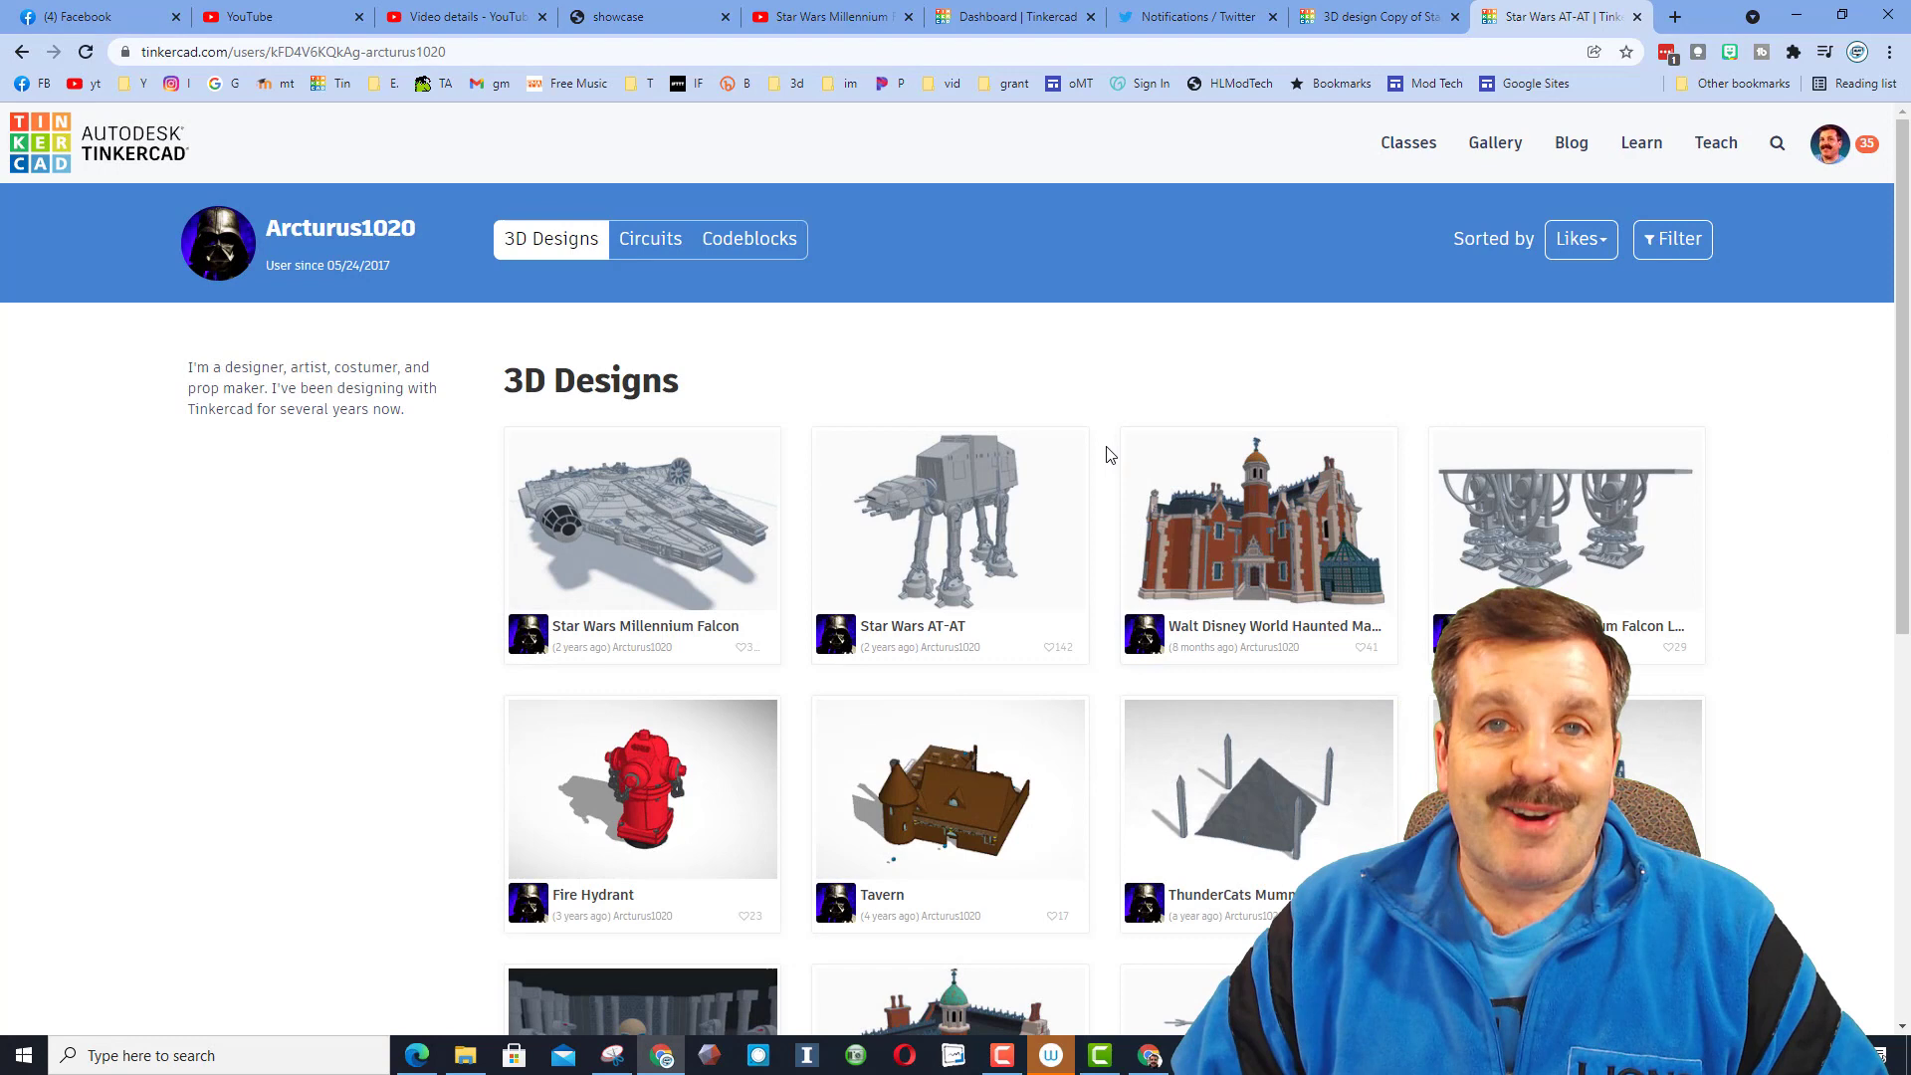
pyautogui.click(85, 16)
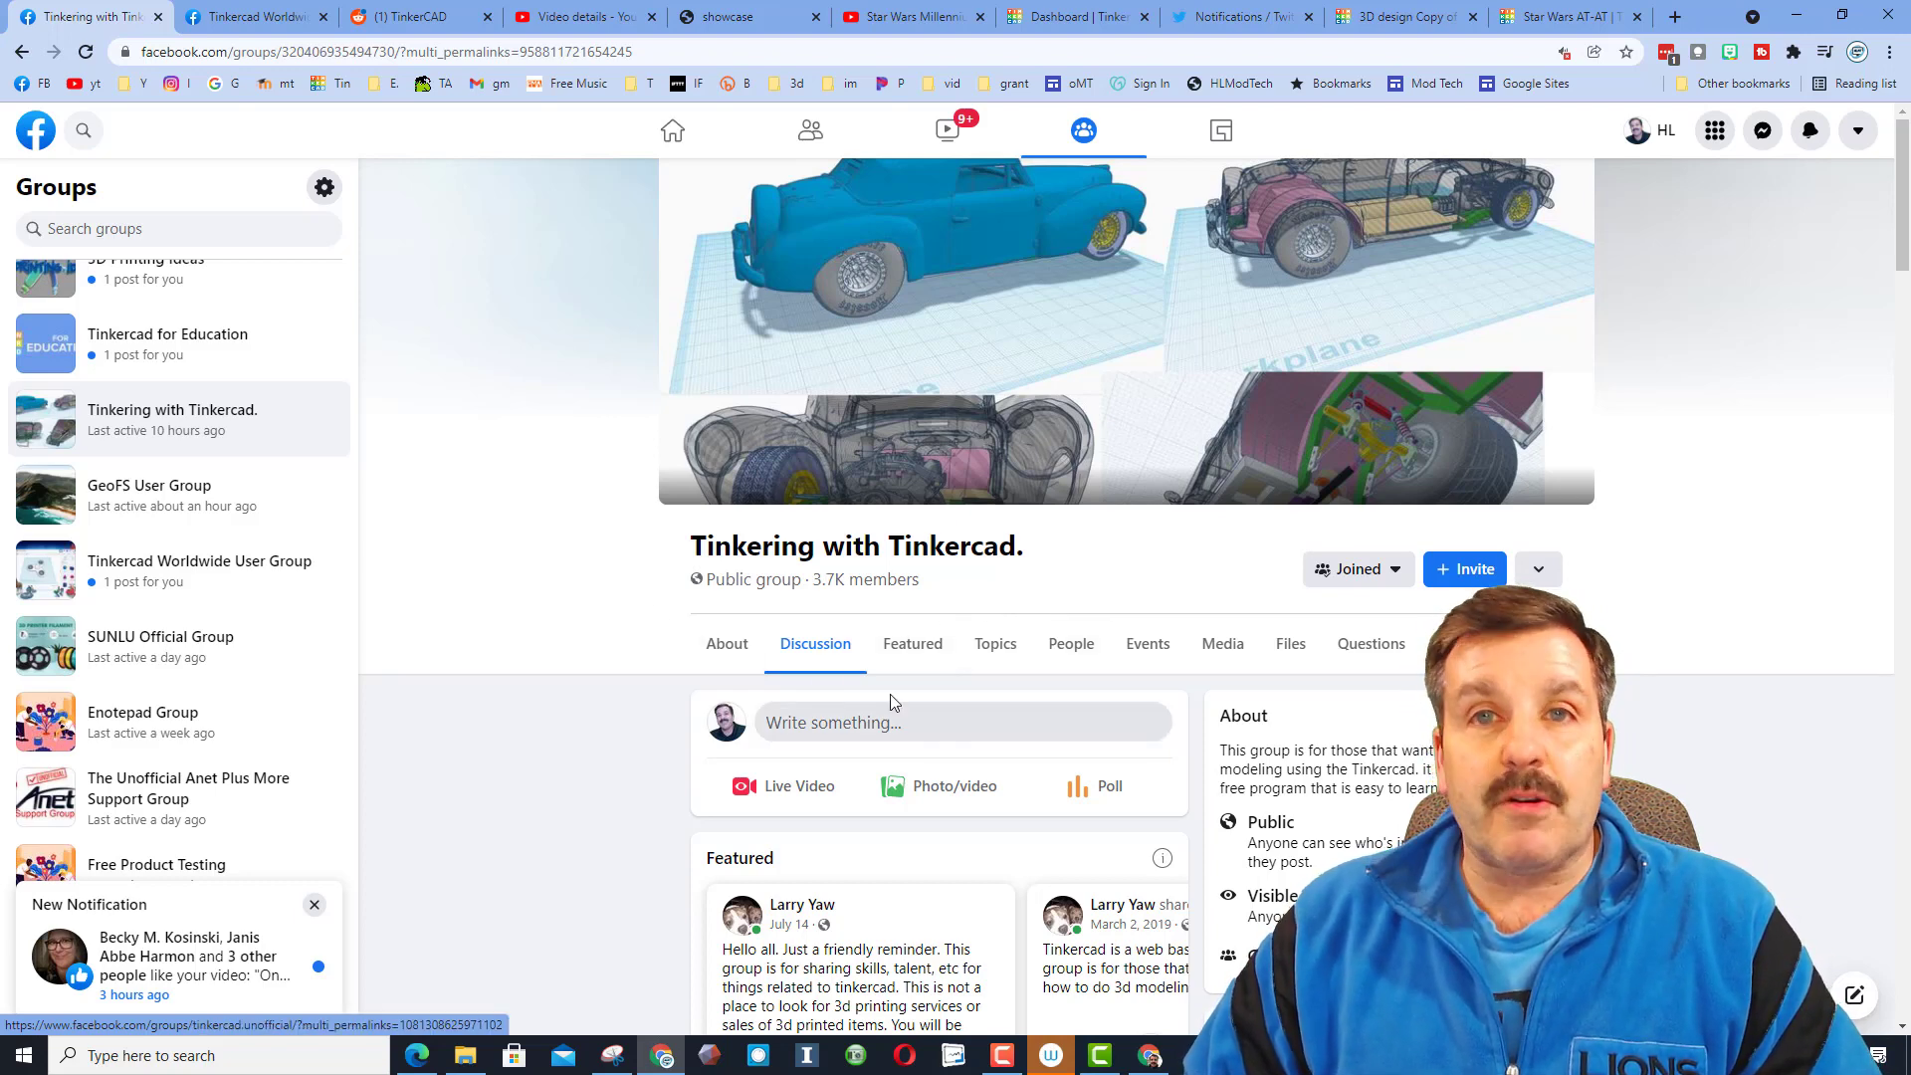
# Browse the Tinkering with Tinkercad and Tinkercad Worldwide User Group pages, then head to the TinkerCAD subreddit.
pyautogui.scroll(-3)
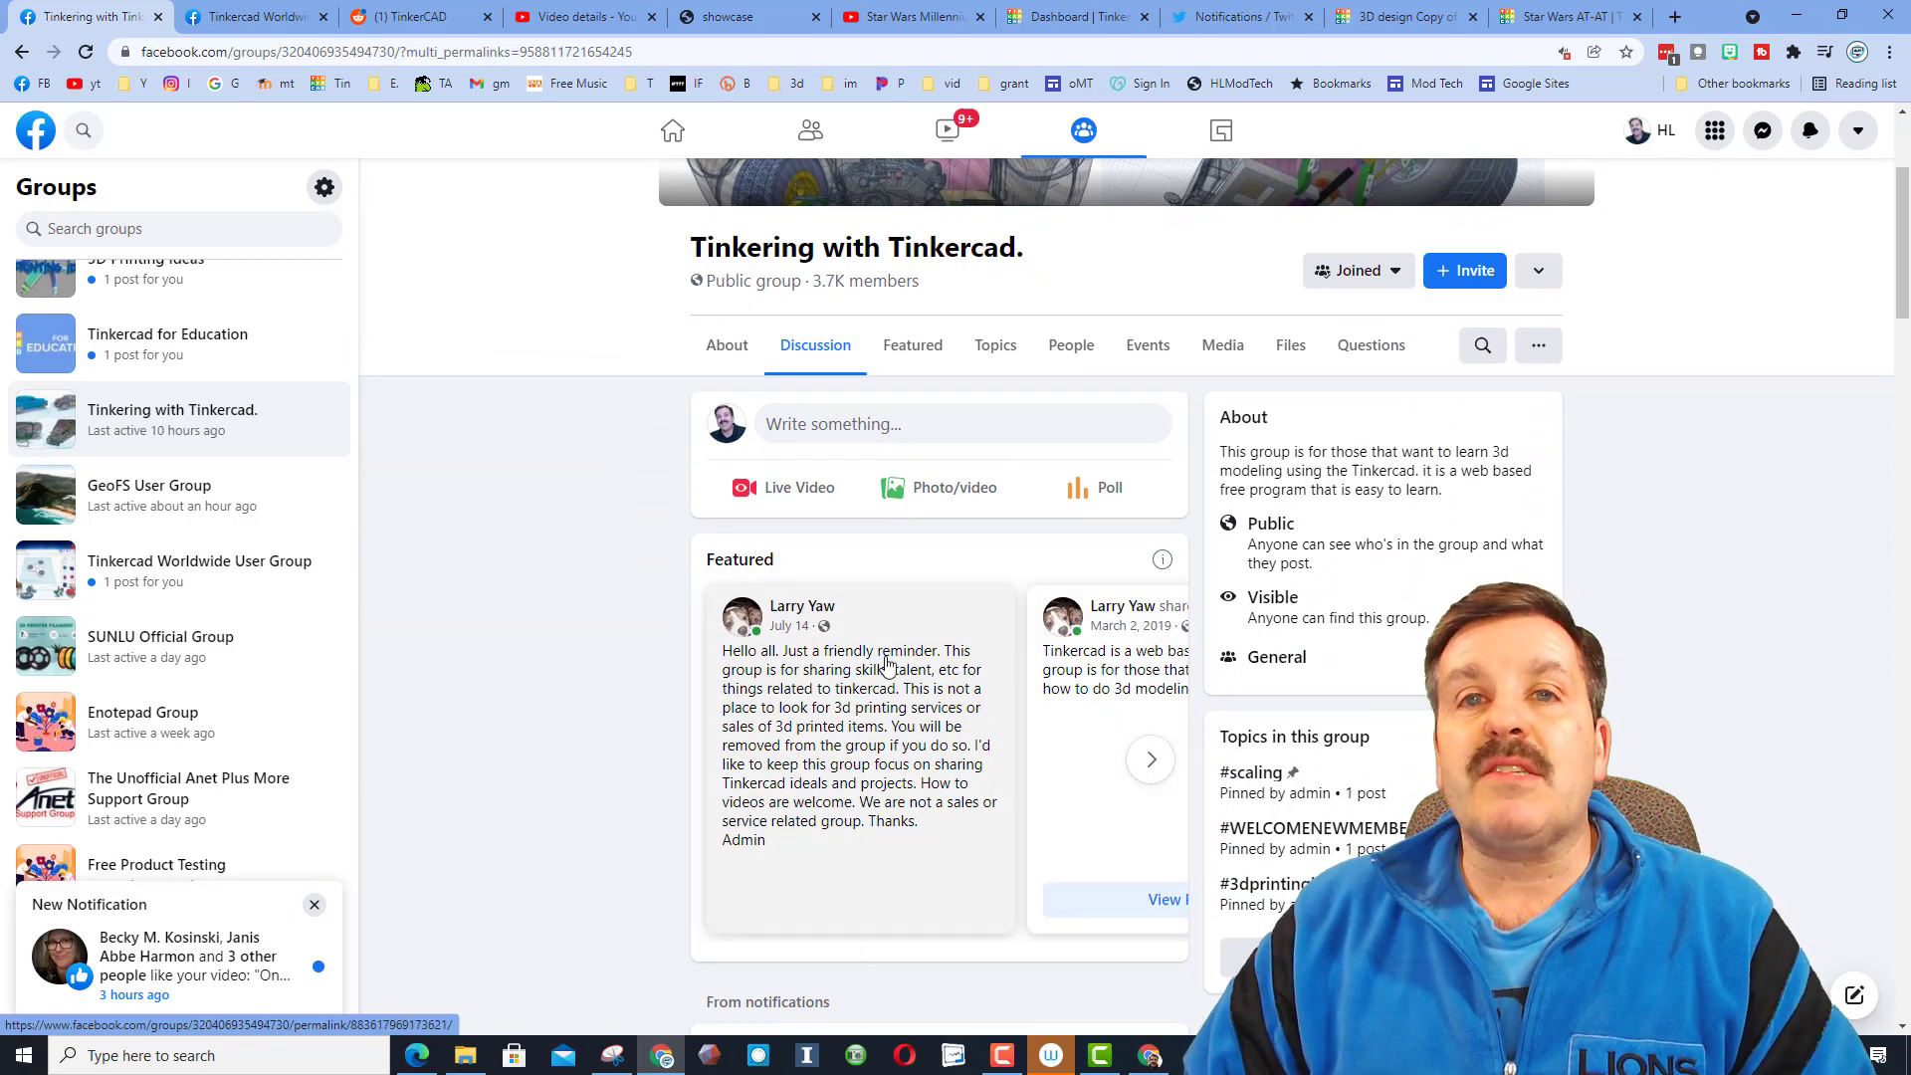
pyautogui.scroll(3)
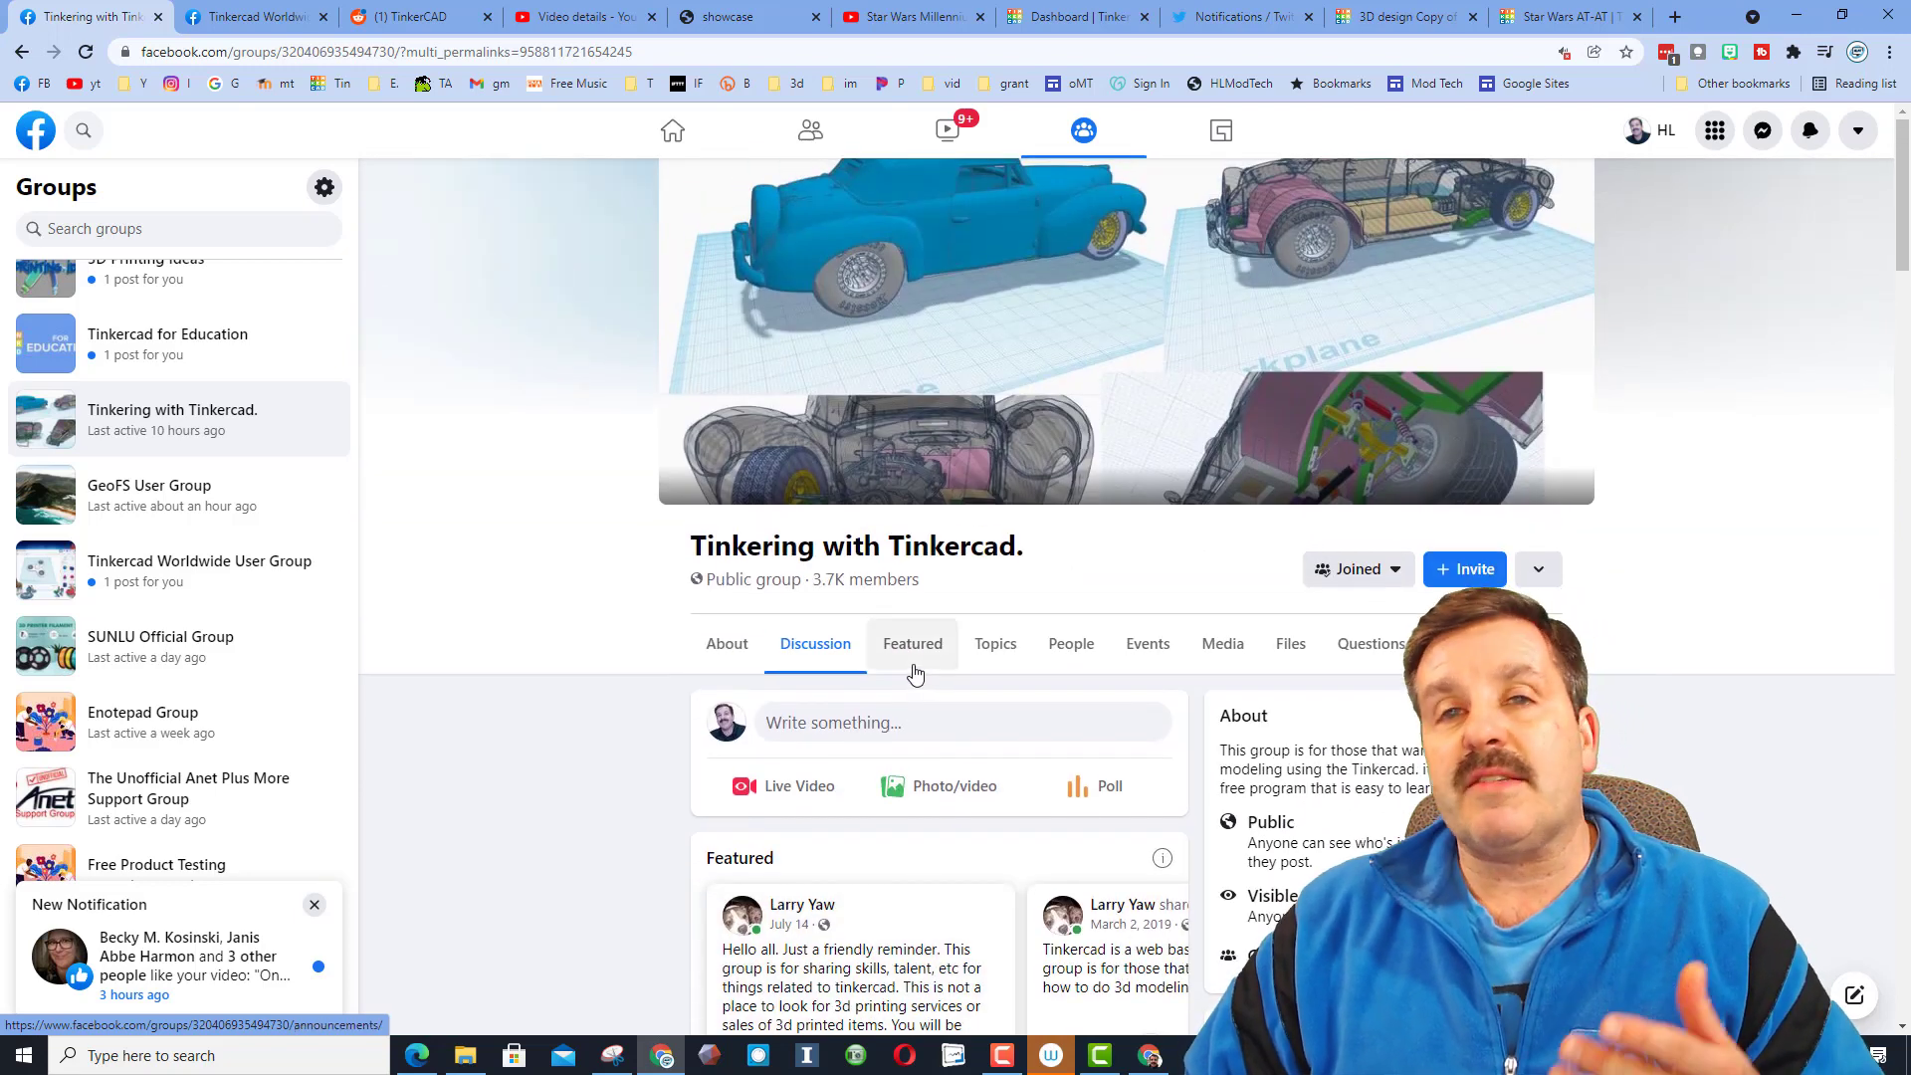
pyautogui.moveTo(918, 712)
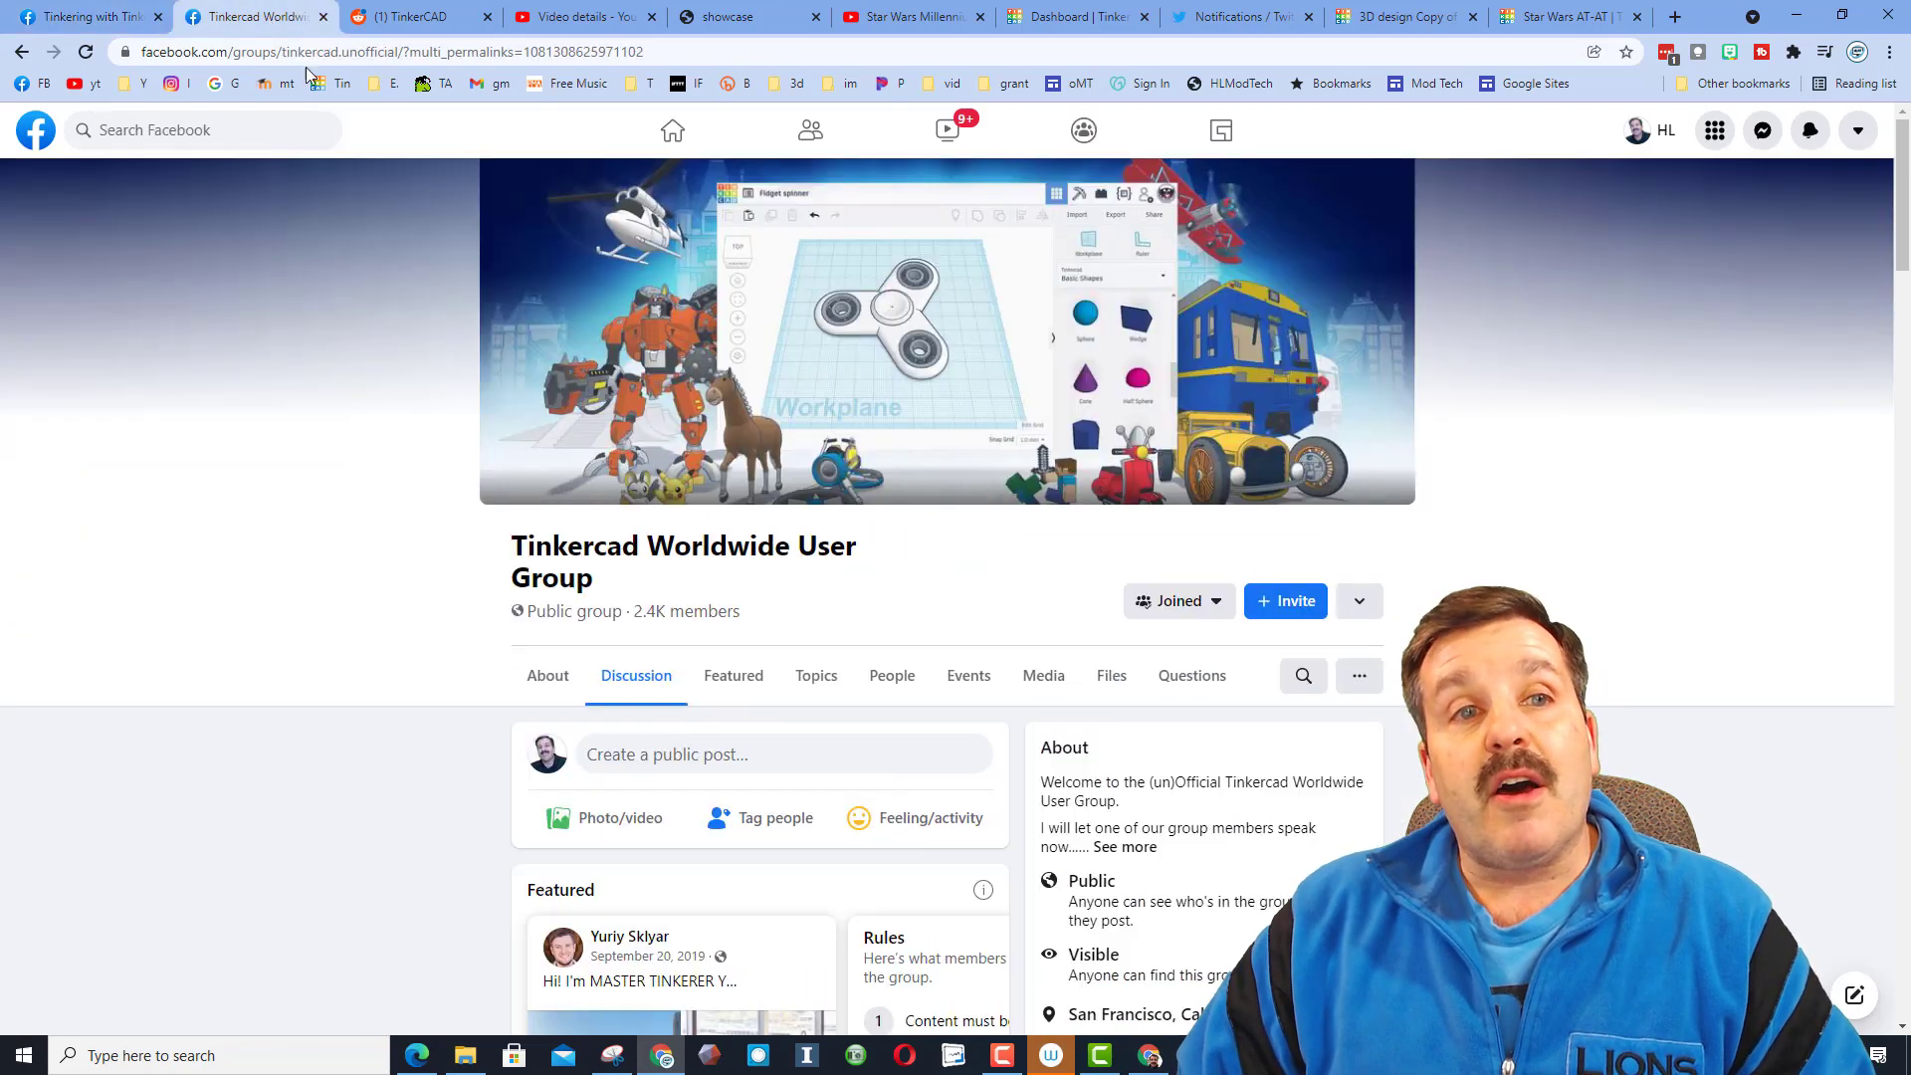
pyautogui.moveTo(722, 492)
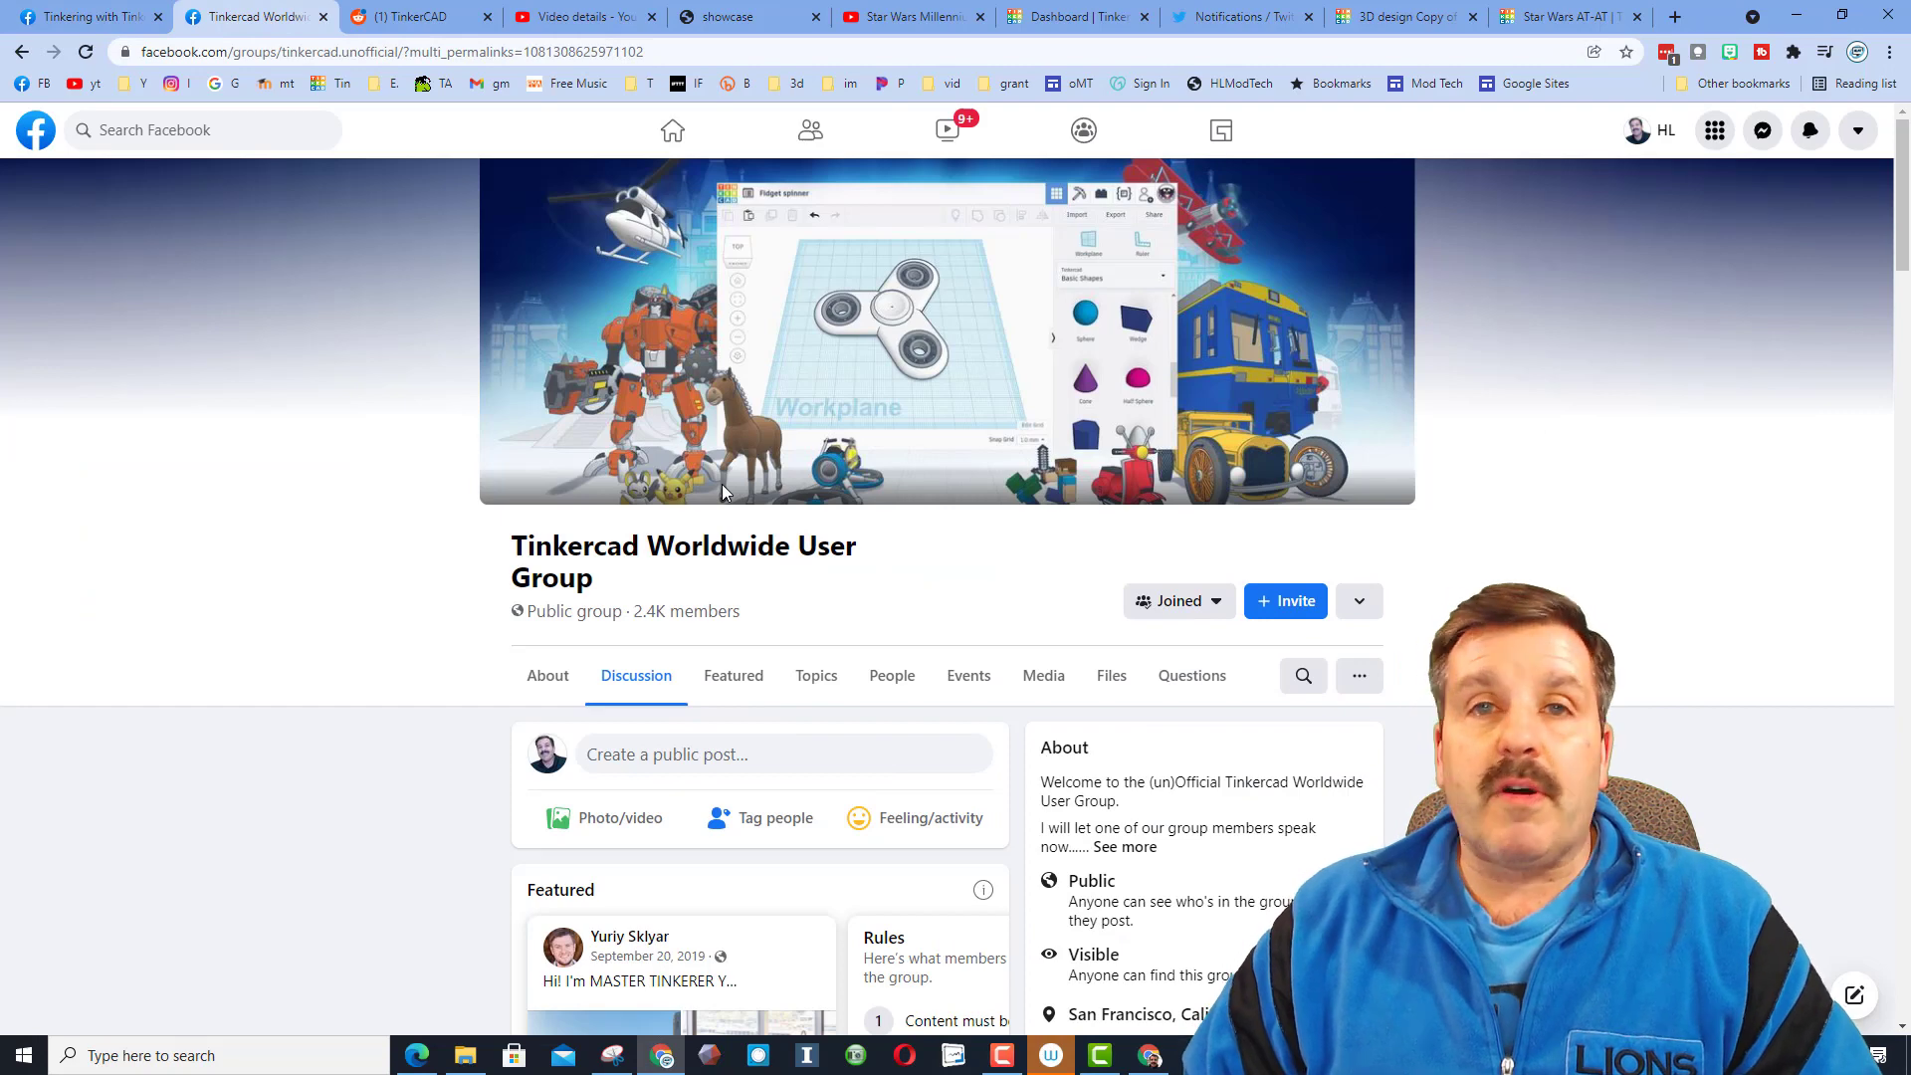
pyautogui.scroll(-3)
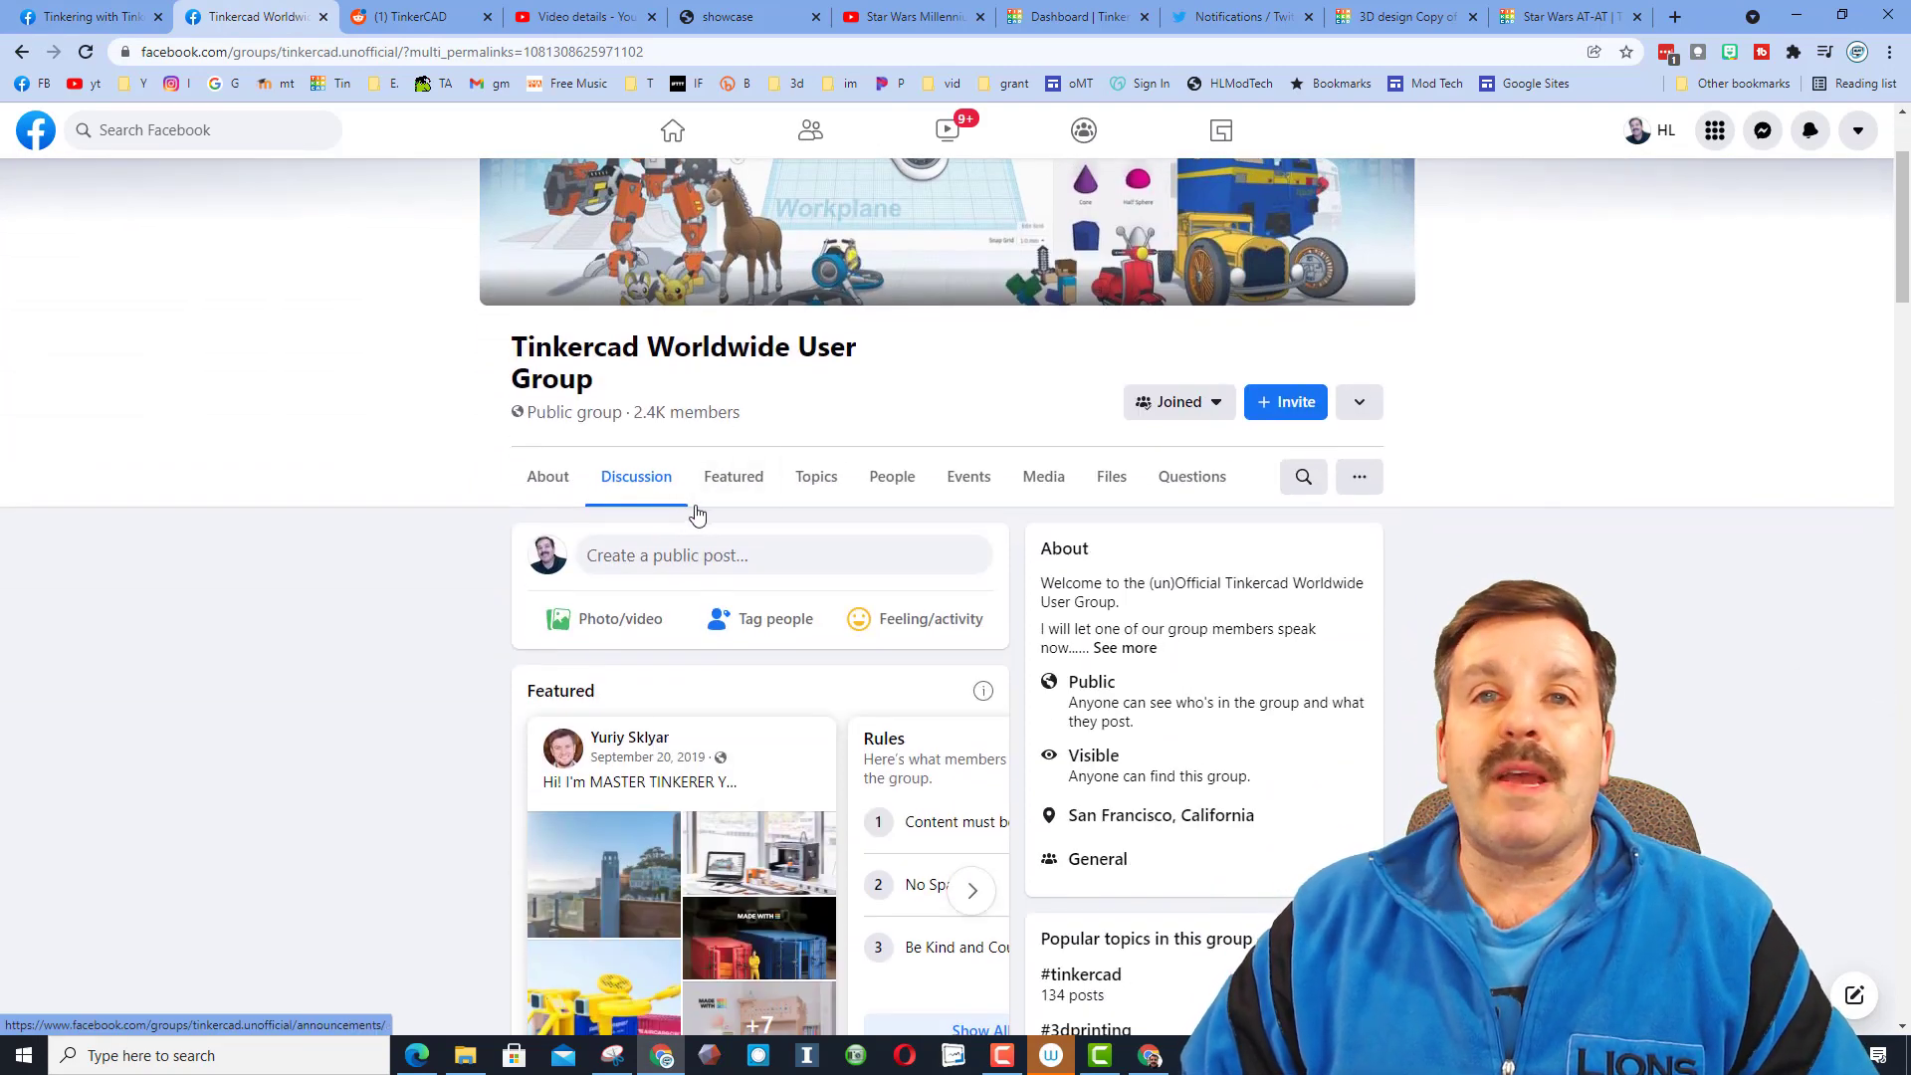
pyautogui.scroll(3)
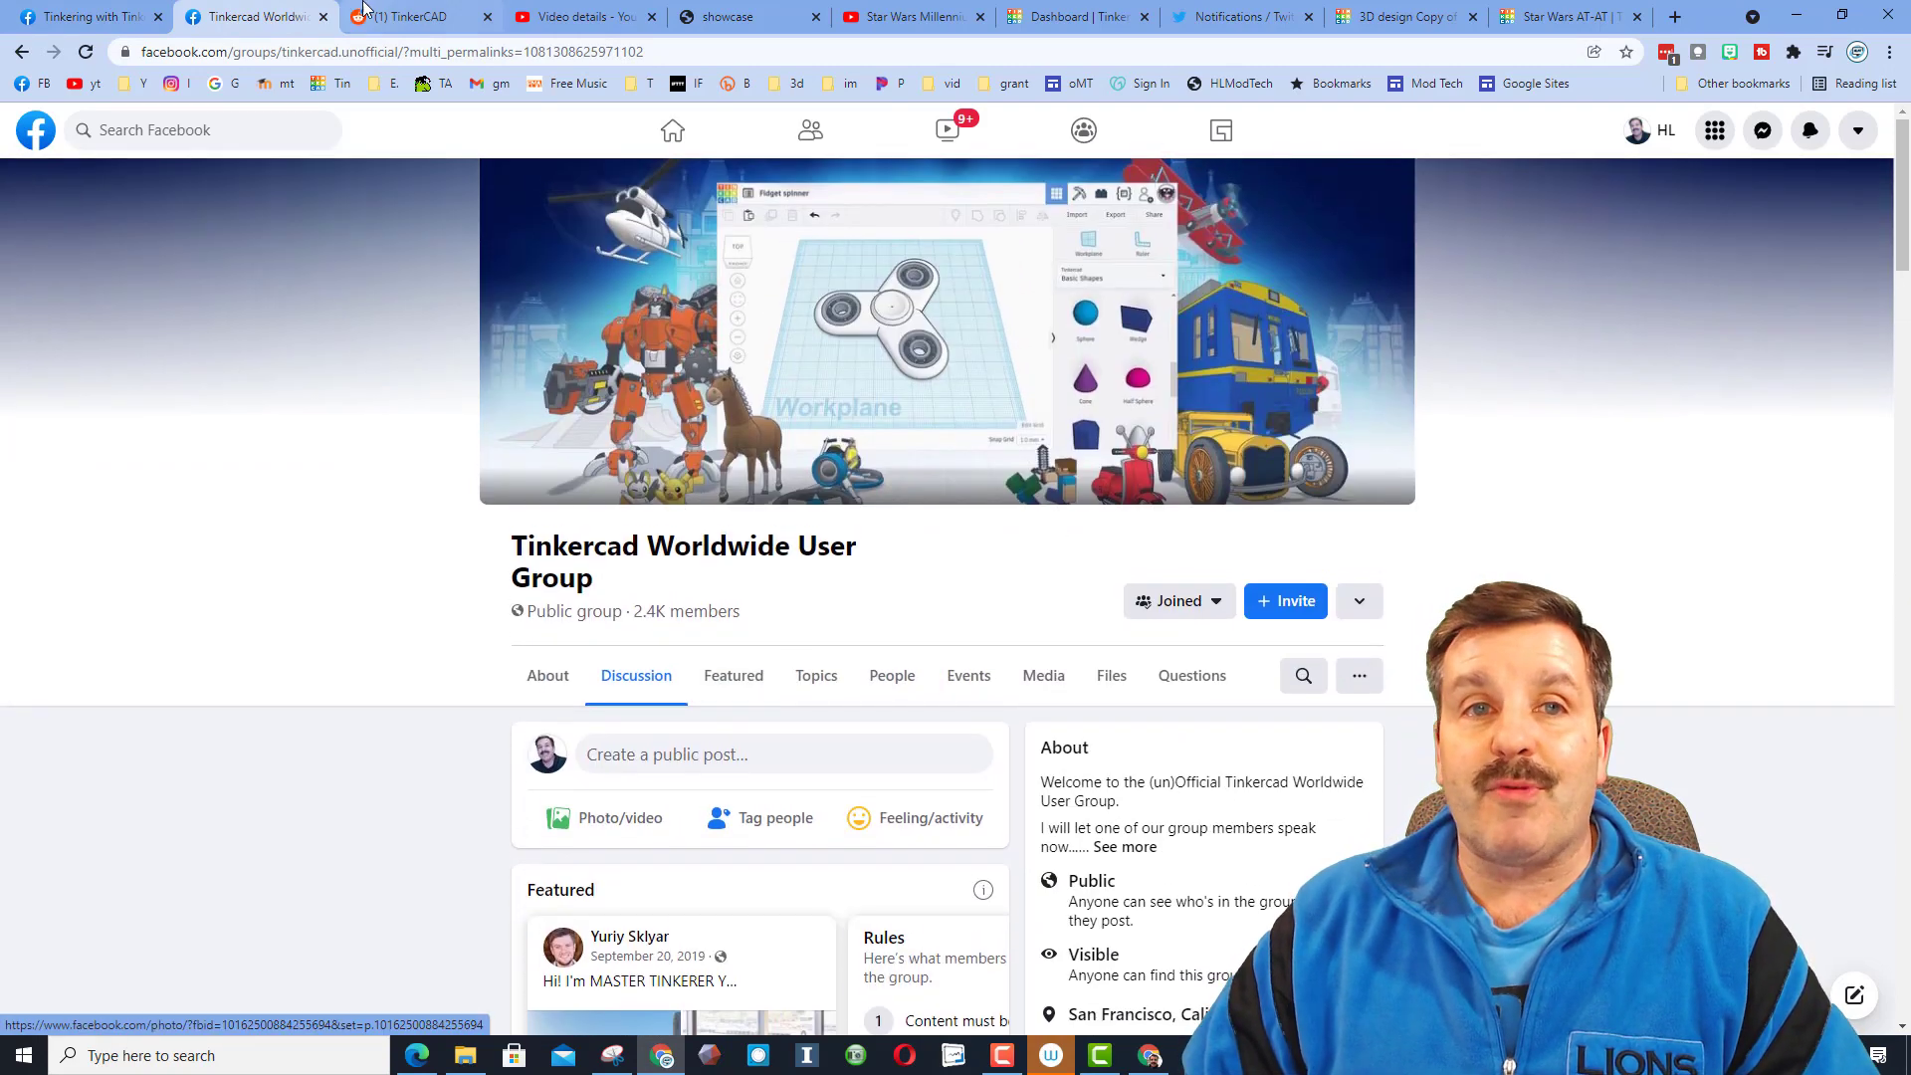
pyautogui.click(414, 16)
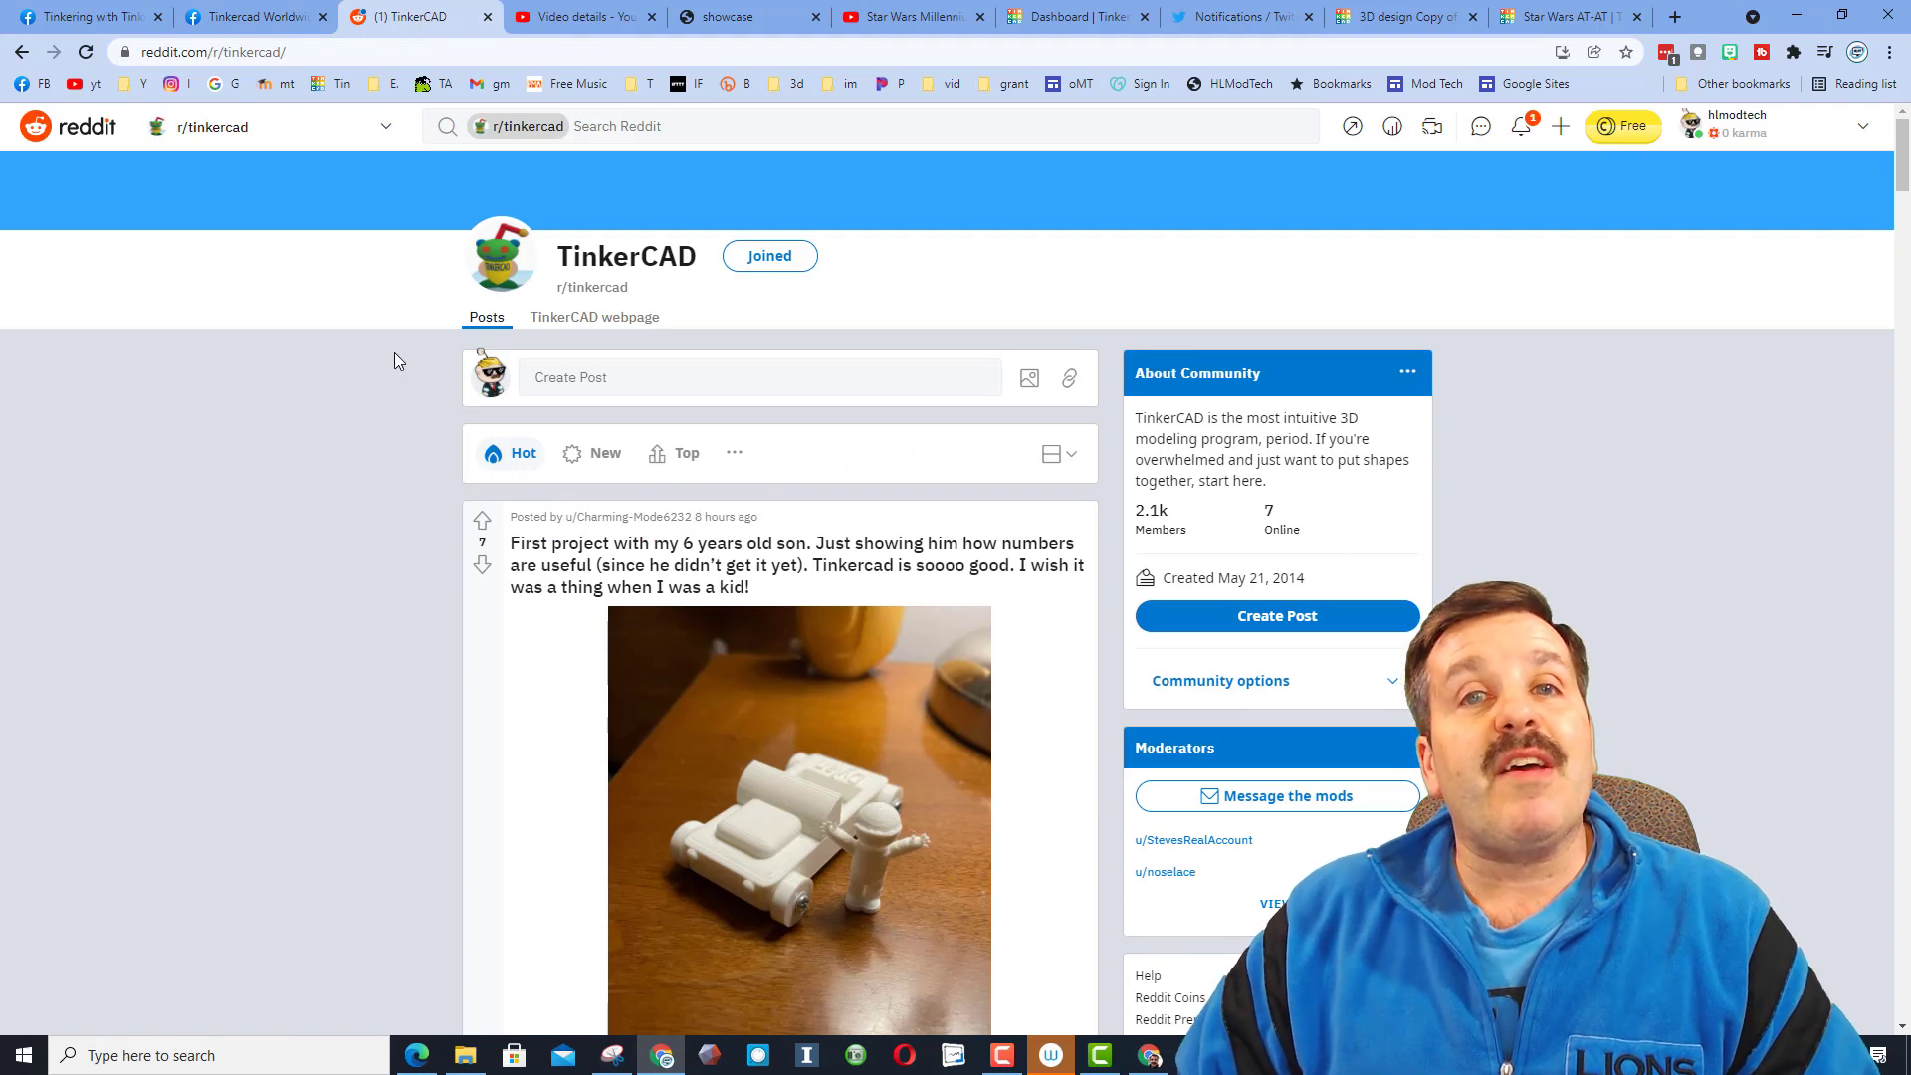
pyautogui.moveTo(486, 286)
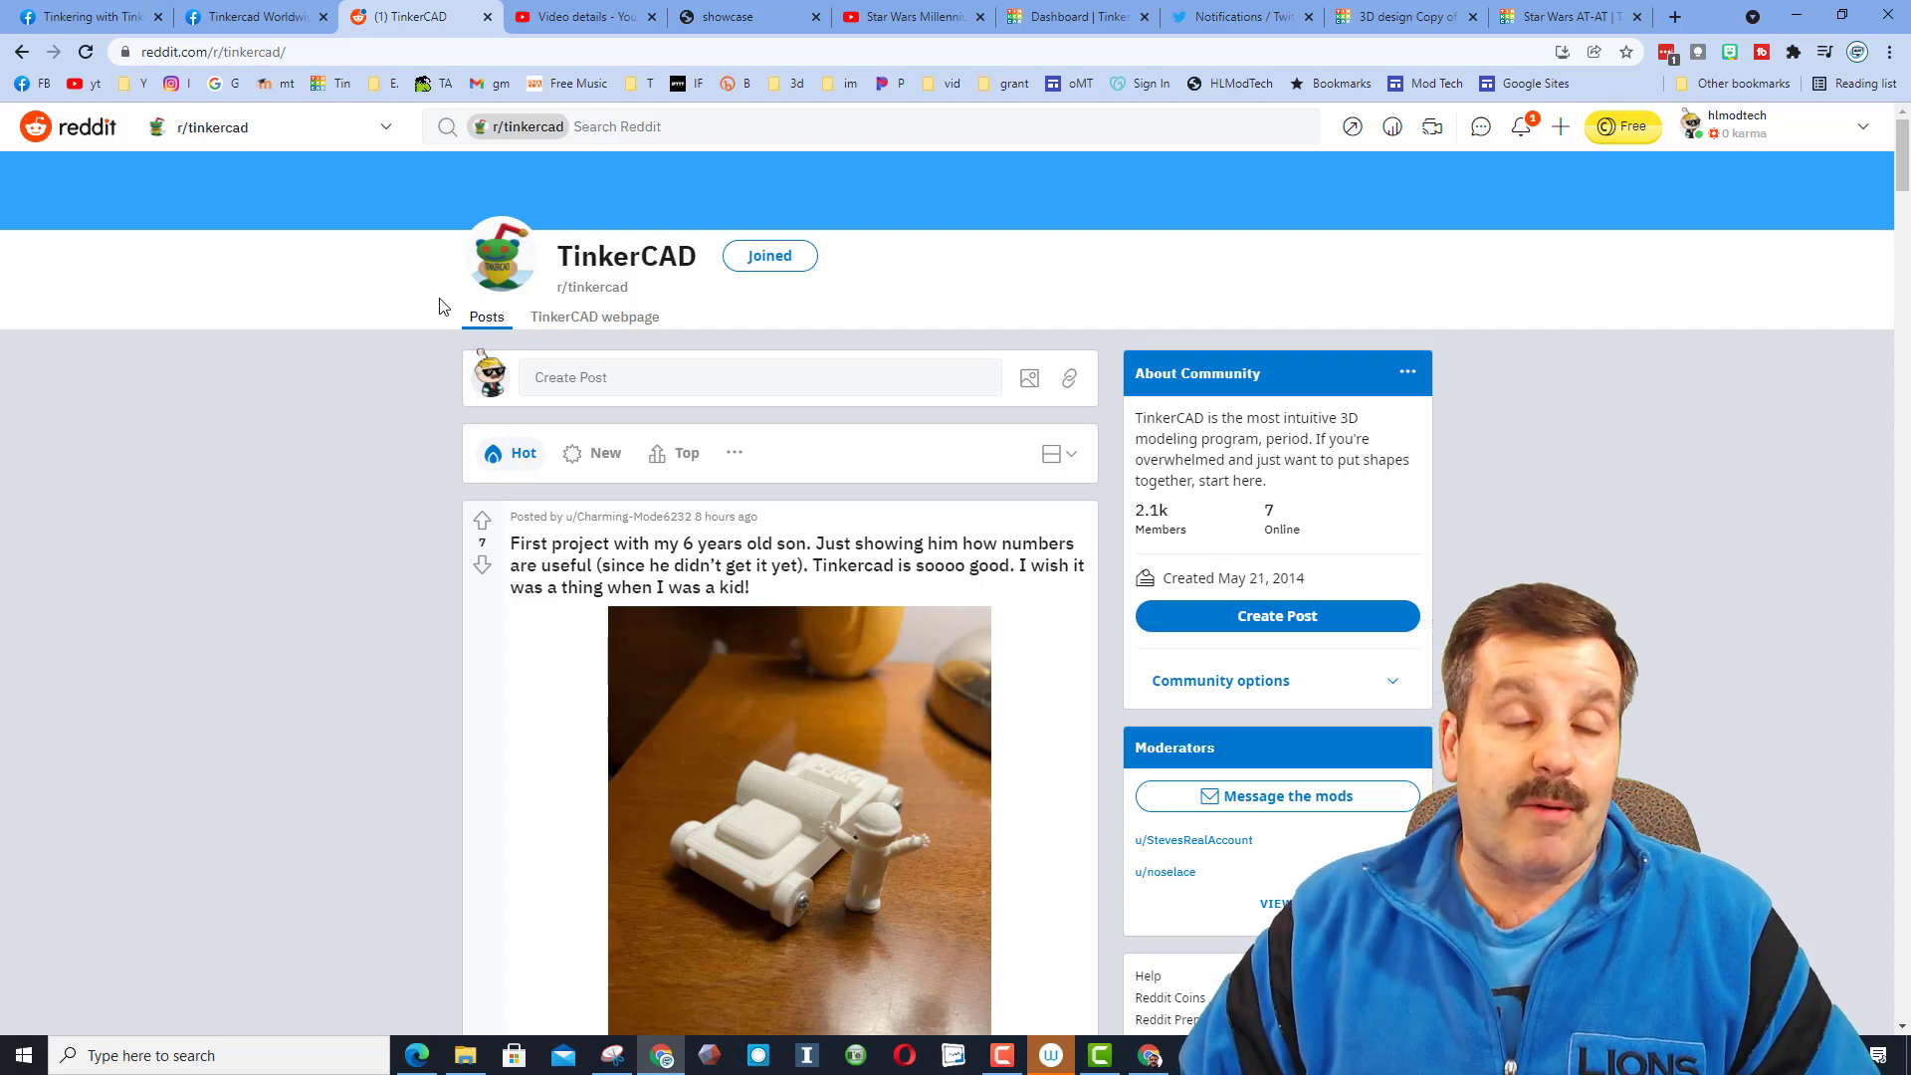
# Scroll the r/tinkercad posts, then switch to the Among Us character design in Tinkercad.
pyautogui.scroll(-3)
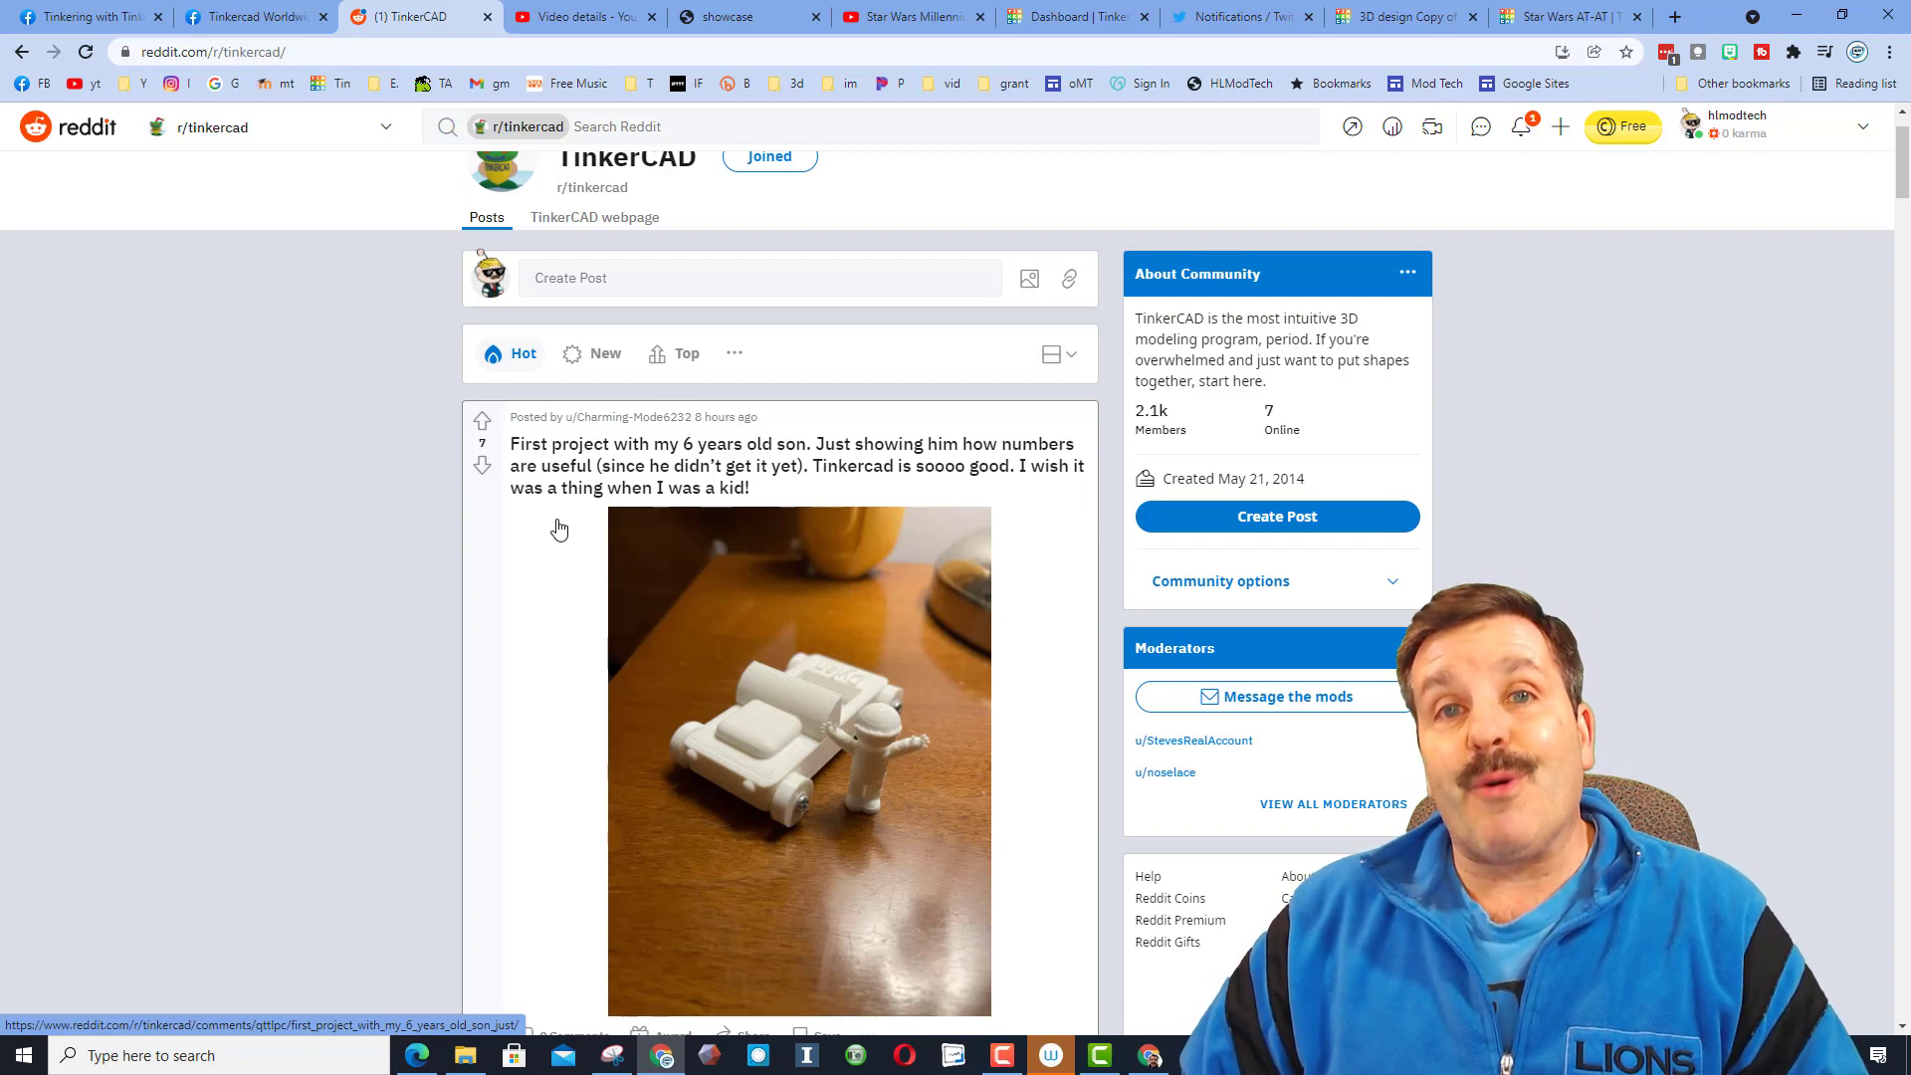
pyautogui.click(1072, 16)
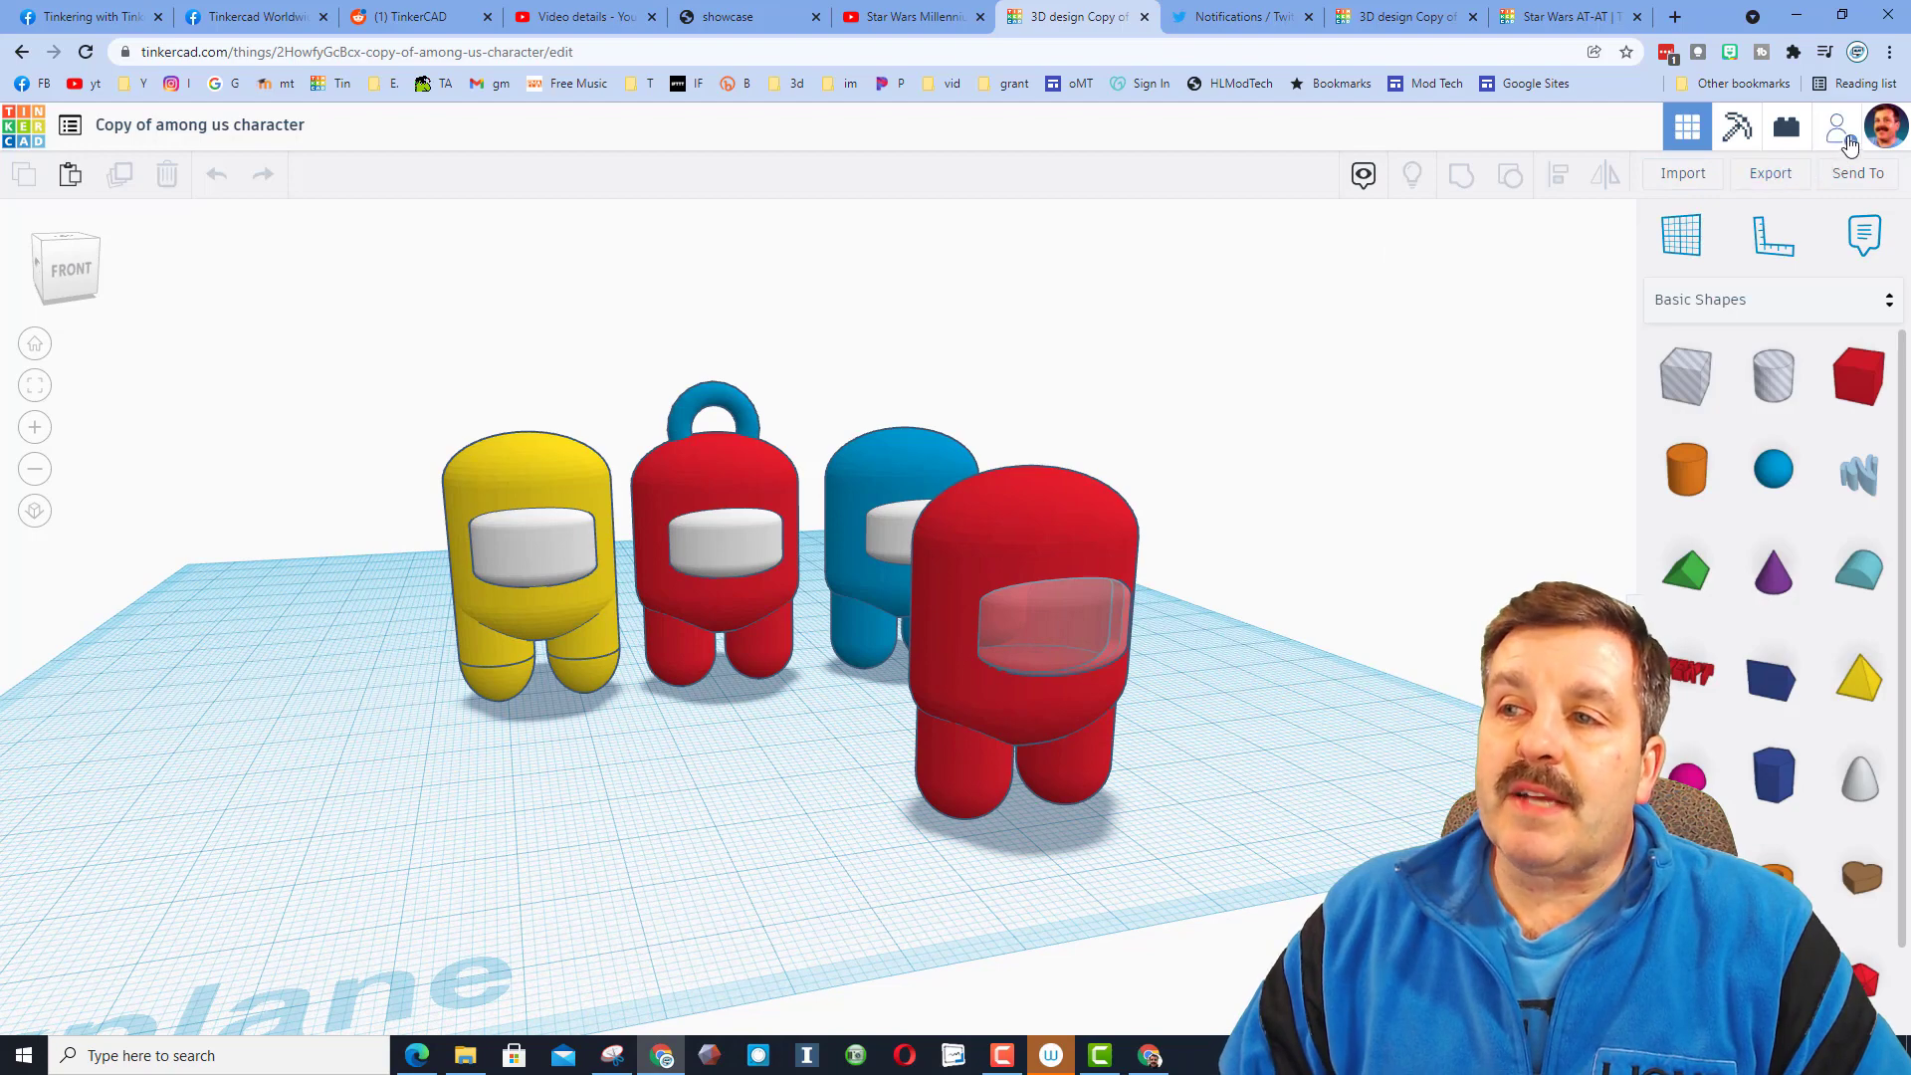
# Generate a new collaboration link for the Among Us design and copy it.
pyautogui.click(1835, 125)
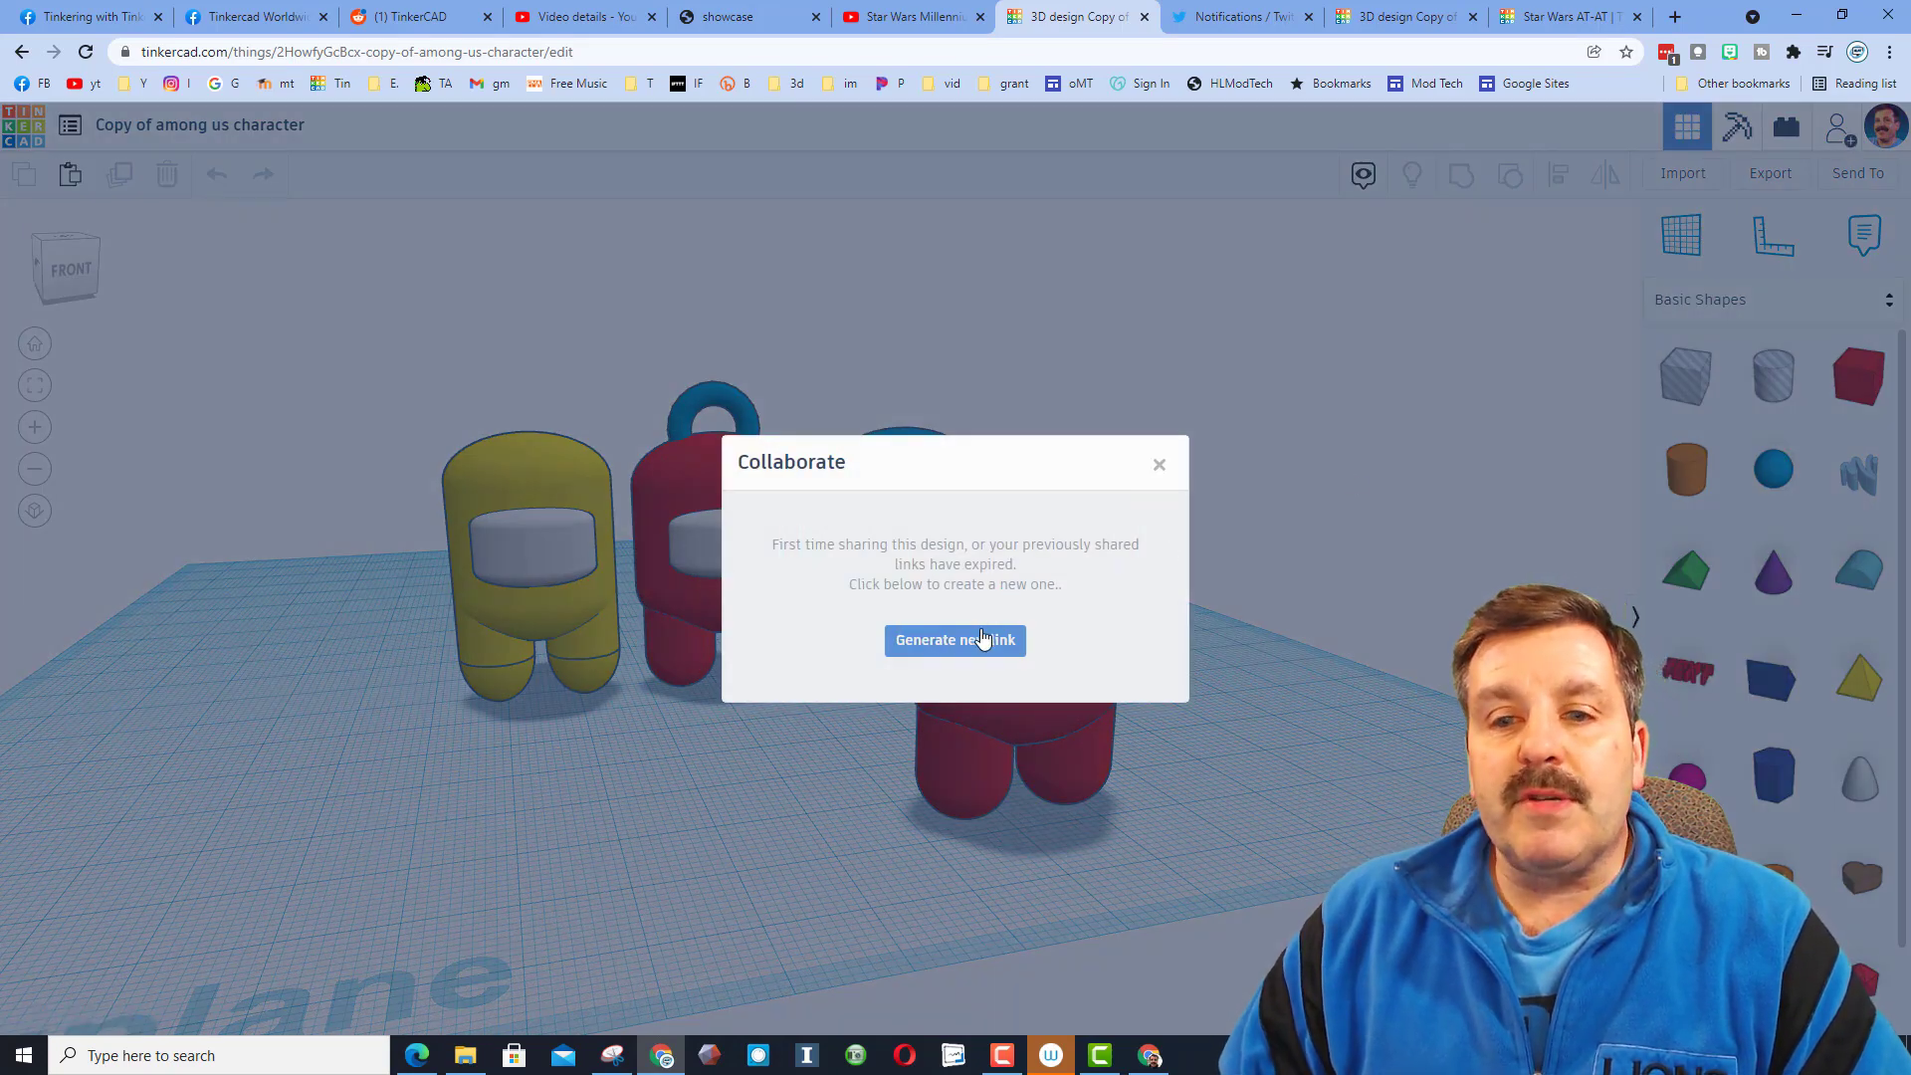
pyautogui.click(953, 639)
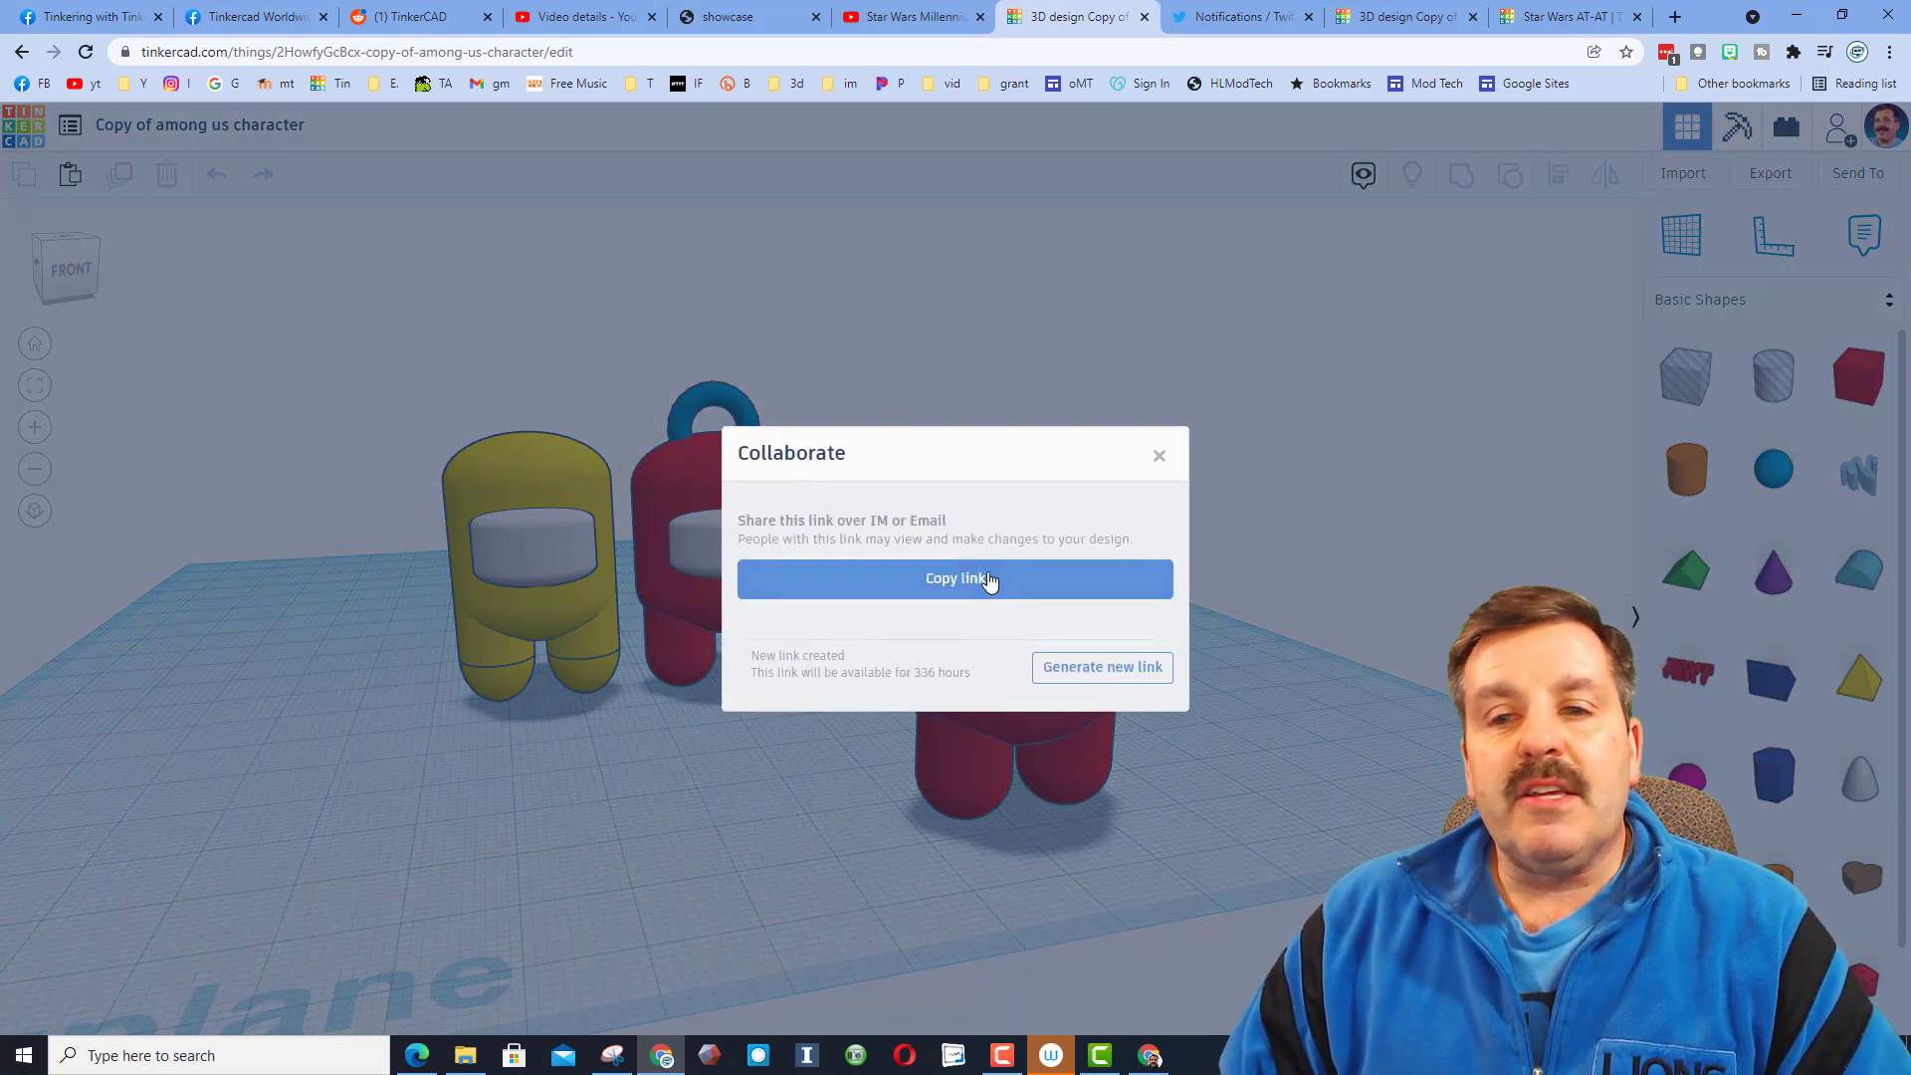
pyautogui.click(1159, 454)
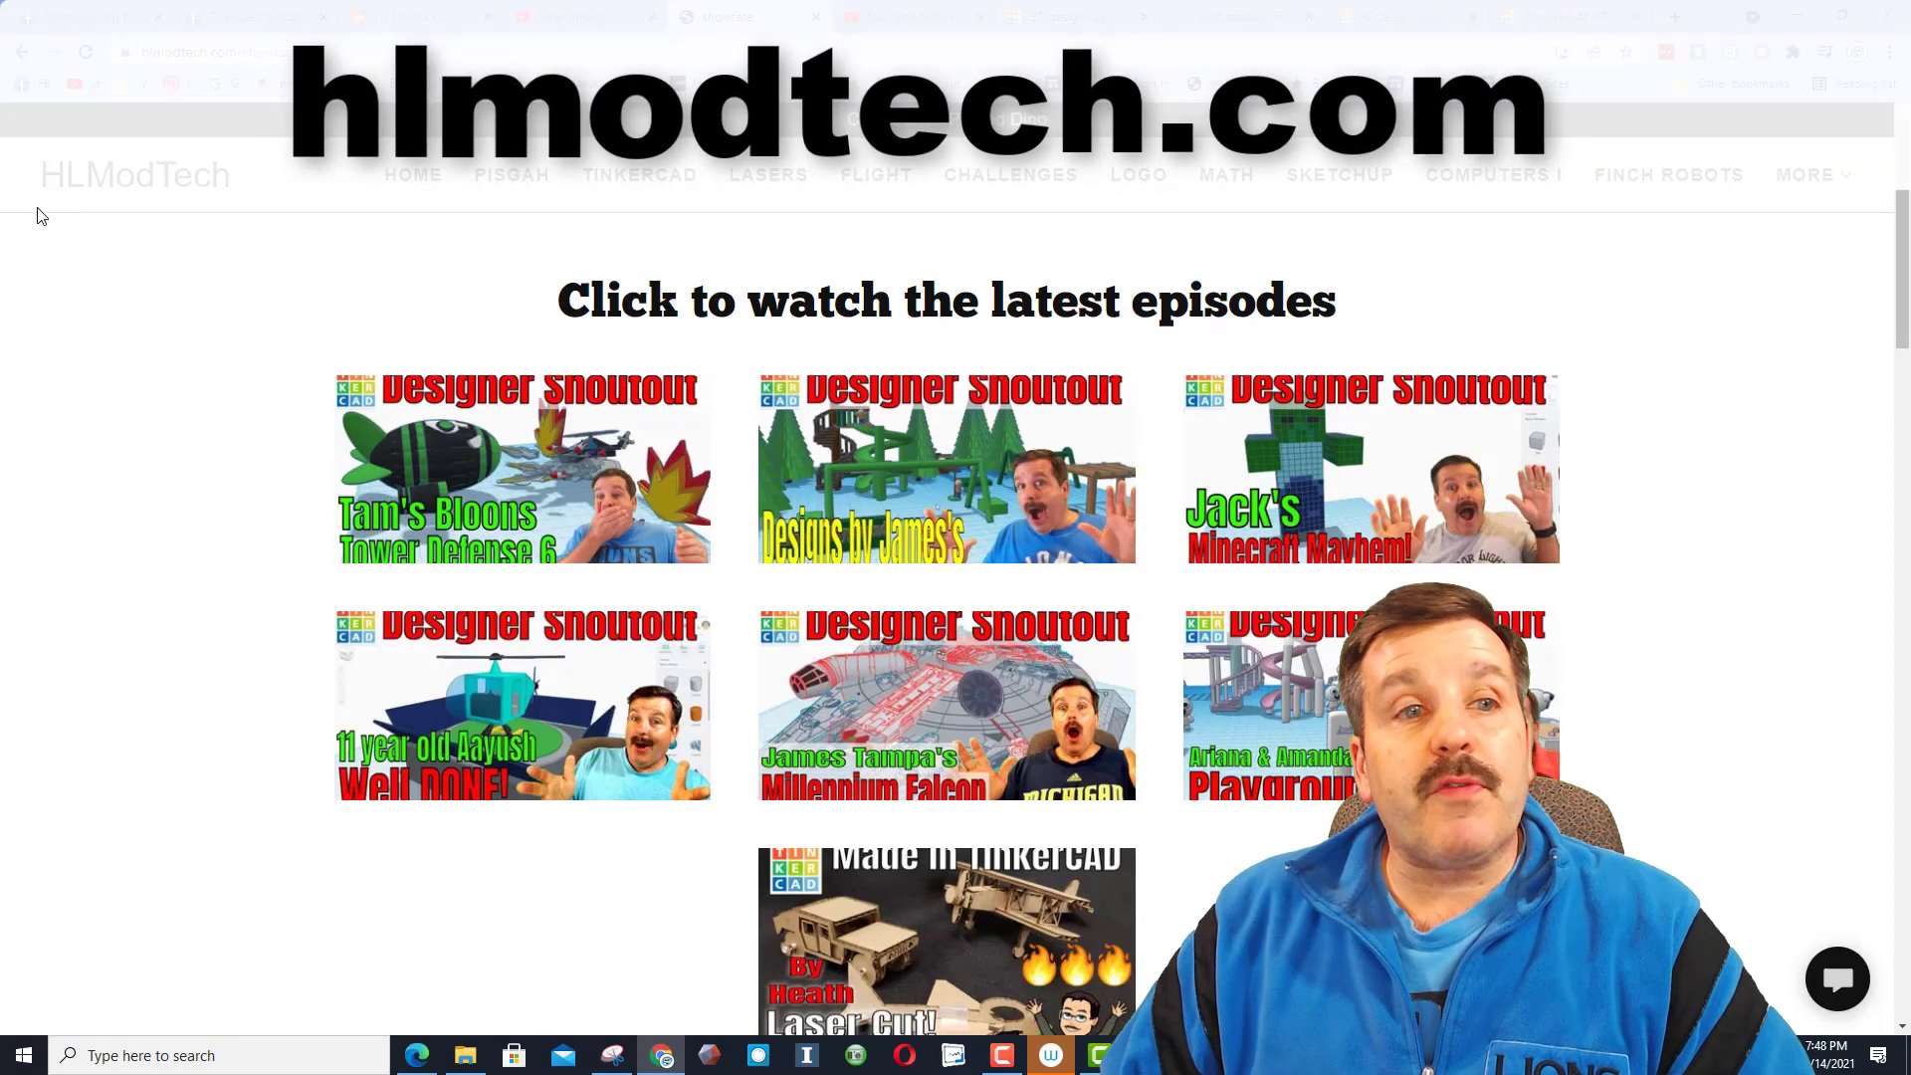
pyautogui.moveTo(972, 273)
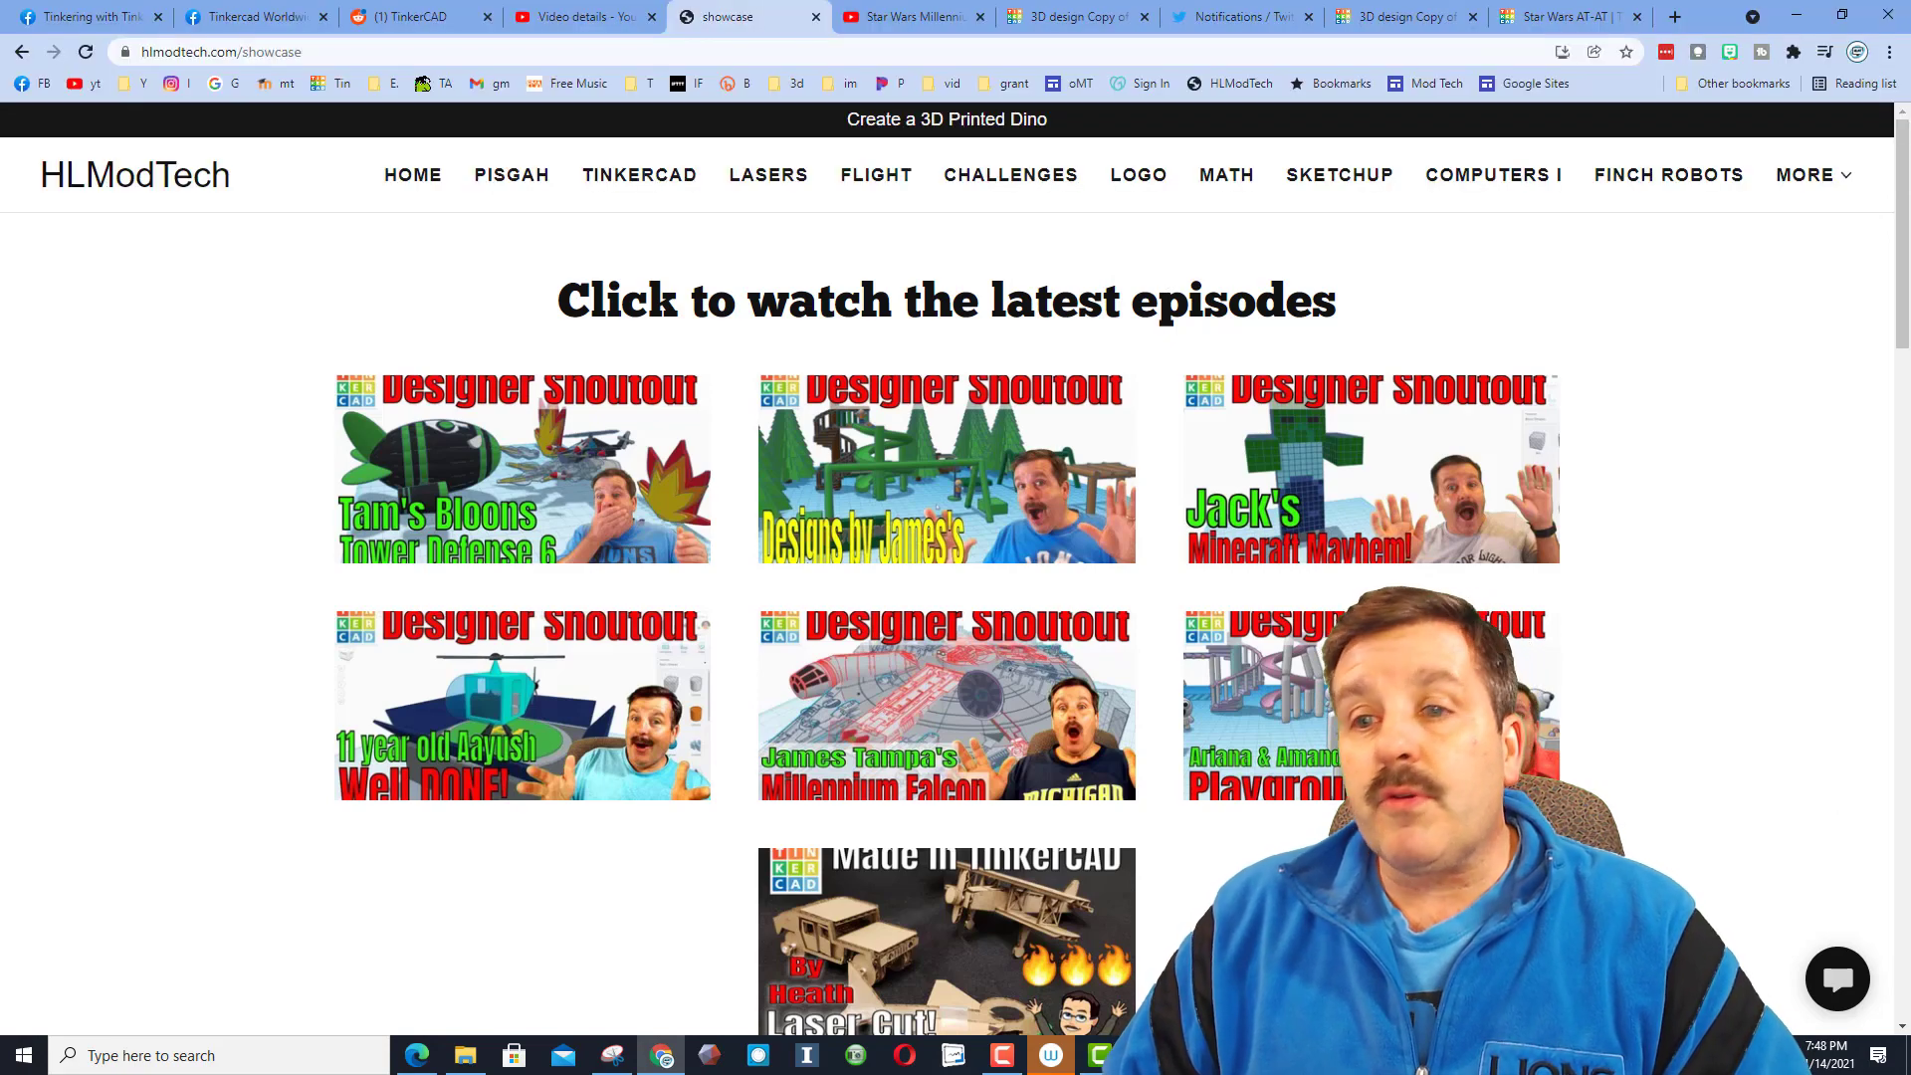
# Go to HLModTech's Tinkercad lessons page, then return to the AT-AT copy in the editor.
pyautogui.click(638, 175)
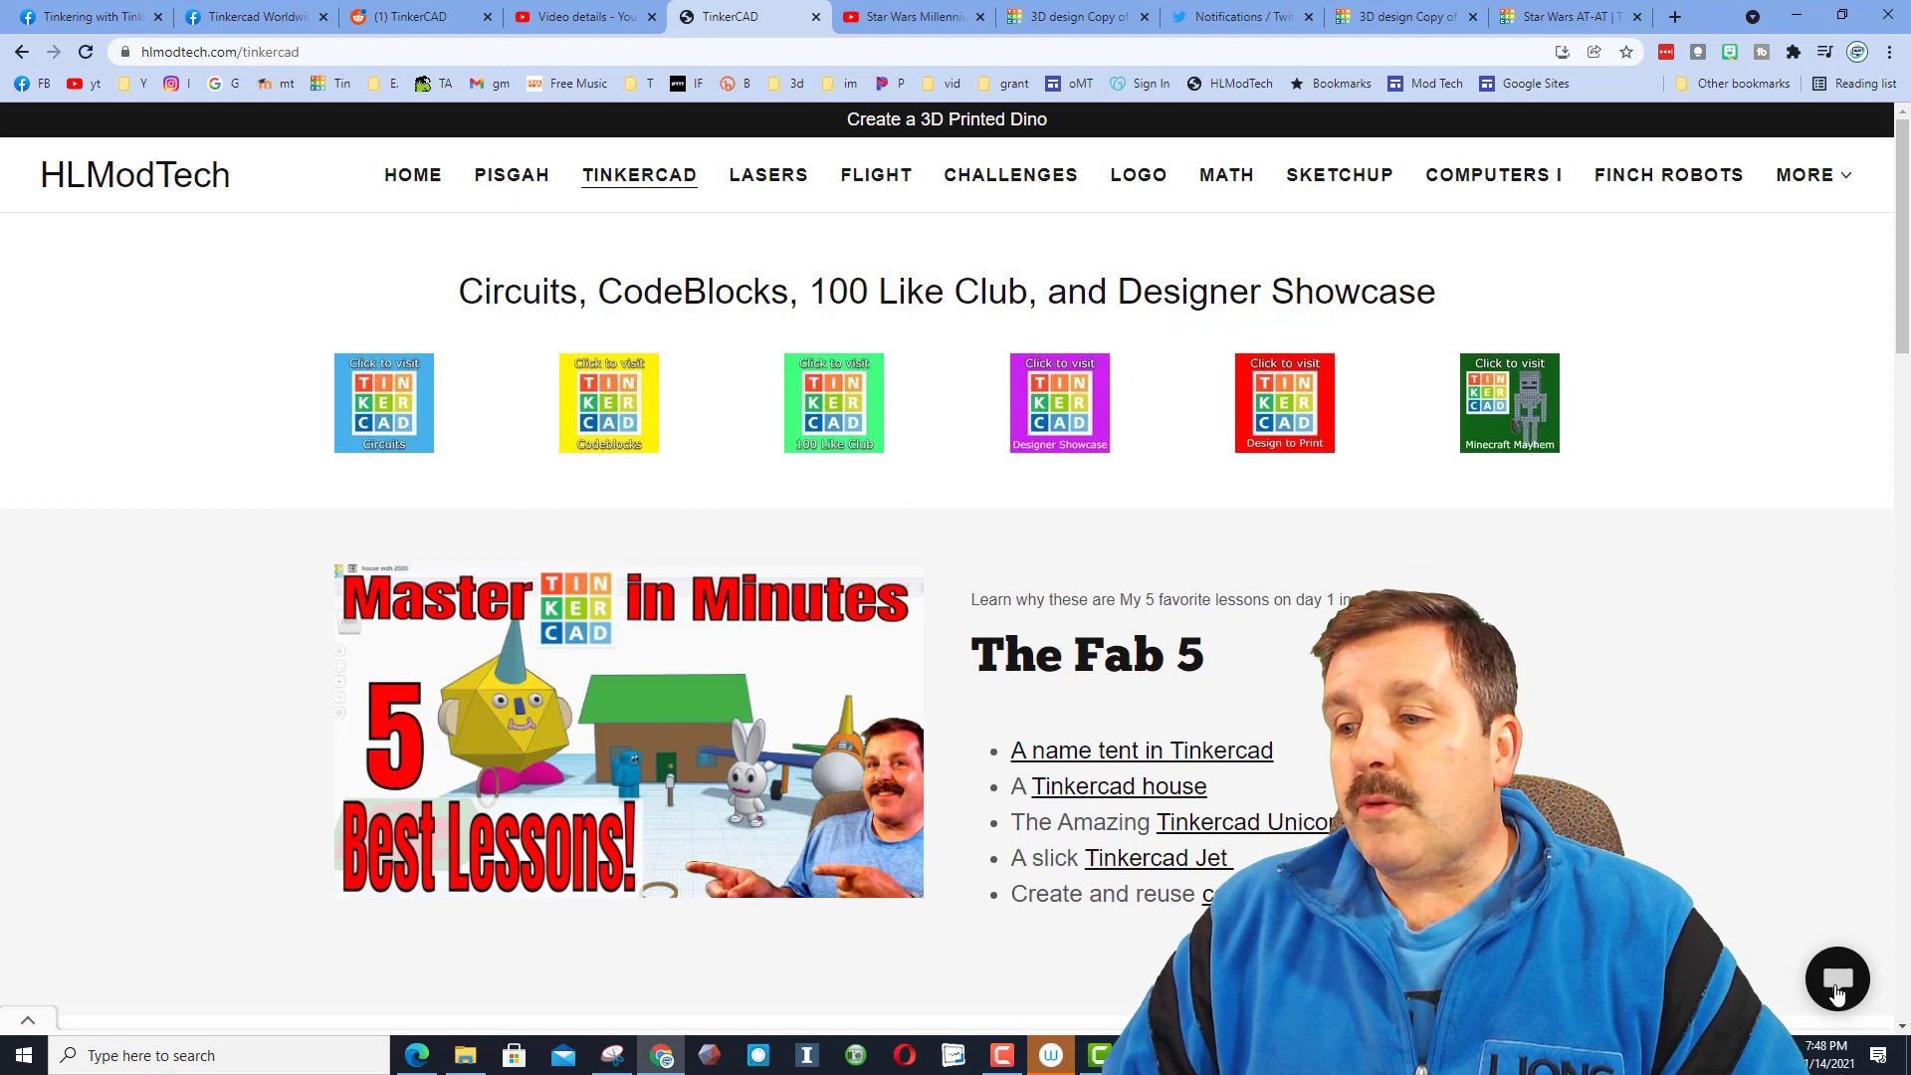
pyautogui.click(1837, 979)
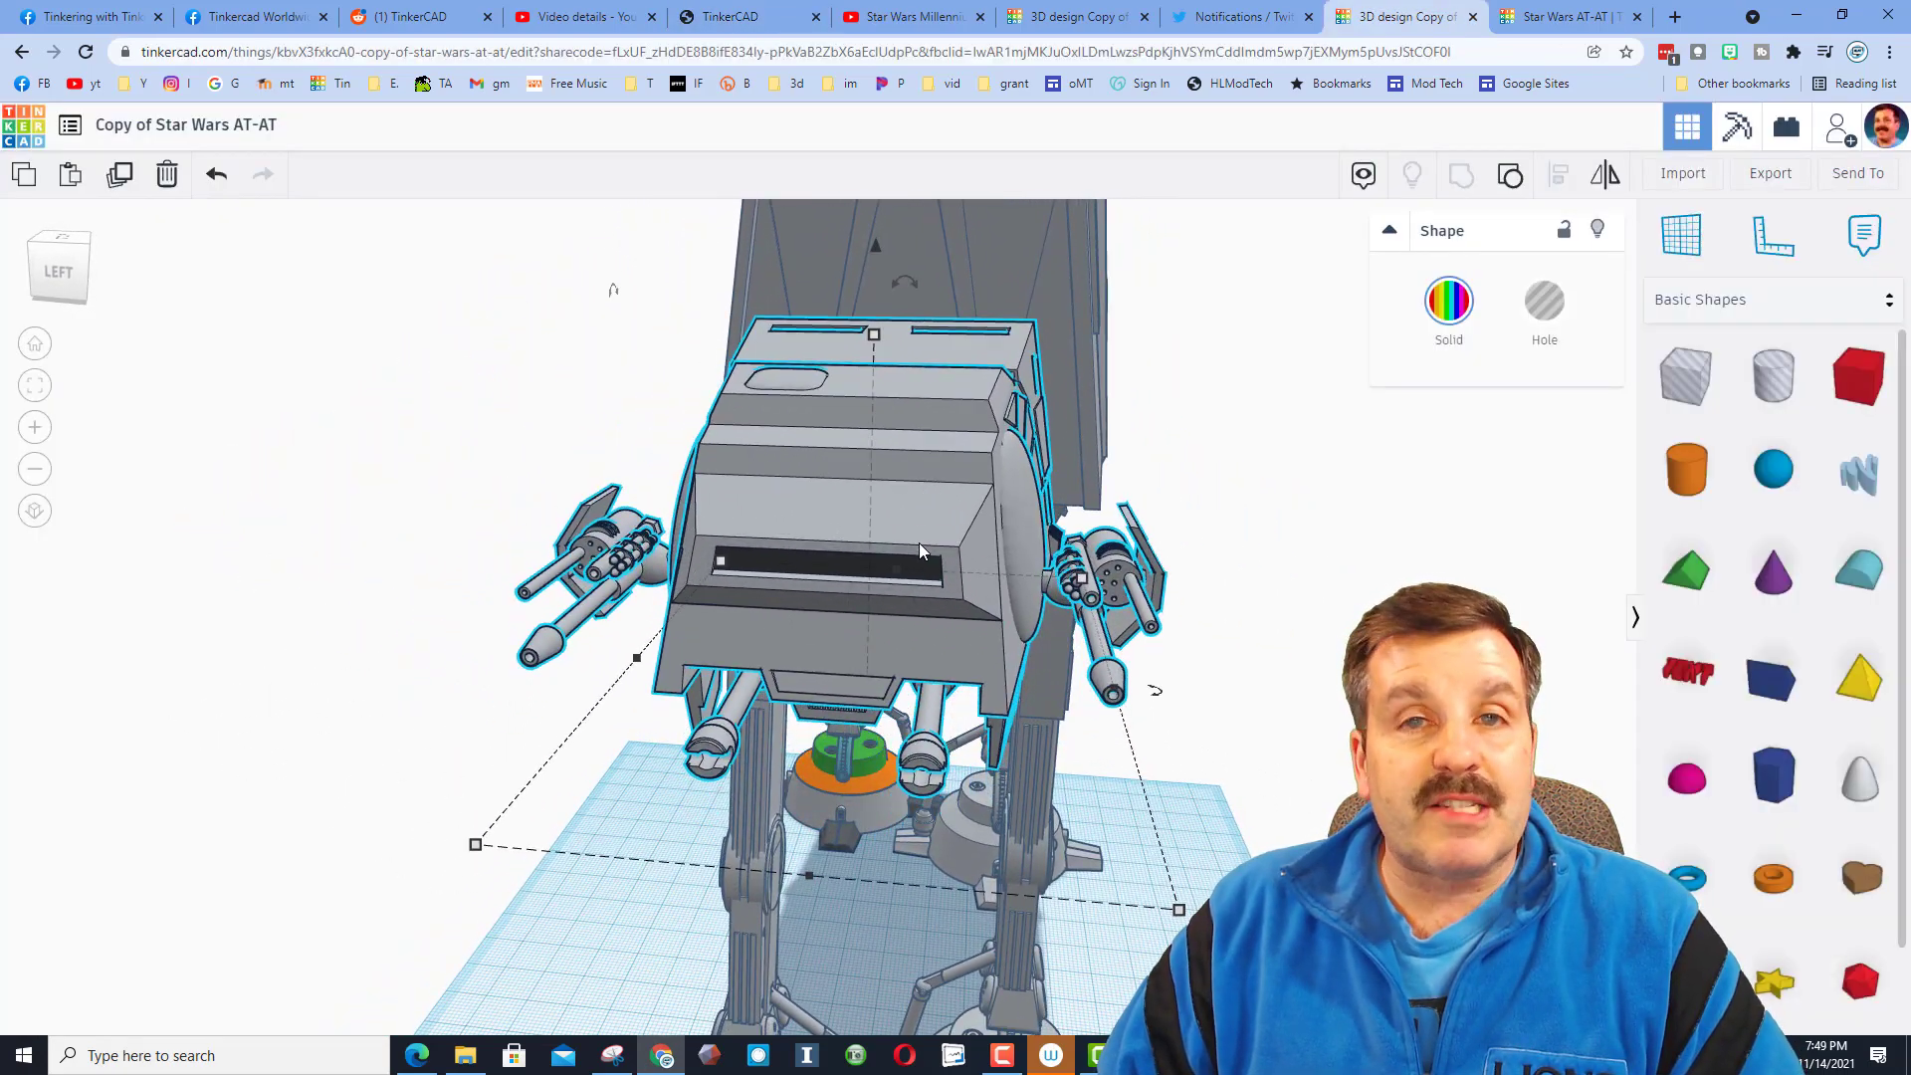
pyautogui.moveTo(951, 555)
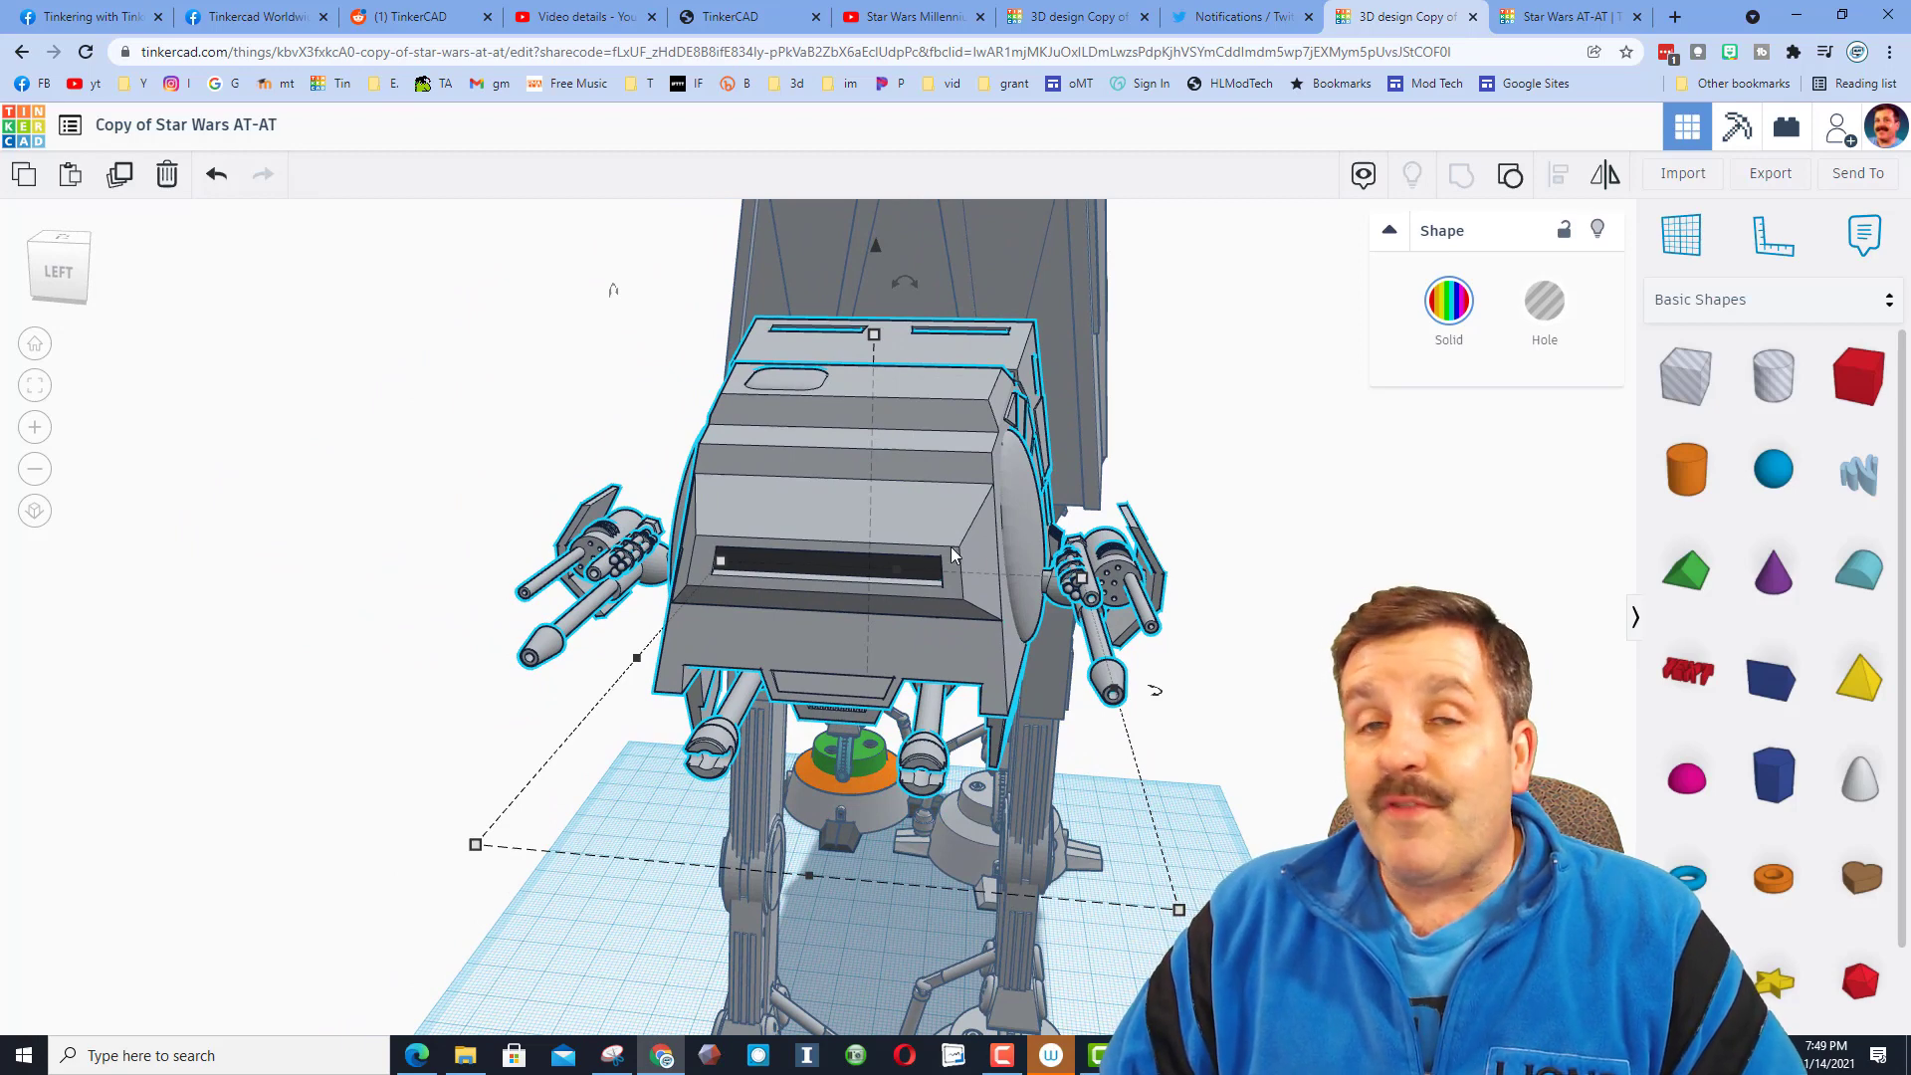